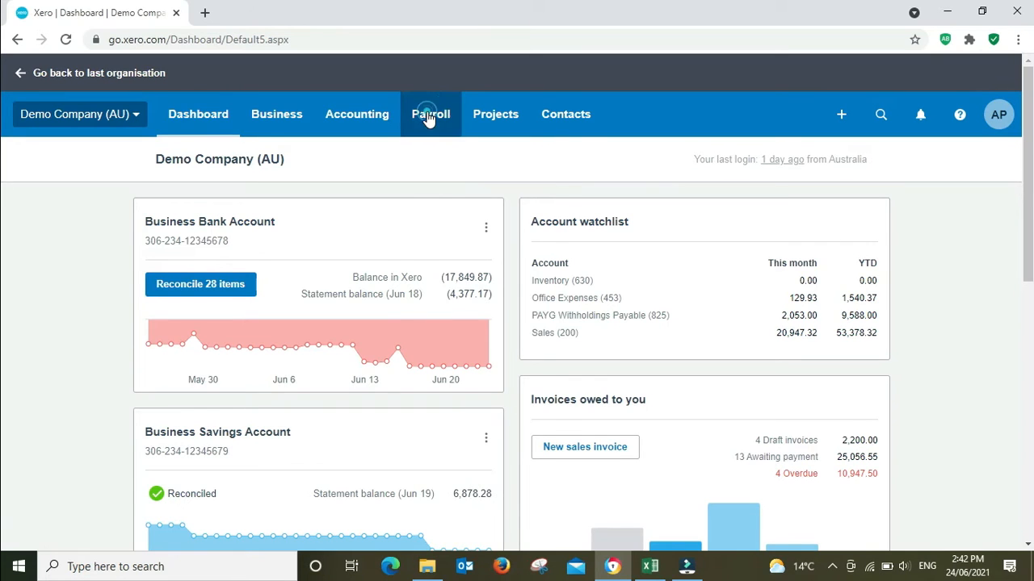
pyautogui.moveTo(4, 309)
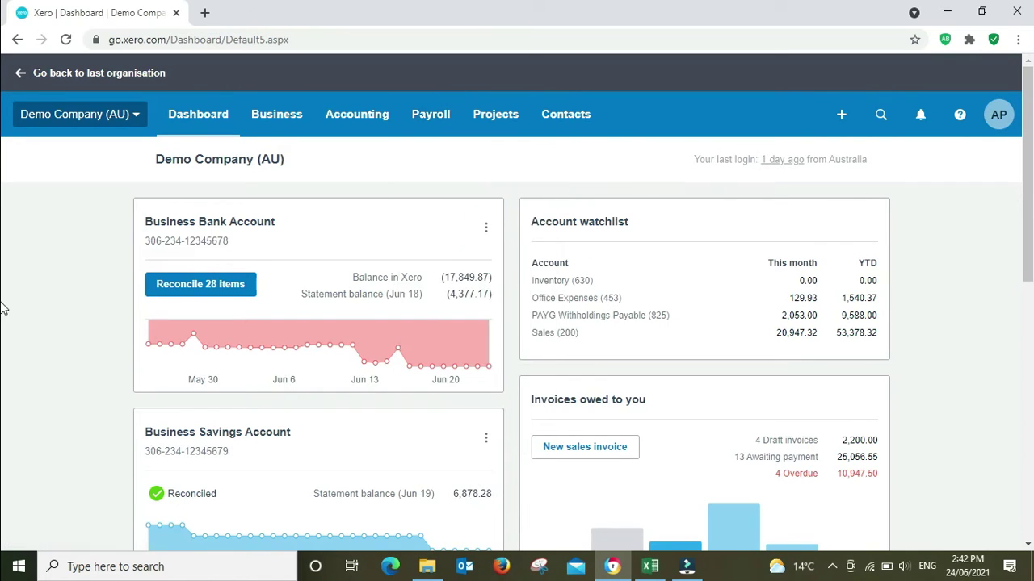
pyautogui.moveTo(977, 309)
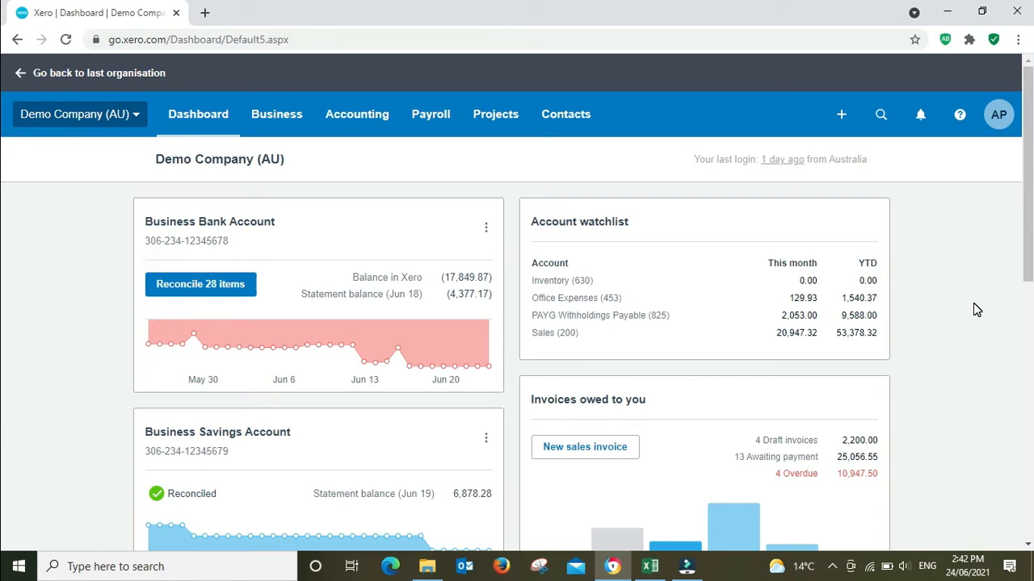
# - Open the Payroll menu and go to the Pay Runs list
pyautogui.click(430, 114)
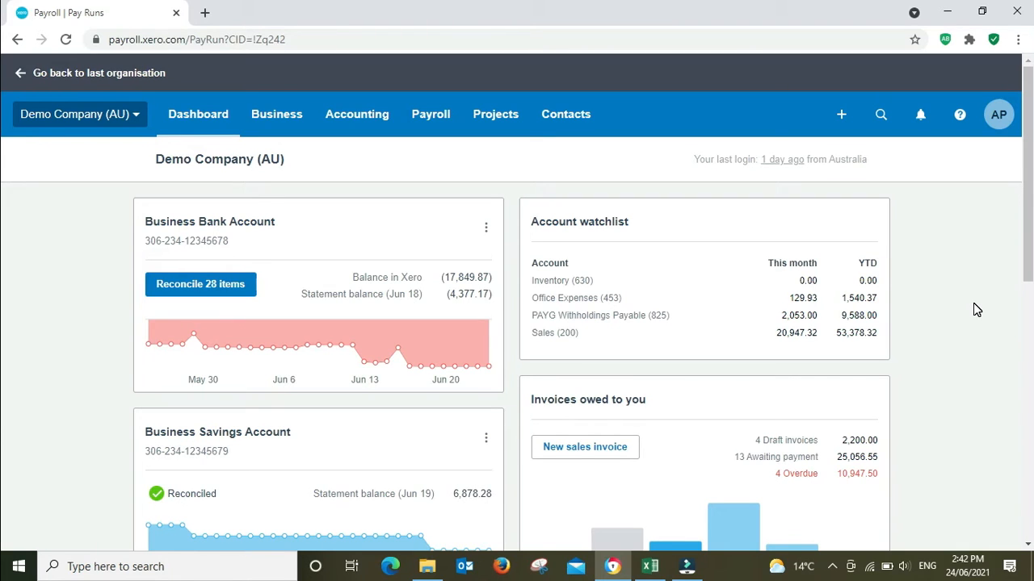
pyautogui.click(431, 114)
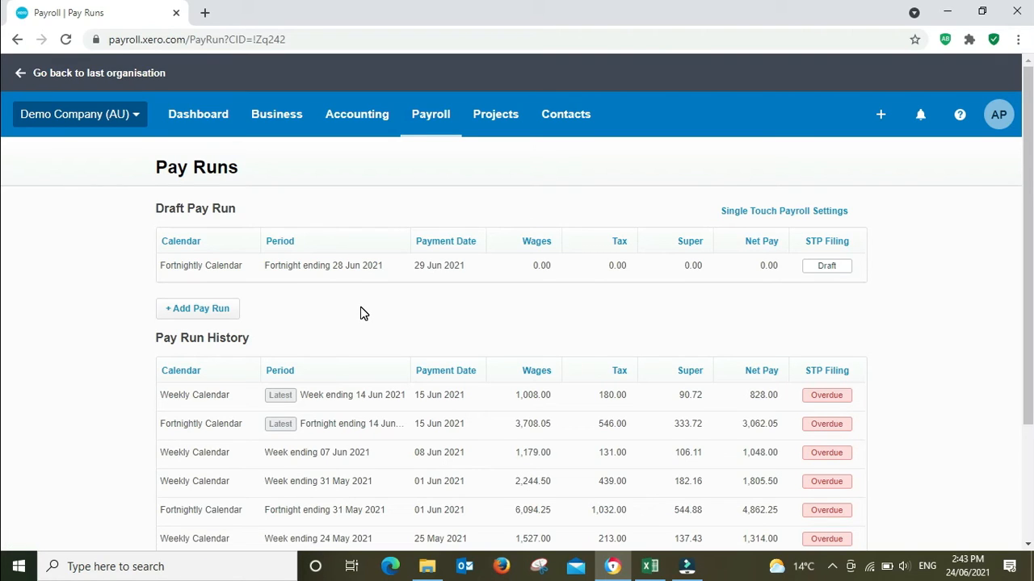
pyautogui.moveTo(426, 307)
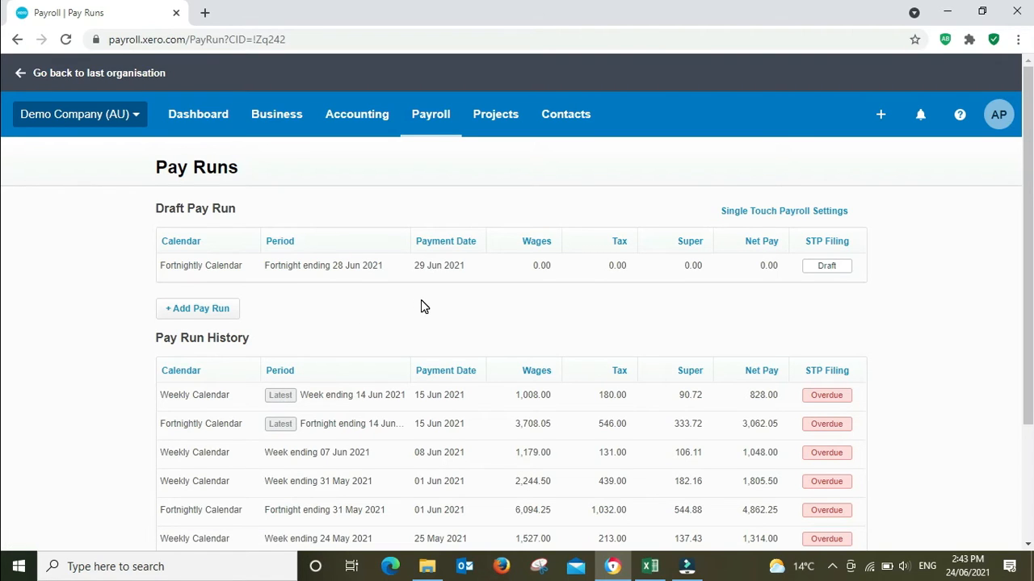
pyautogui.moveTo(452, 265)
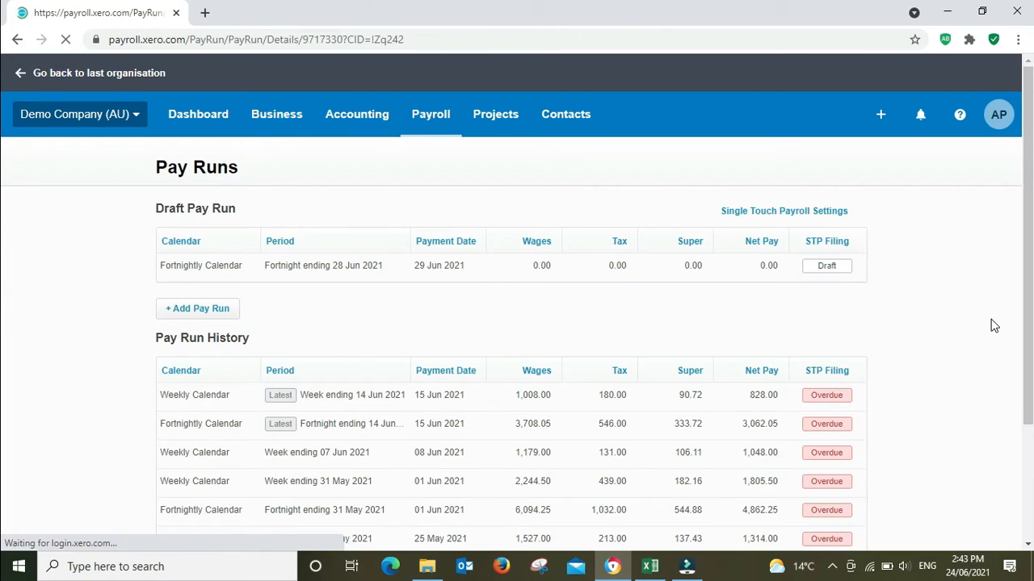
pyautogui.click(323, 265)
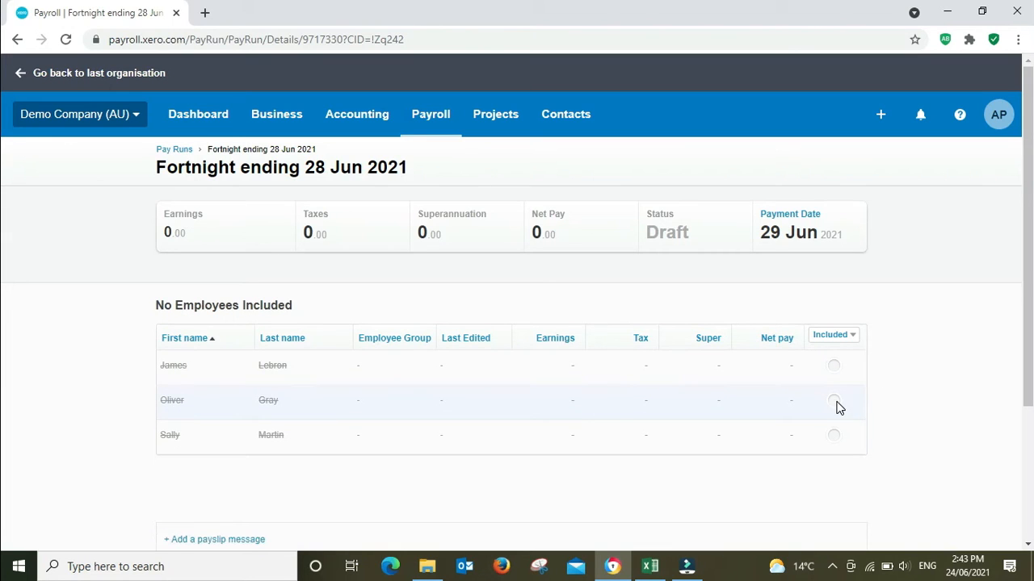
pyautogui.click(833, 401)
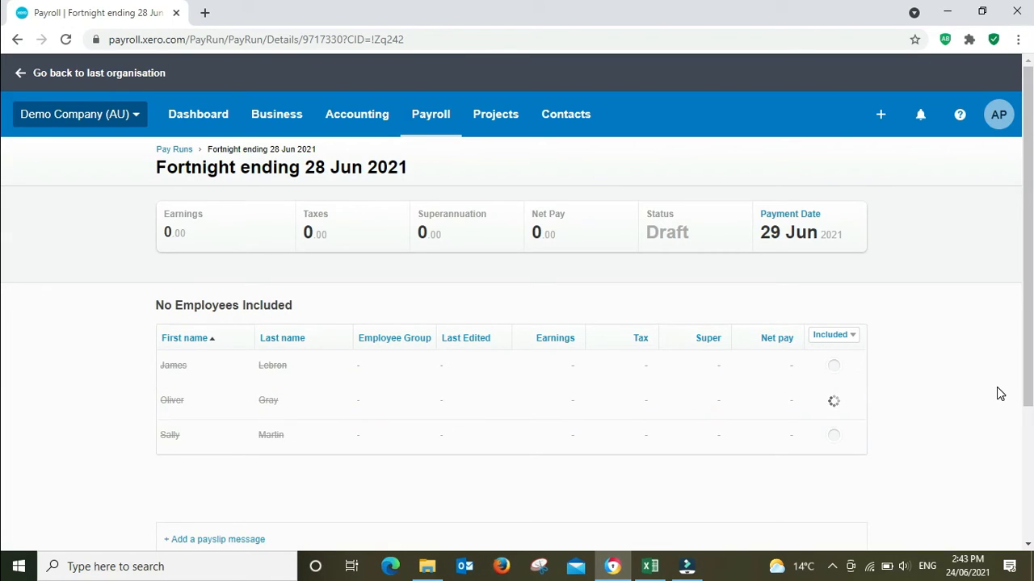
pyautogui.click(834, 400)
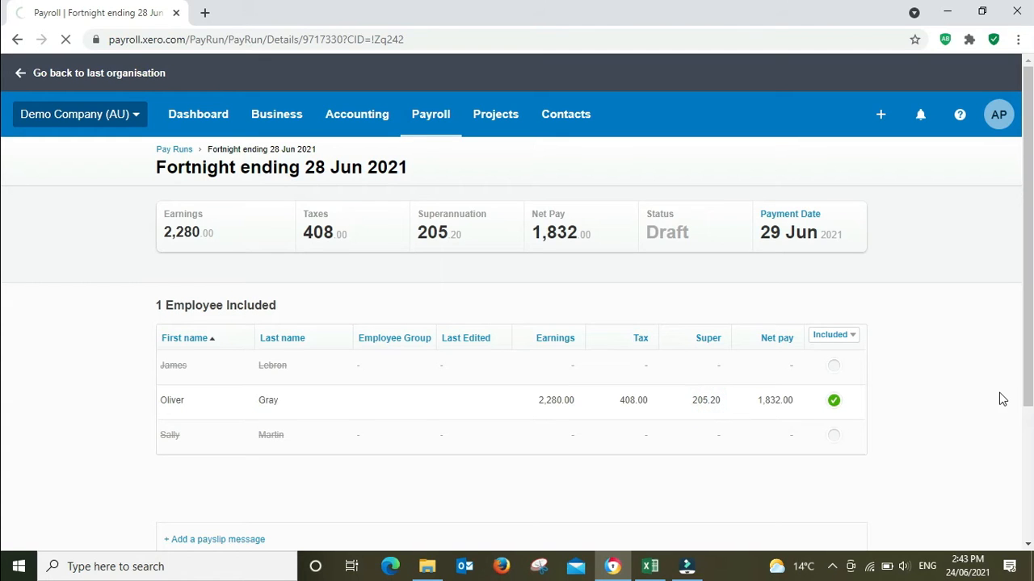
pyautogui.click(172, 399)
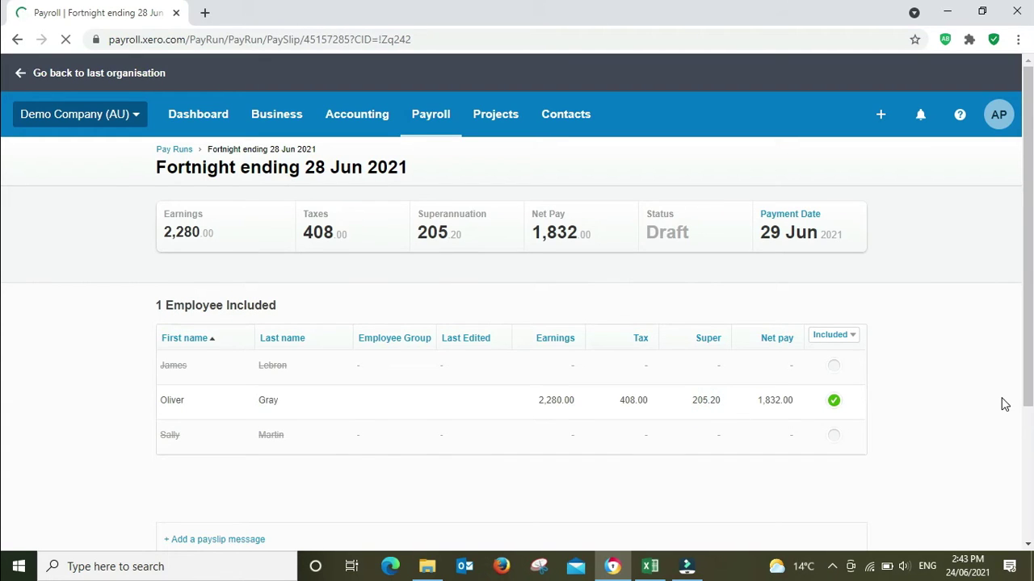
pyautogui.click(172, 400)
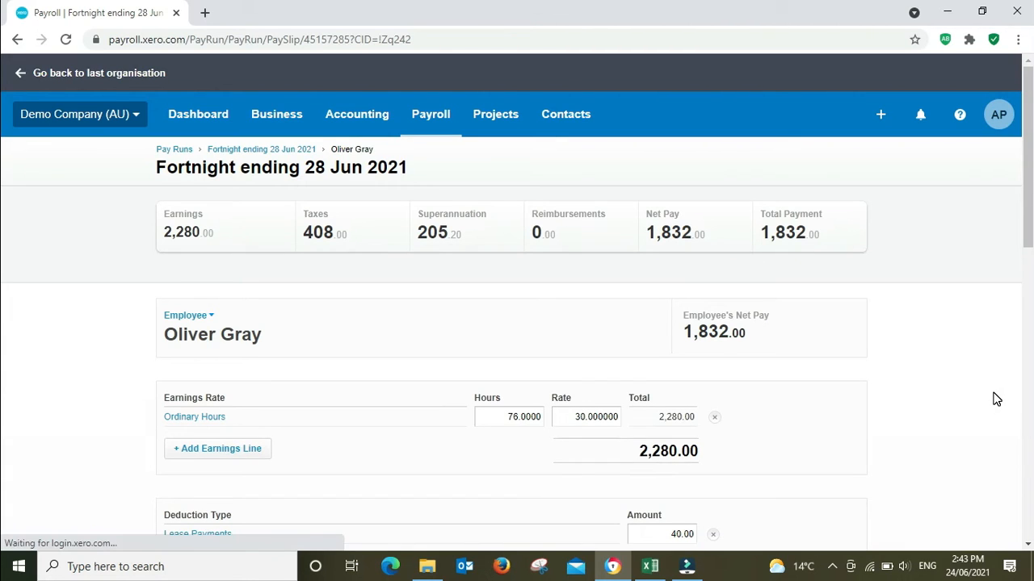
pyautogui.scroll(-3)
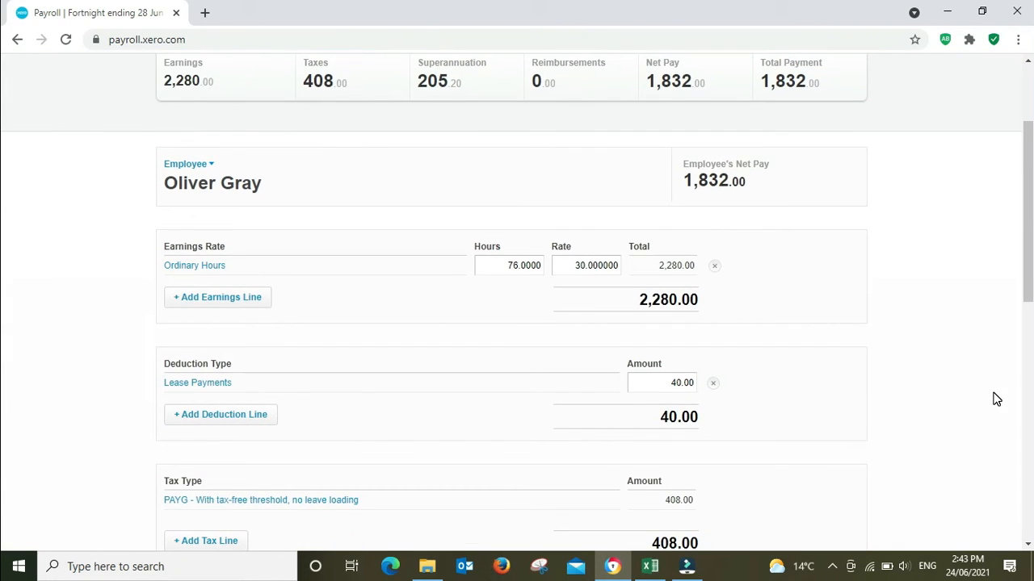
pyautogui.scroll(-3)
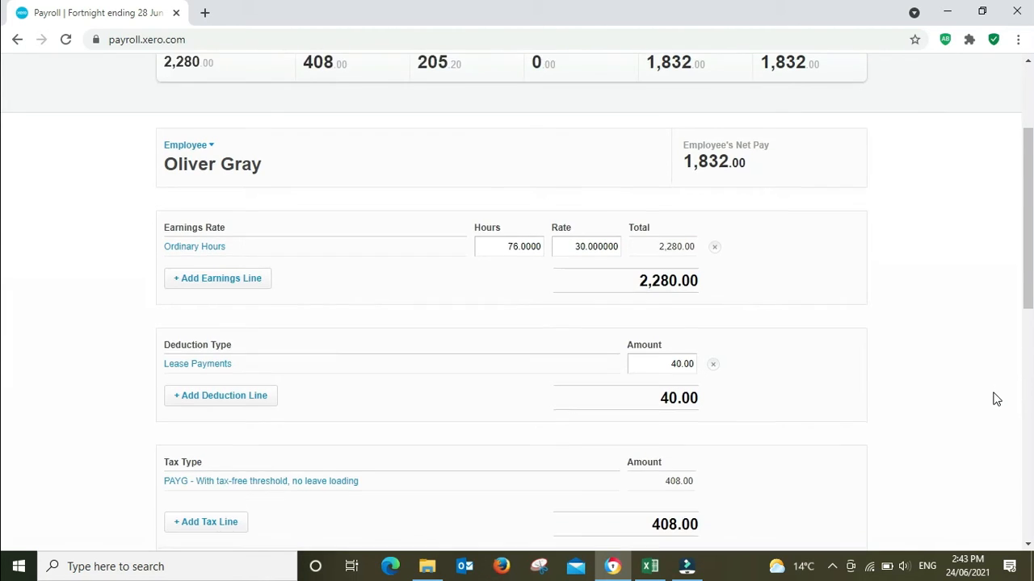
pyautogui.scroll(-3)
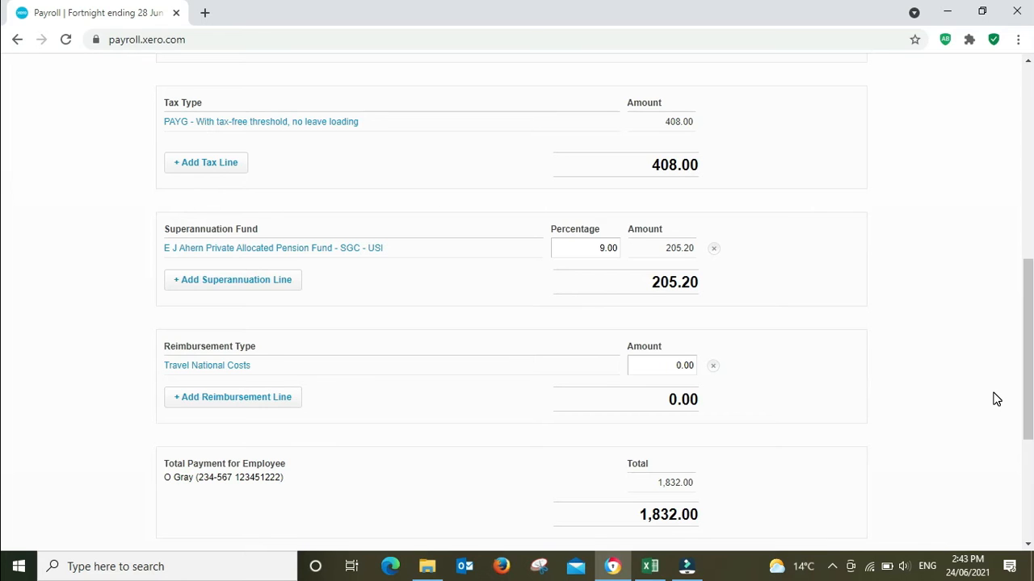
pyautogui.scroll(3)
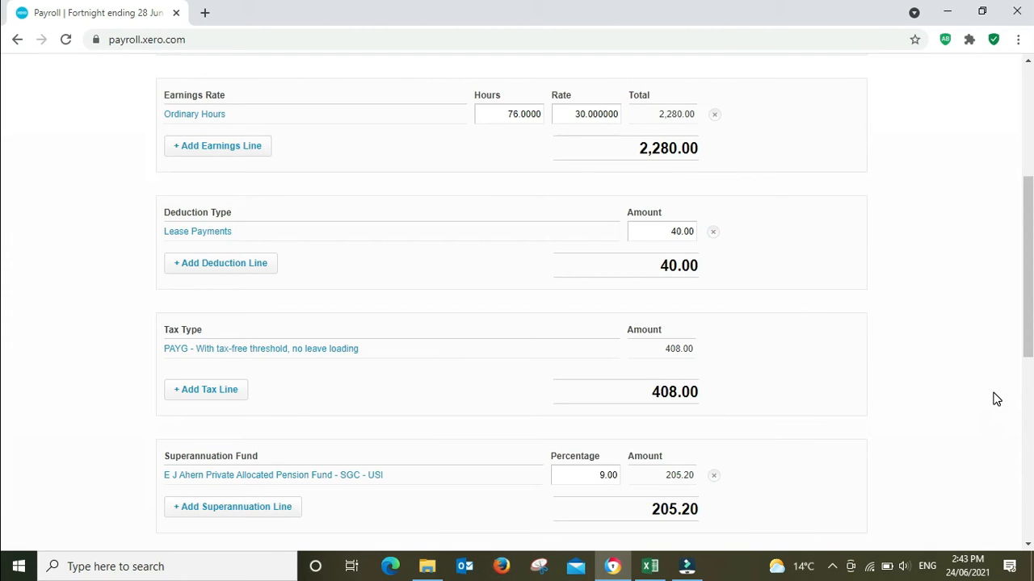
pyautogui.scroll(3)
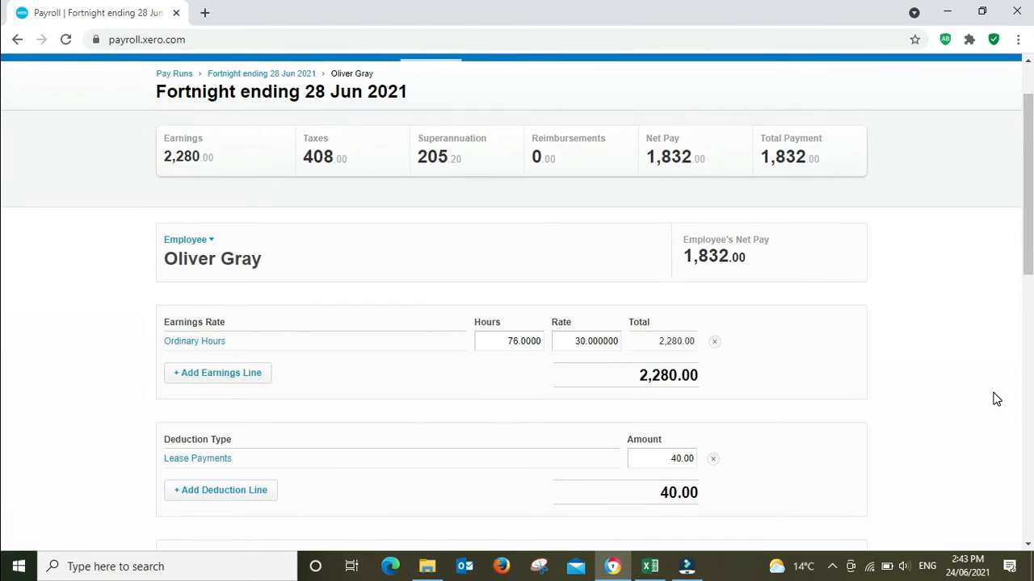
pyautogui.moveTo(165, 373)
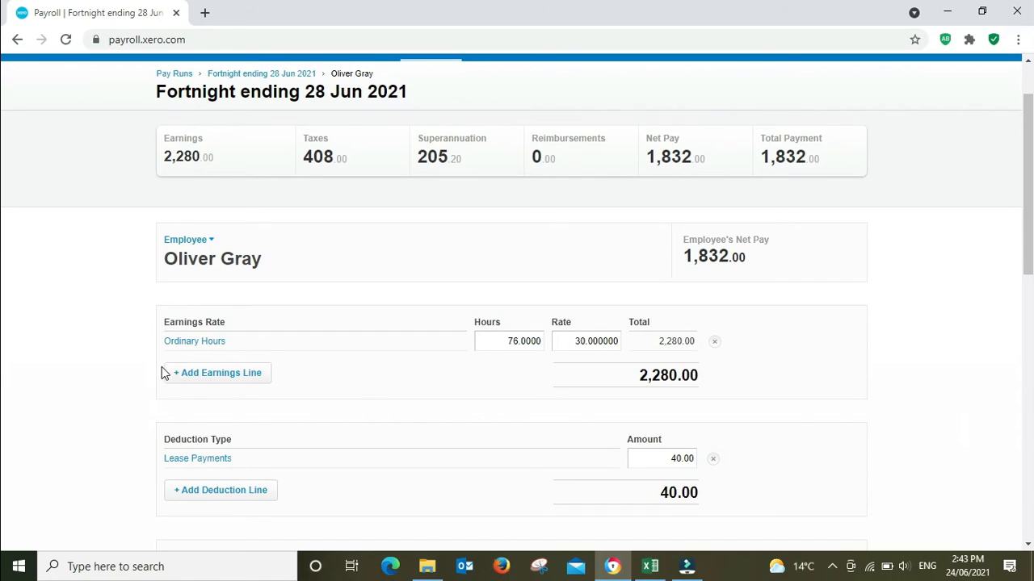
pyautogui.moveTo(507, 358)
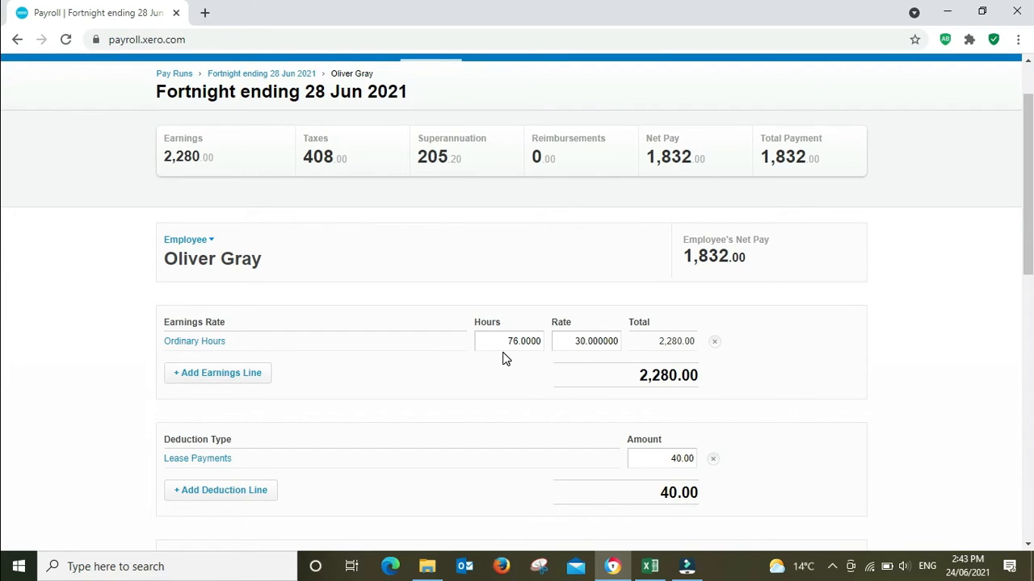
pyautogui.moveTo(540, 360)
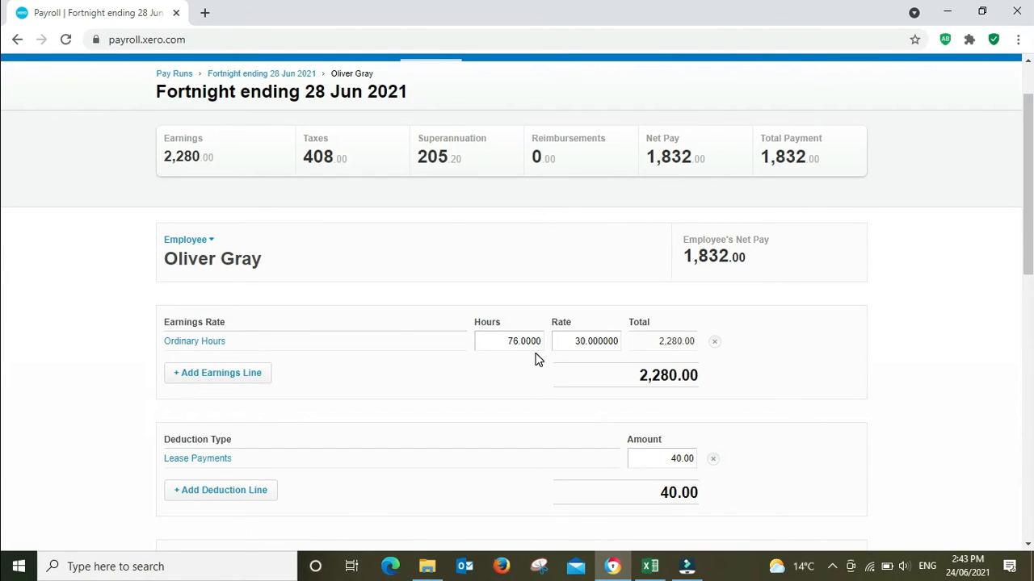
pyautogui.moveTo(926, 323)
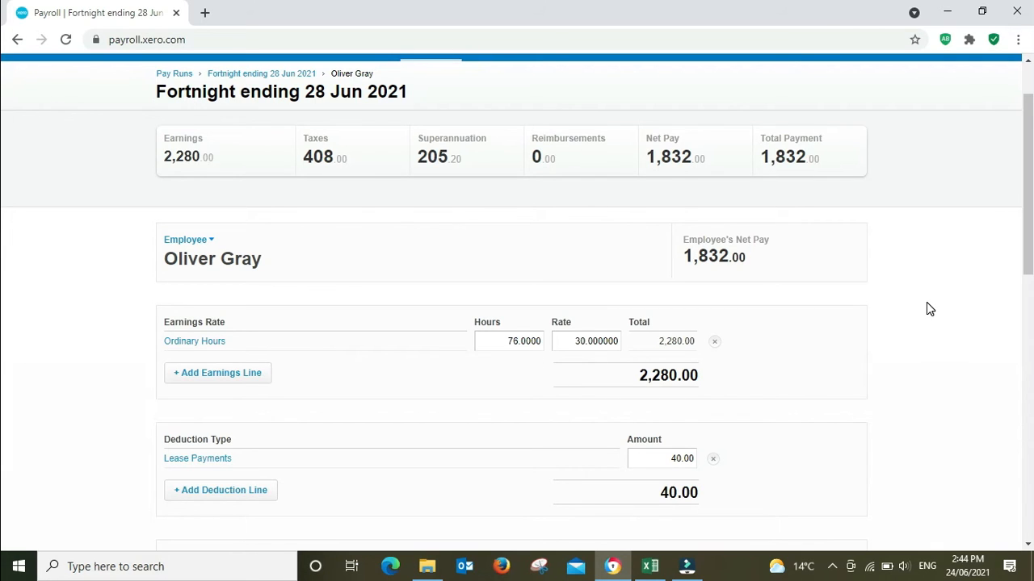
pyautogui.scroll(-3)
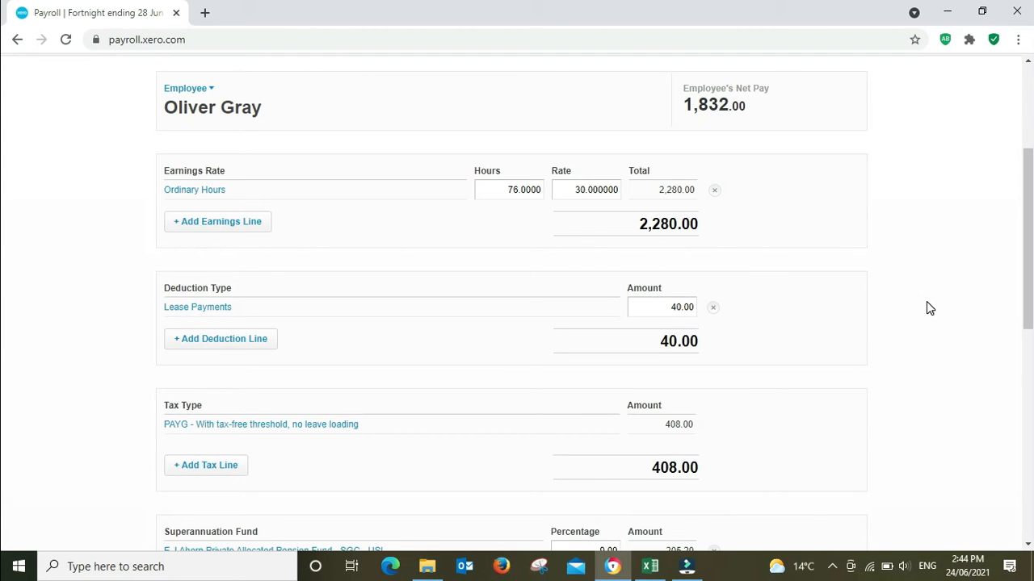
pyautogui.scroll(-3)
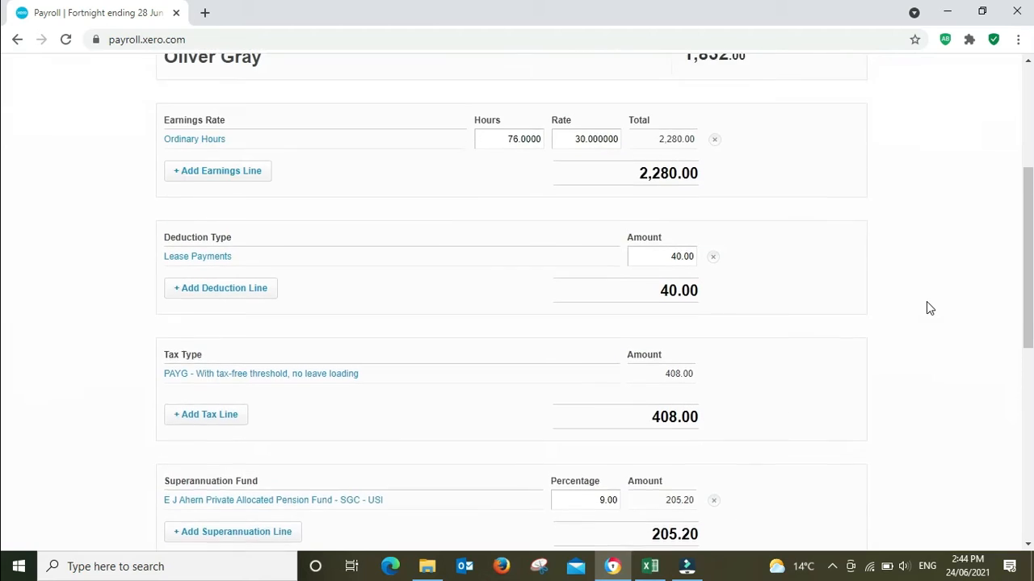
pyautogui.scroll(3)
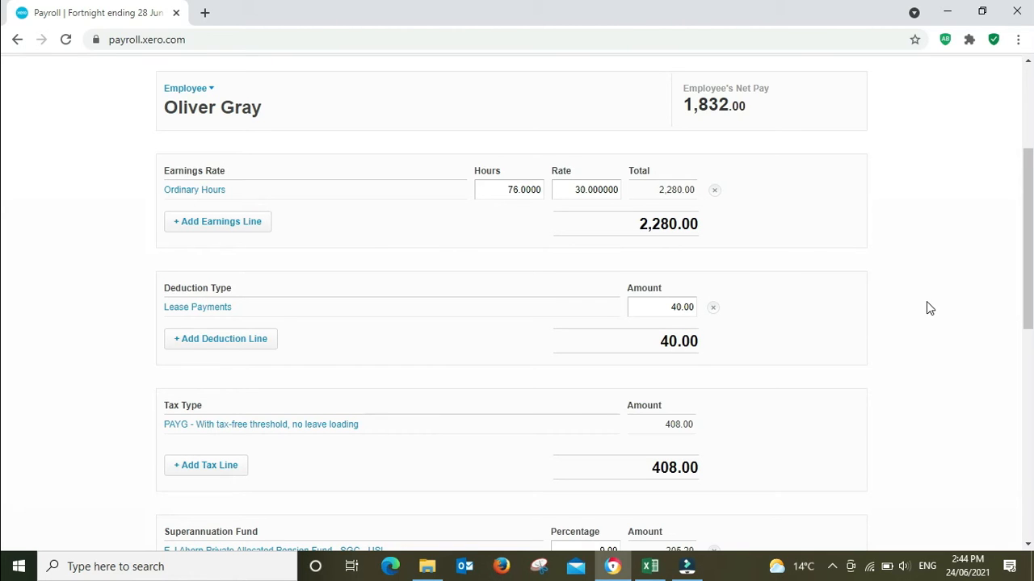
pyautogui.scroll(3)
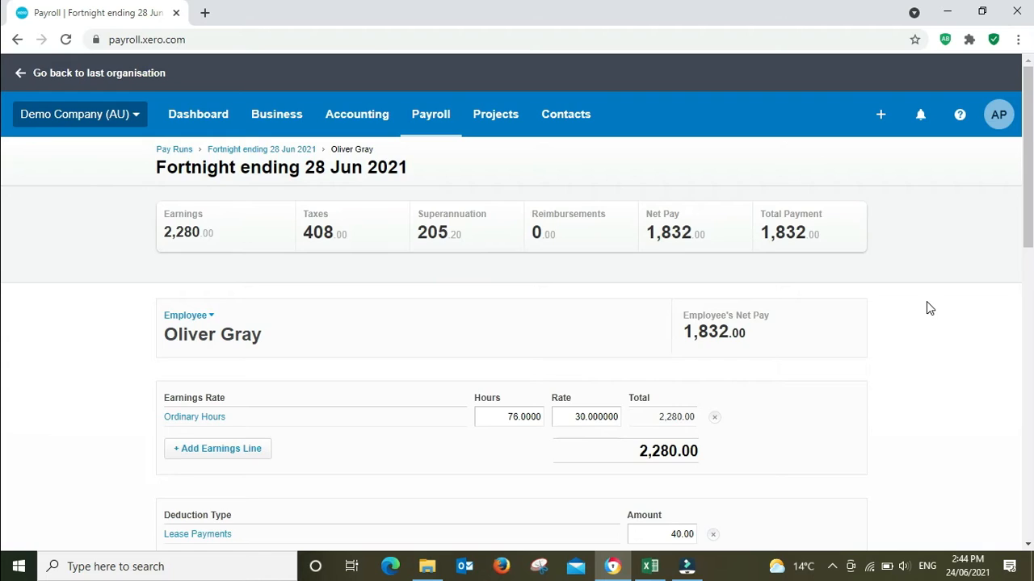
pyautogui.scroll(-3)
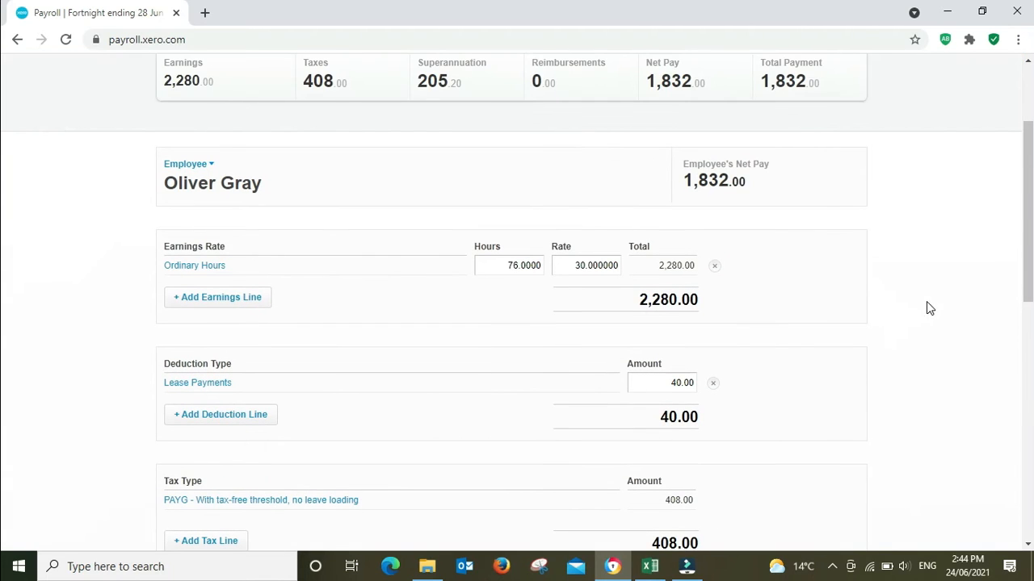
pyautogui.moveTo(476, 315)
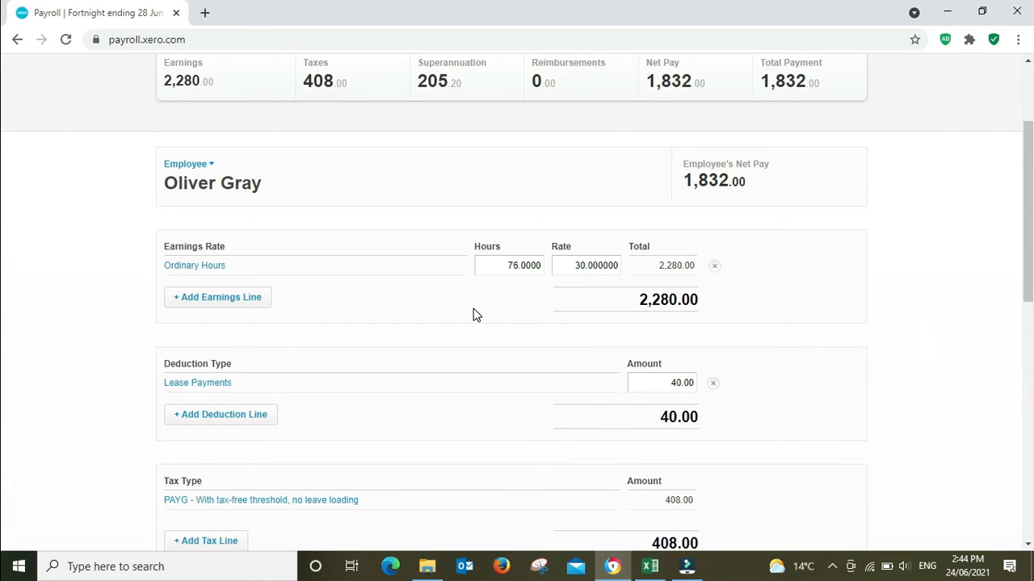
pyautogui.moveTo(666, 316)
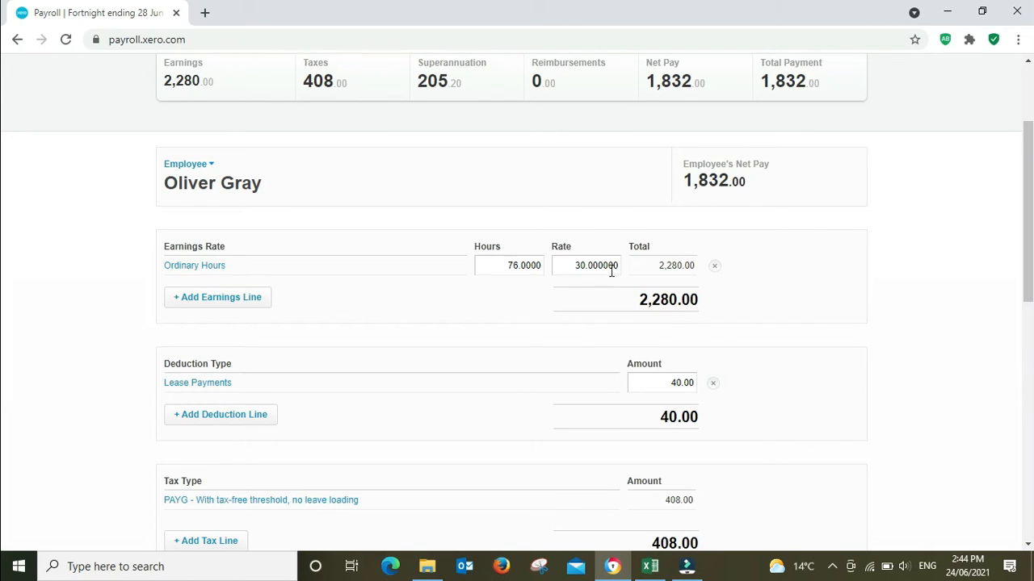
pyautogui.moveTo(768, 308)
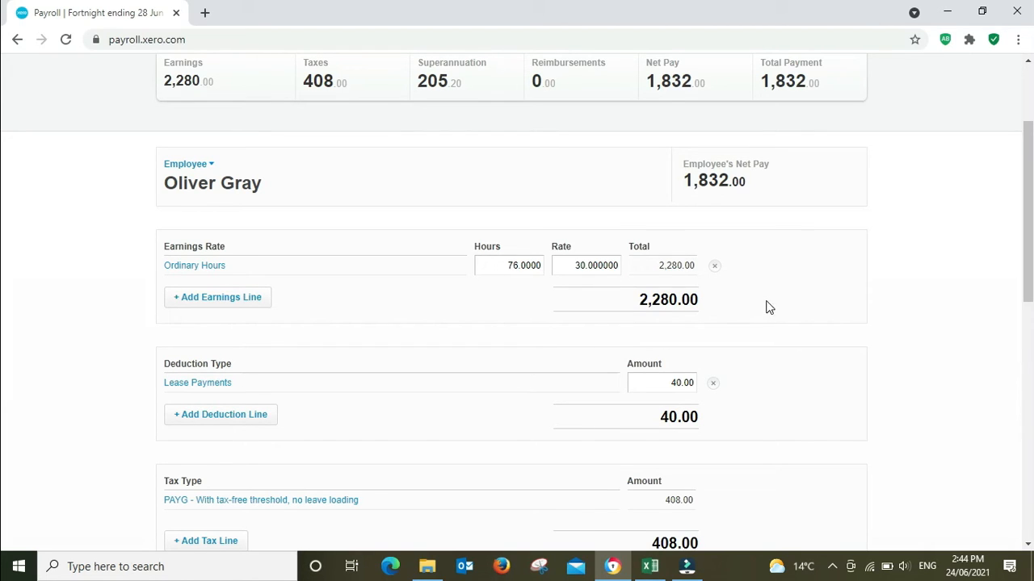
pyautogui.moveTo(678, 284)
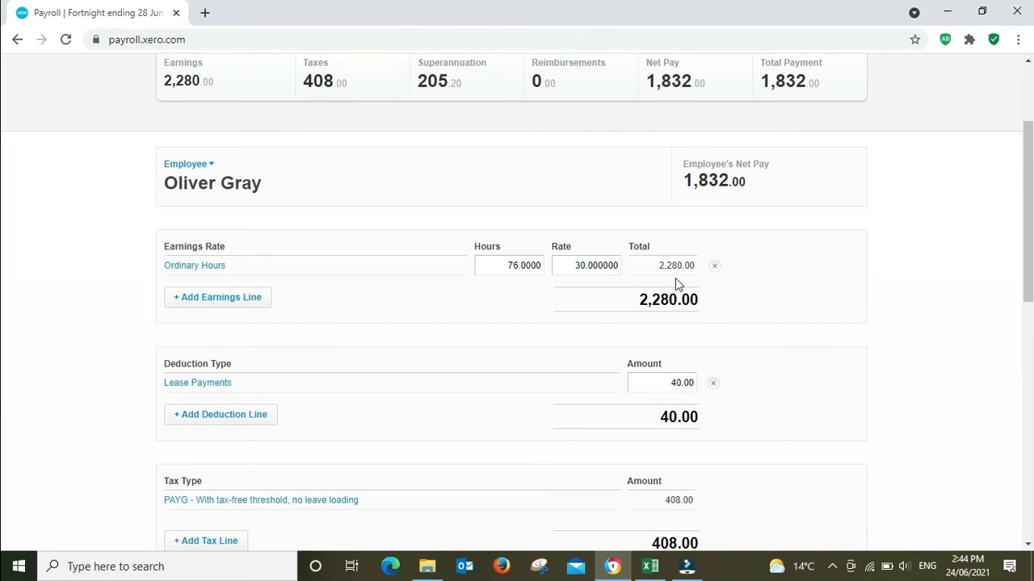
pyautogui.moveTo(668, 308)
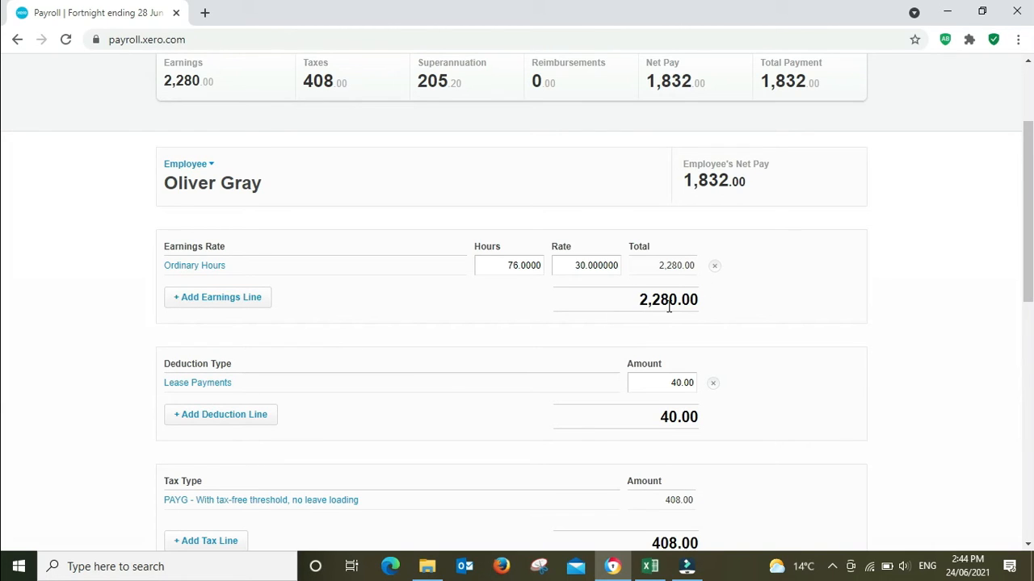
pyautogui.moveTo(646, 327)
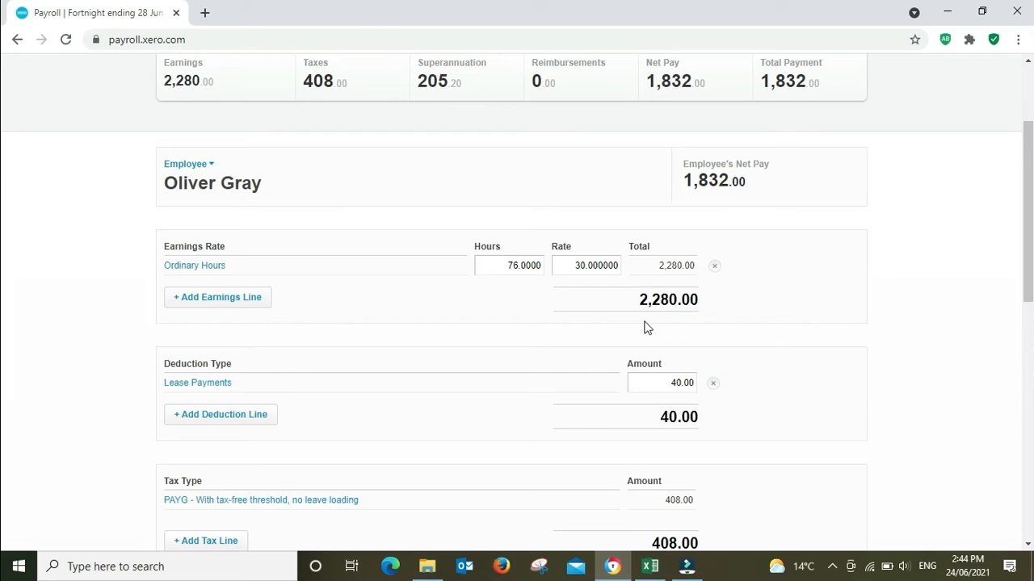
pyautogui.moveTo(648, 337)
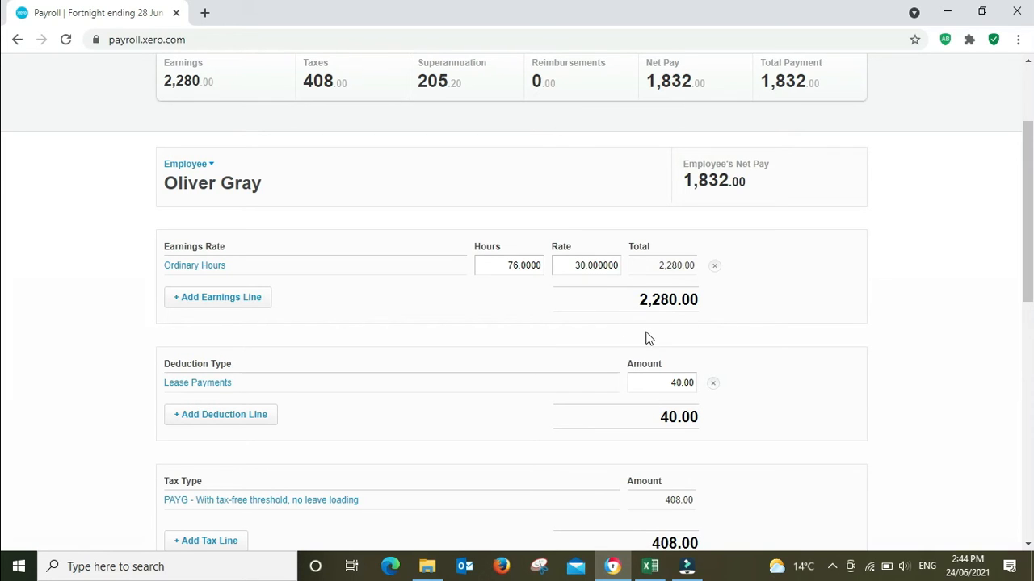
pyautogui.moveTo(827, 312)
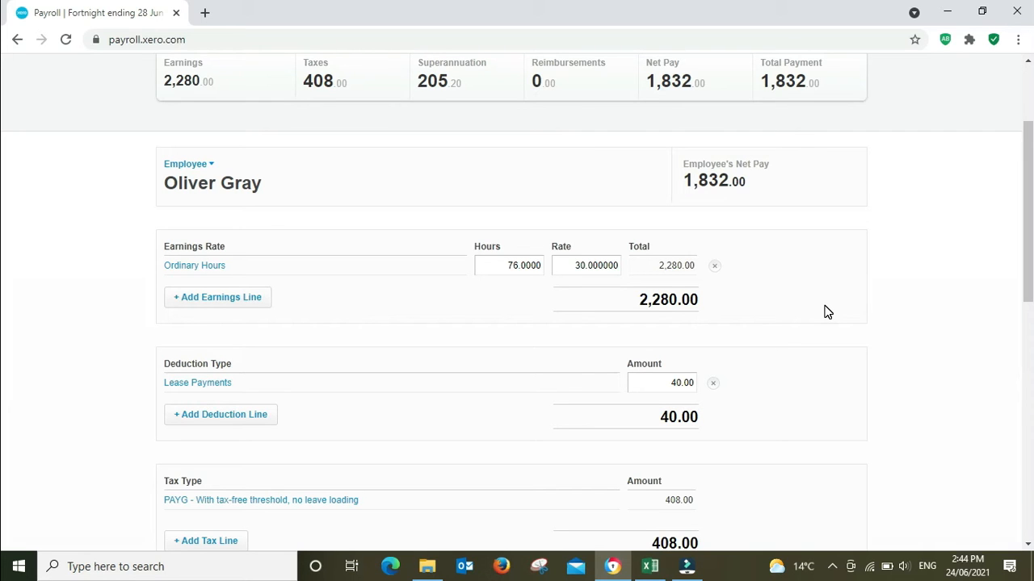
pyautogui.scroll(-3)
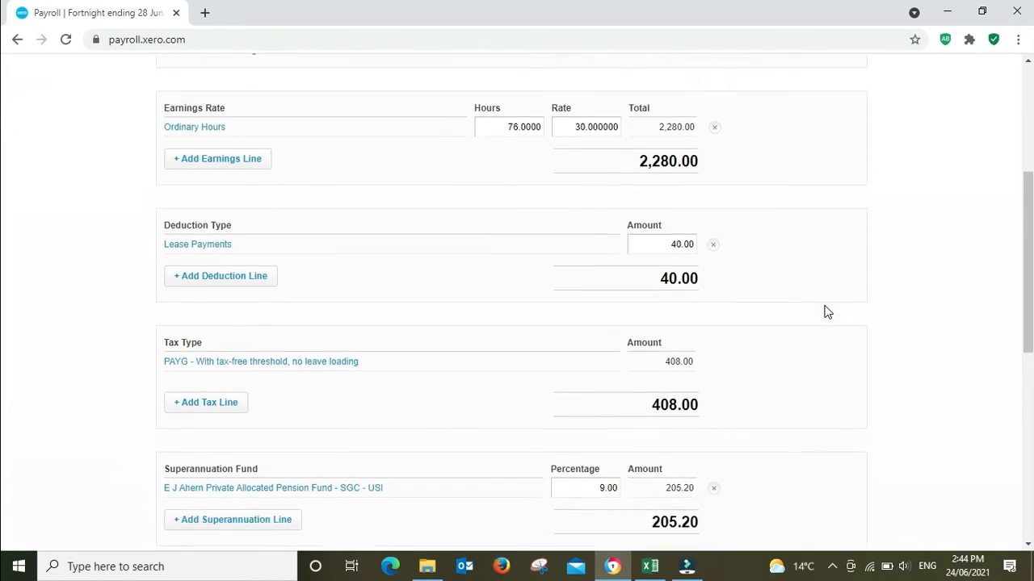
pyautogui.scroll(-3)
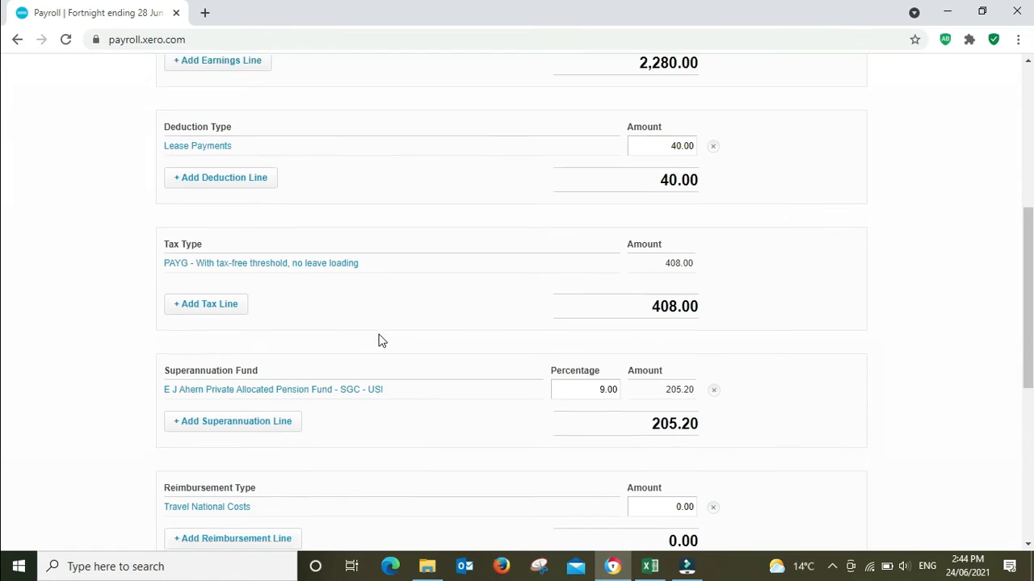
pyautogui.scroll(-3)
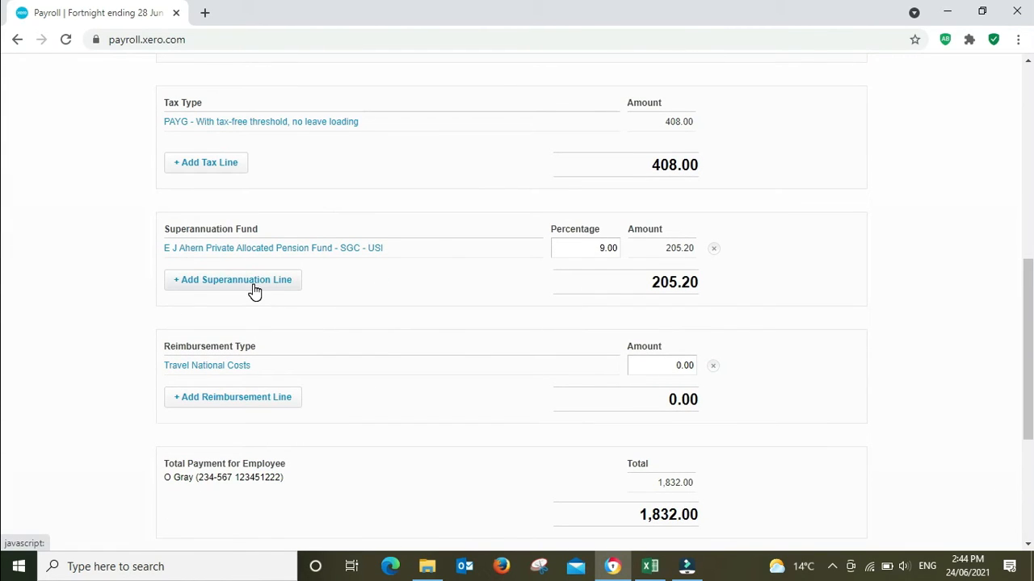
pyautogui.moveTo(689, 264)
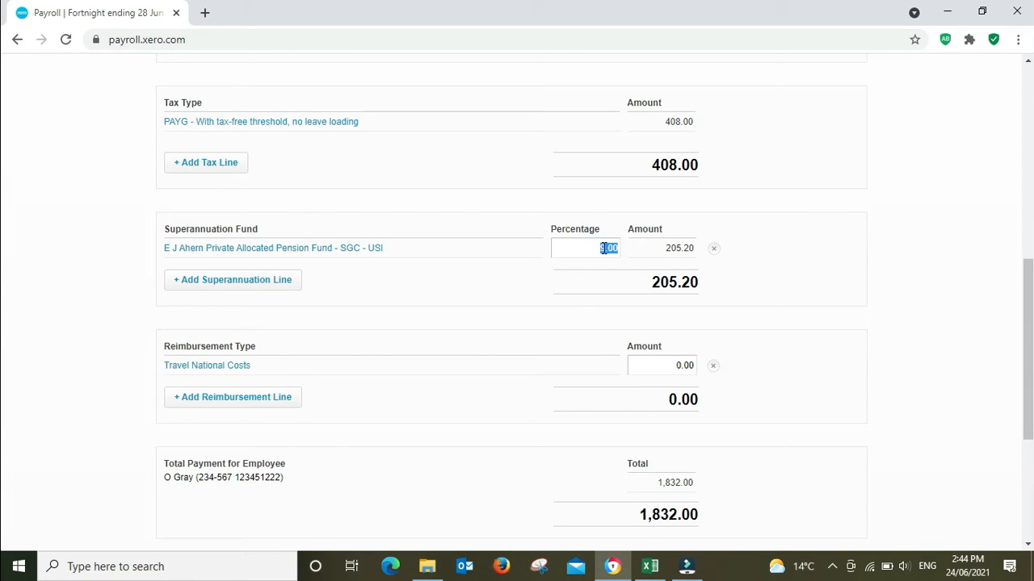
pyautogui.write('9')
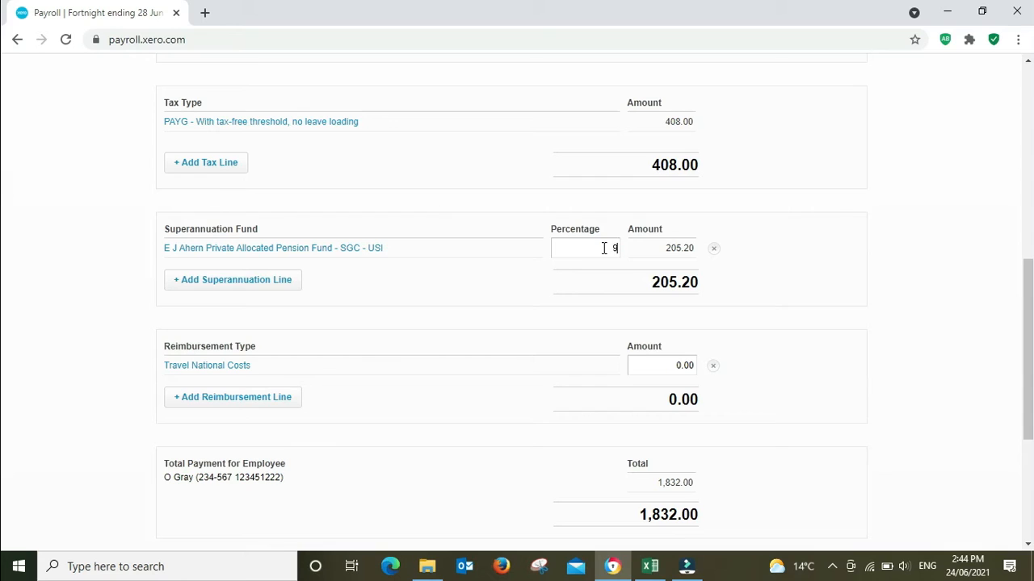
pyautogui.write('.50')
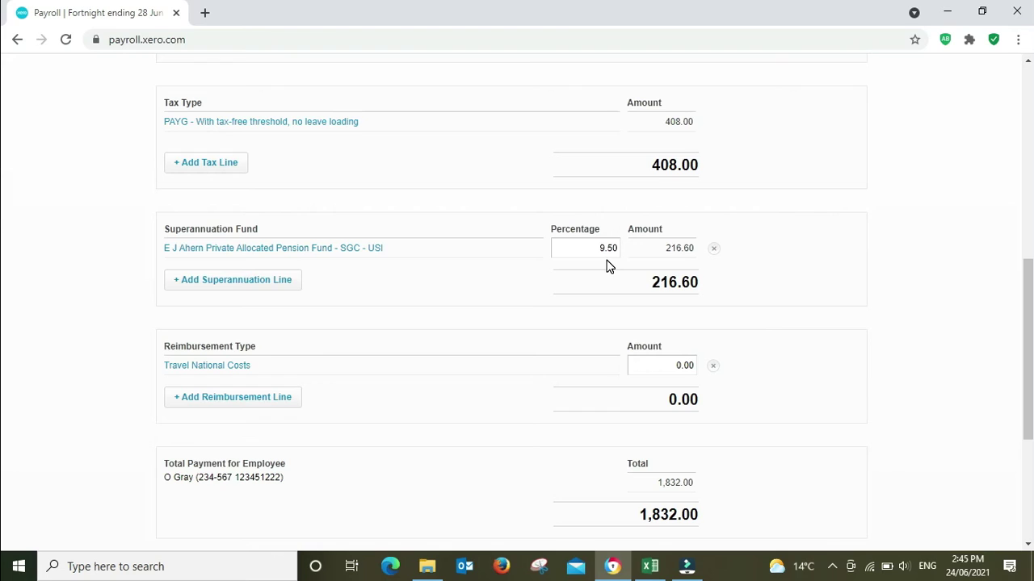
pyautogui.moveTo(917, 270)
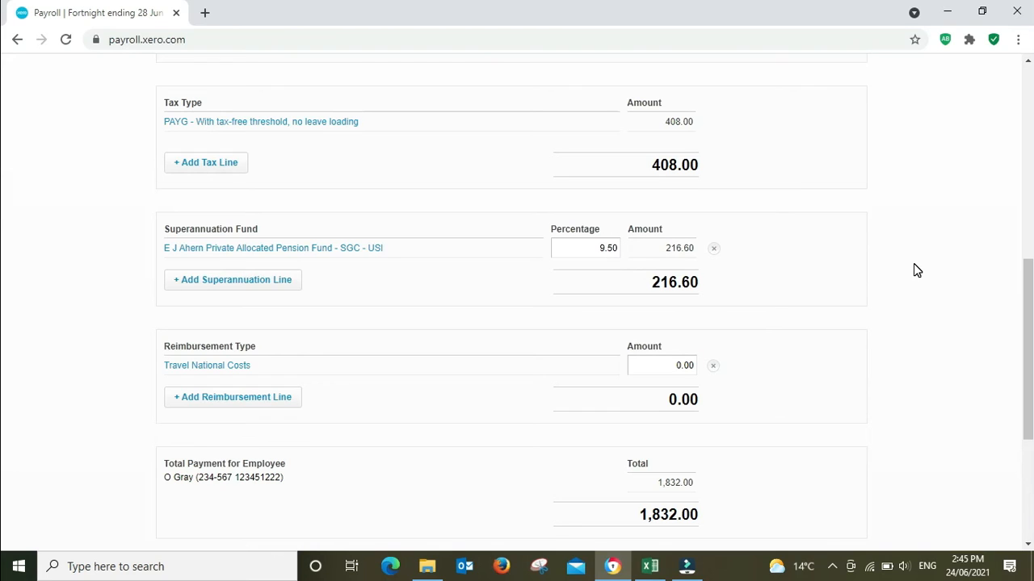
pyautogui.moveTo(233, 279)
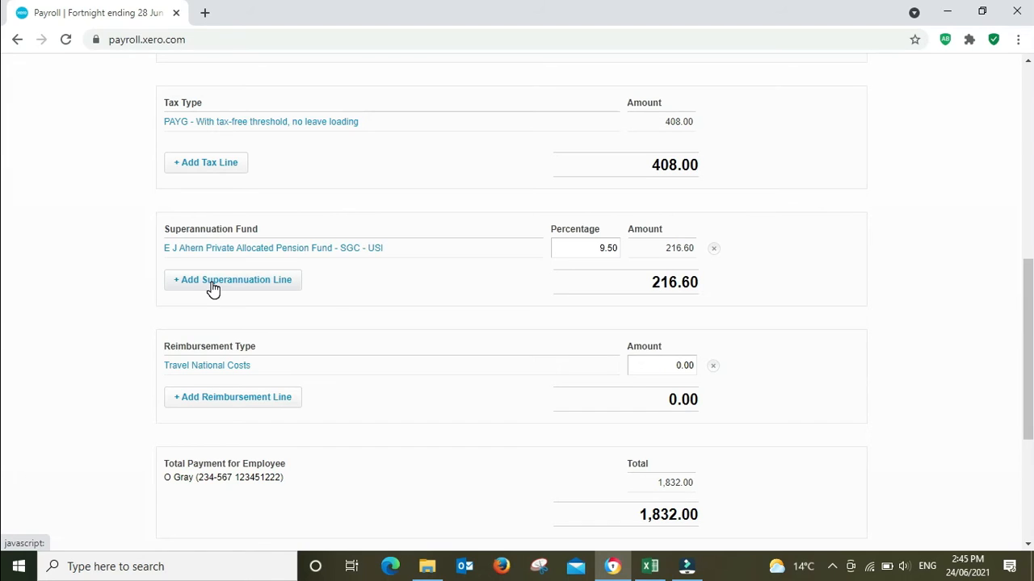
# - Add a Pre-Tax Voluntary Contribution (RESC) super line calculated as a fixed amount
pyautogui.click(233, 280)
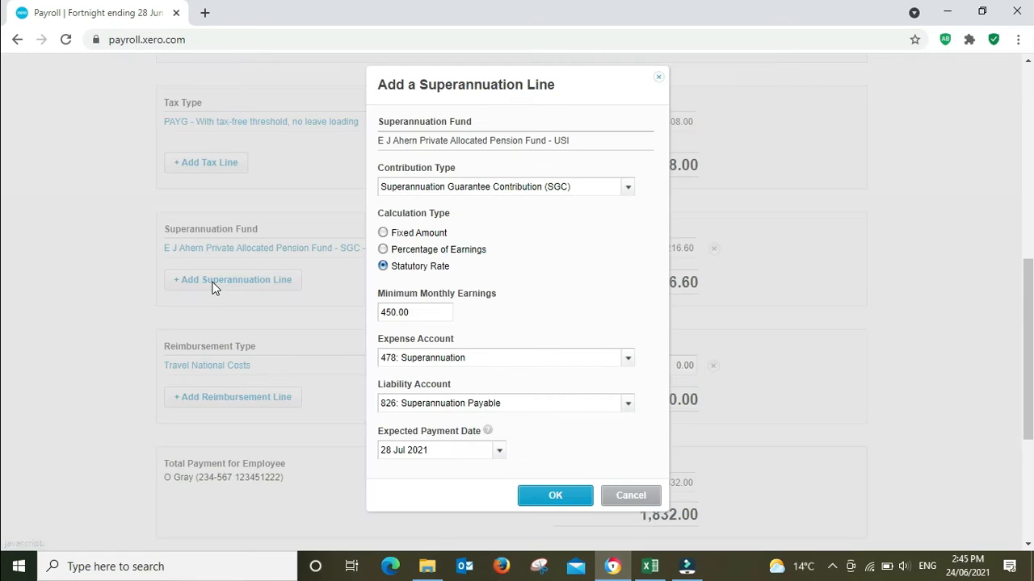
pyautogui.moveTo(609, 165)
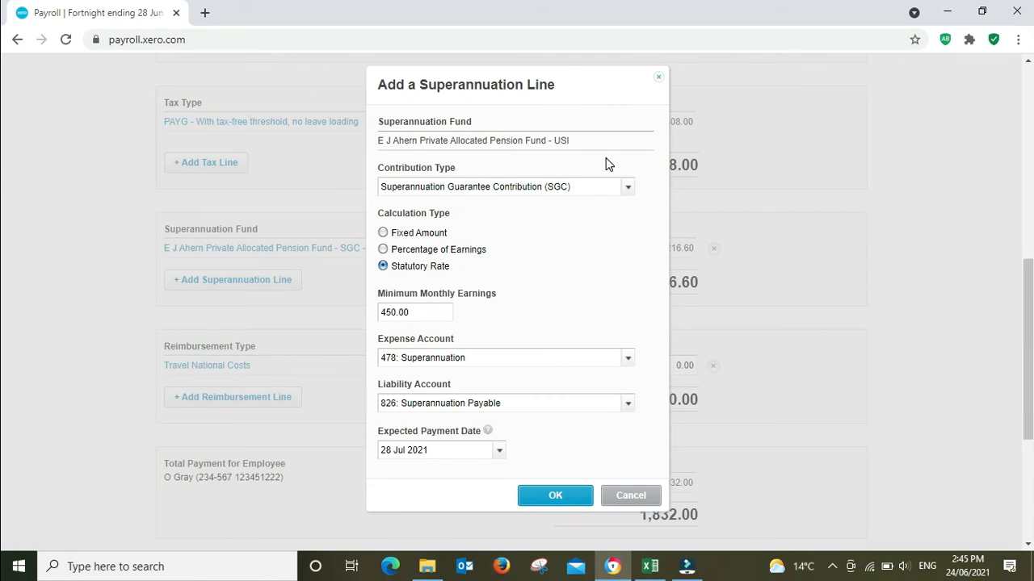
pyautogui.moveTo(400, 179)
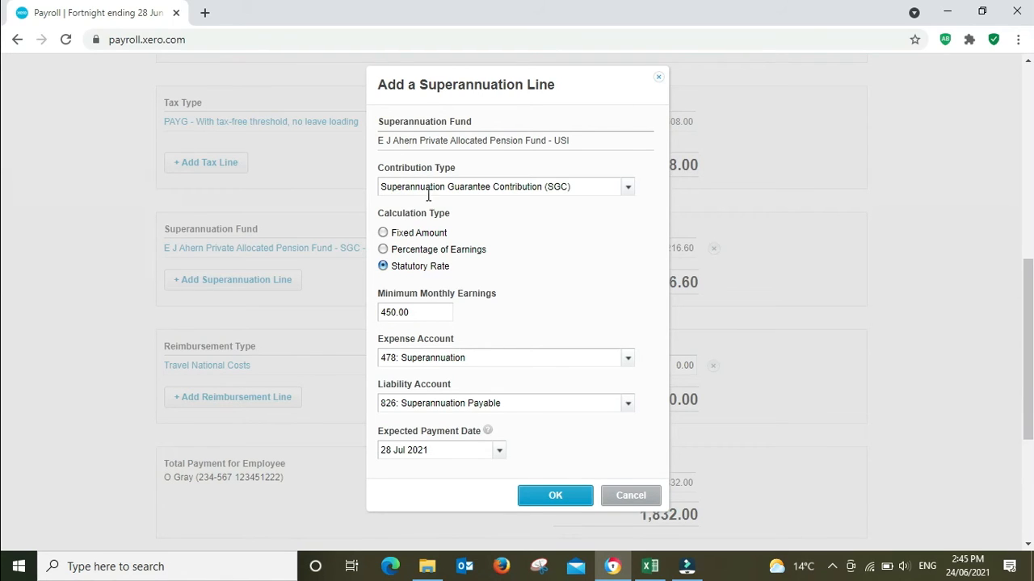
pyautogui.moveTo(584, 190)
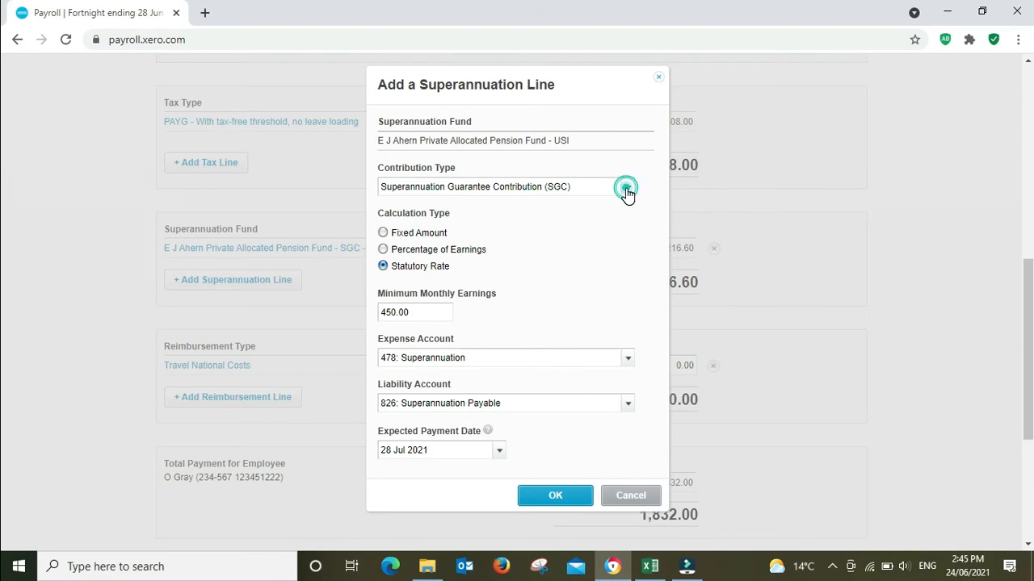
pyautogui.click(627, 186)
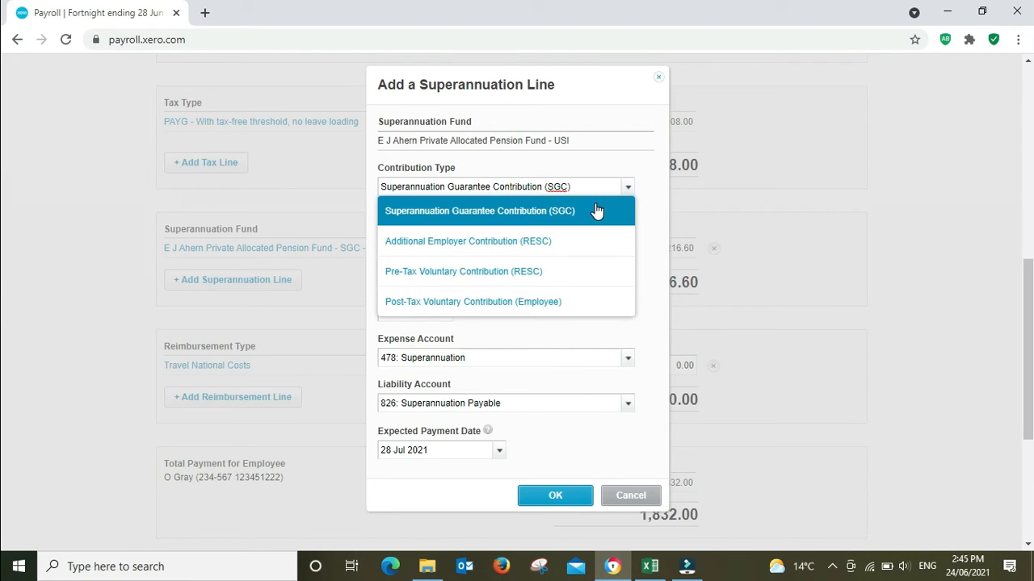
pyautogui.moveTo(436, 274)
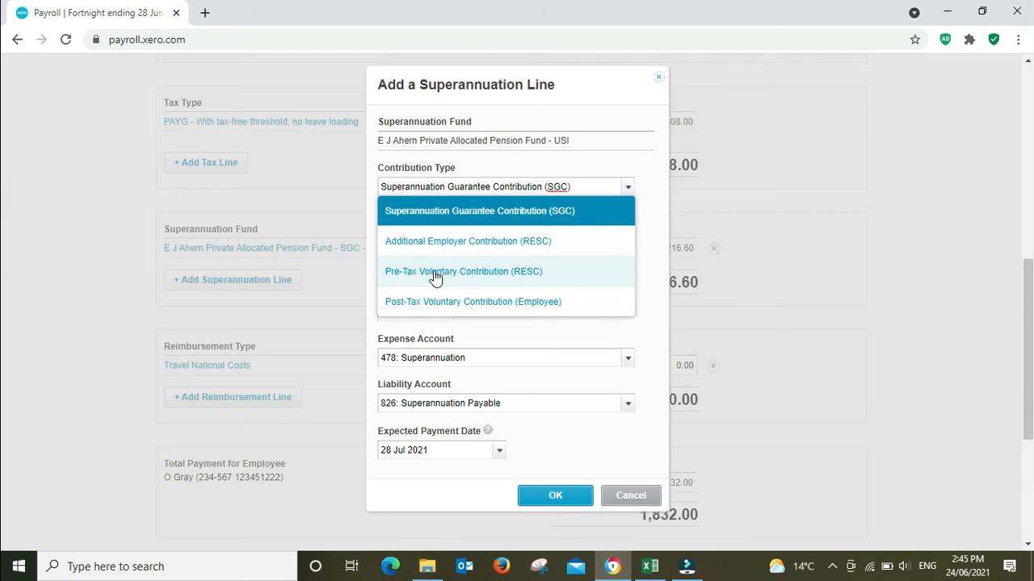
pyautogui.moveTo(541, 282)
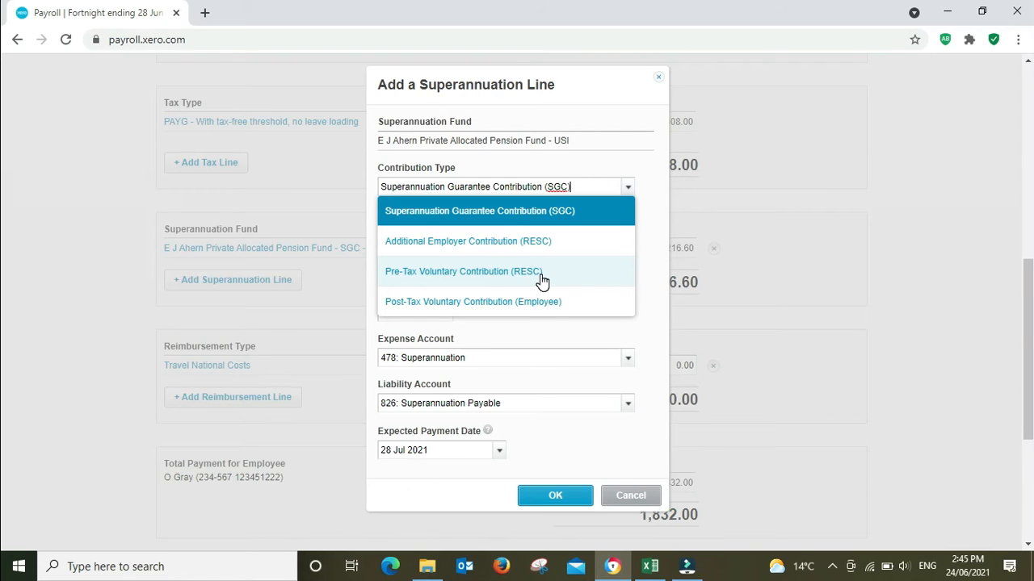
pyautogui.click(464, 271)
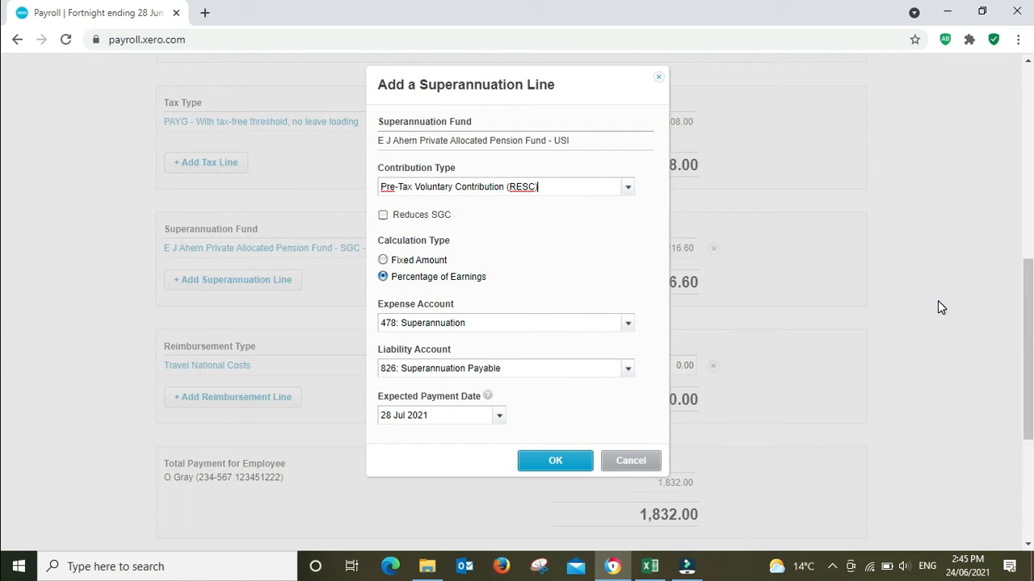
pyautogui.moveTo(542, 285)
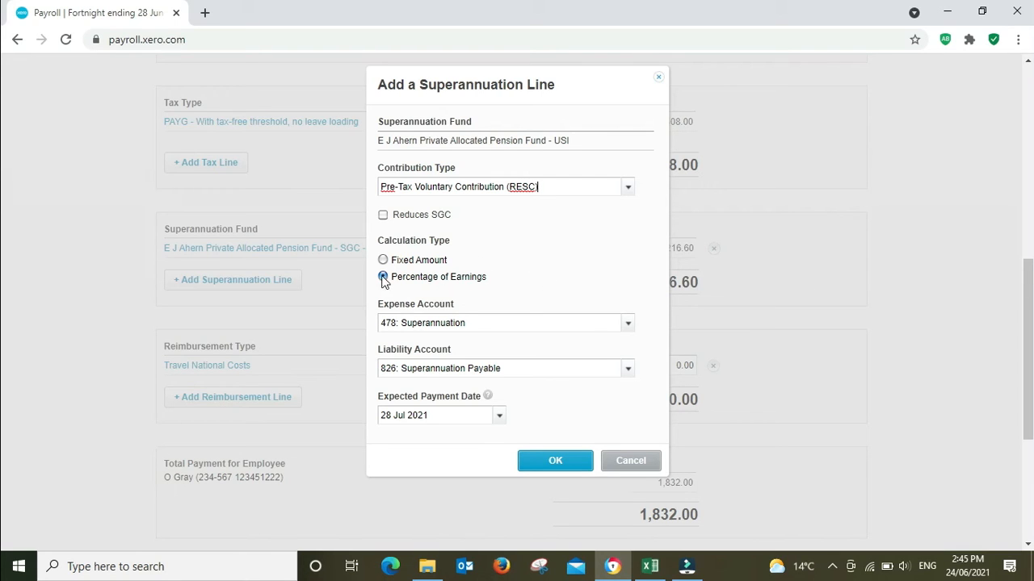
pyautogui.click(383, 259)
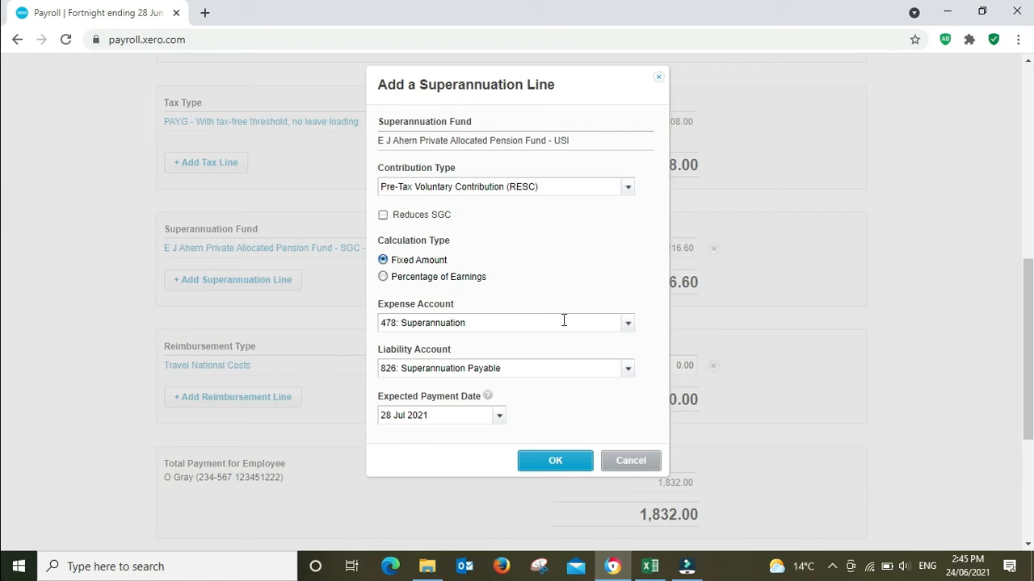
pyautogui.moveTo(555, 460)
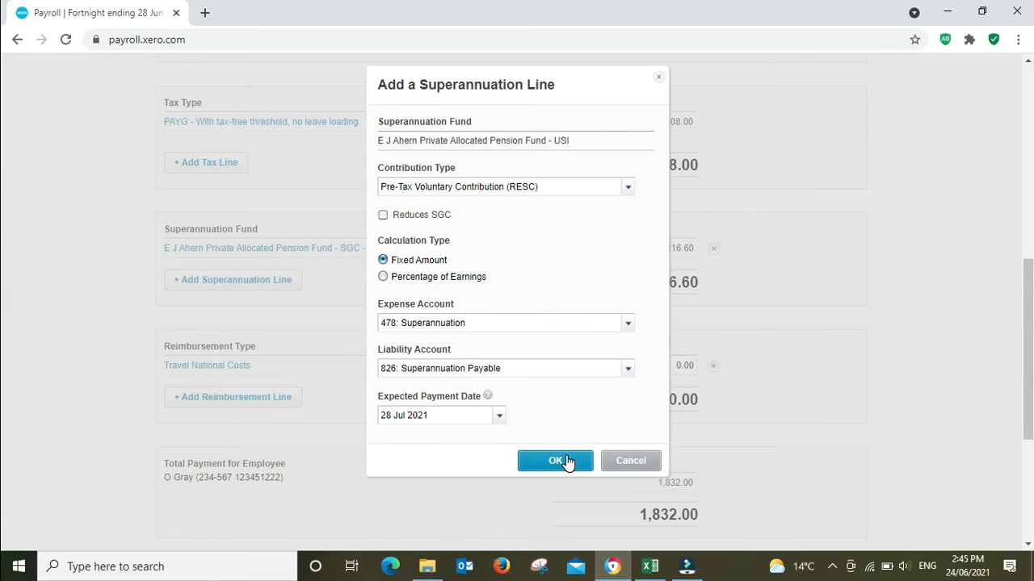
pyautogui.click(555, 460)
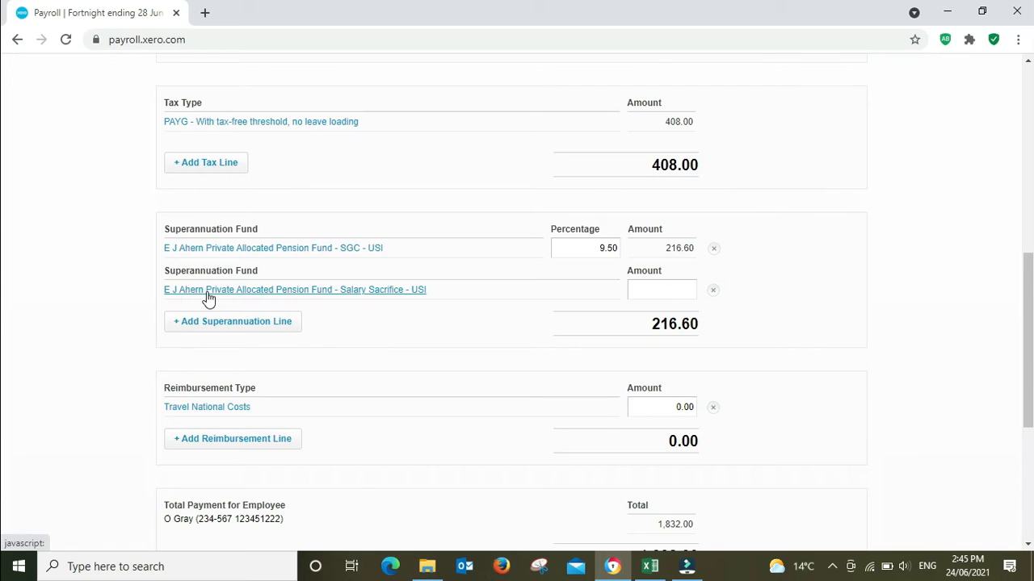
pyautogui.moveTo(360, 308)
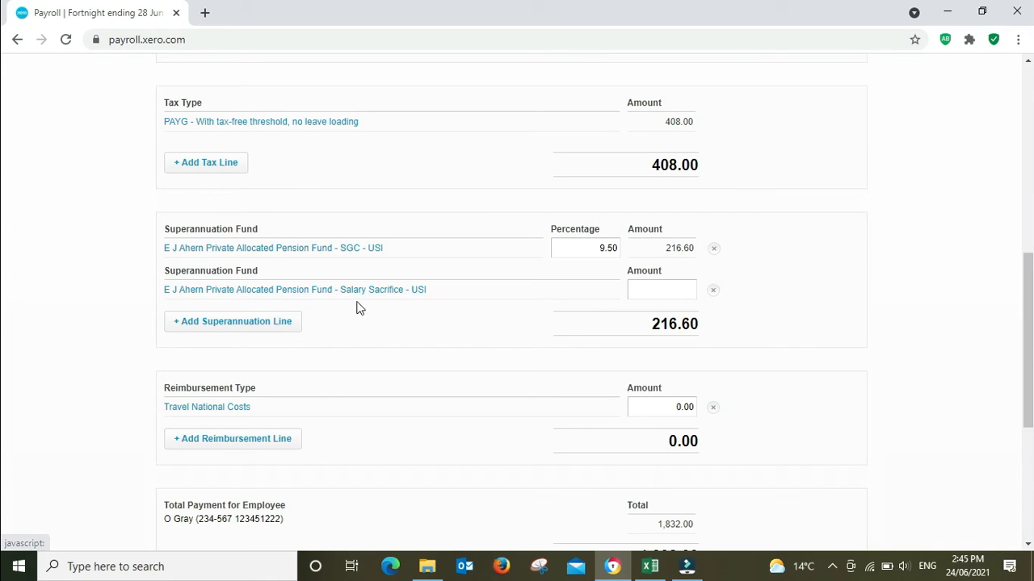
pyautogui.moveTo(677, 311)
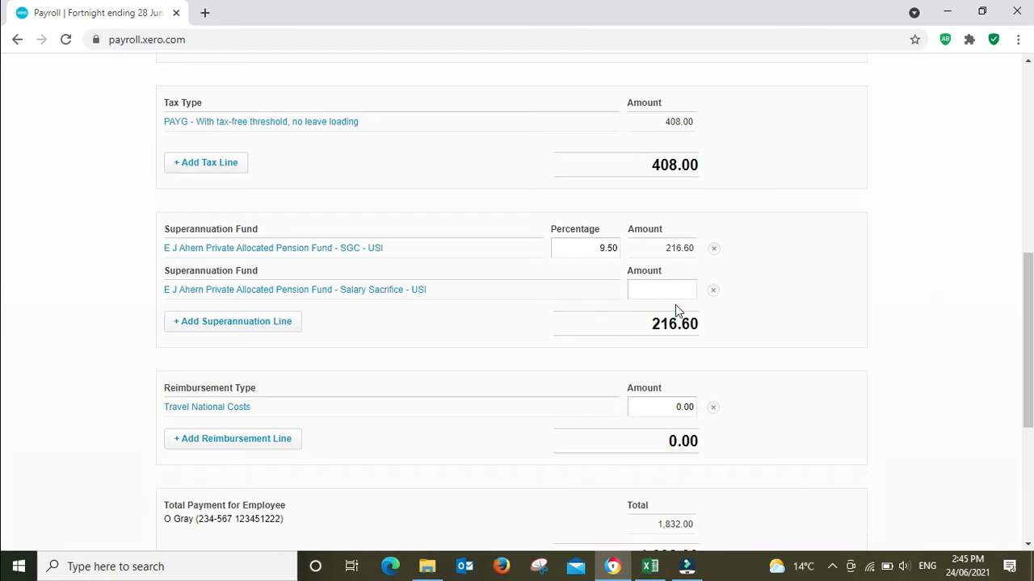
# - Enter 100.00 as the salary-sacrifice super amount, lifting superannuation to 316.60
pyautogui.click(661, 290)
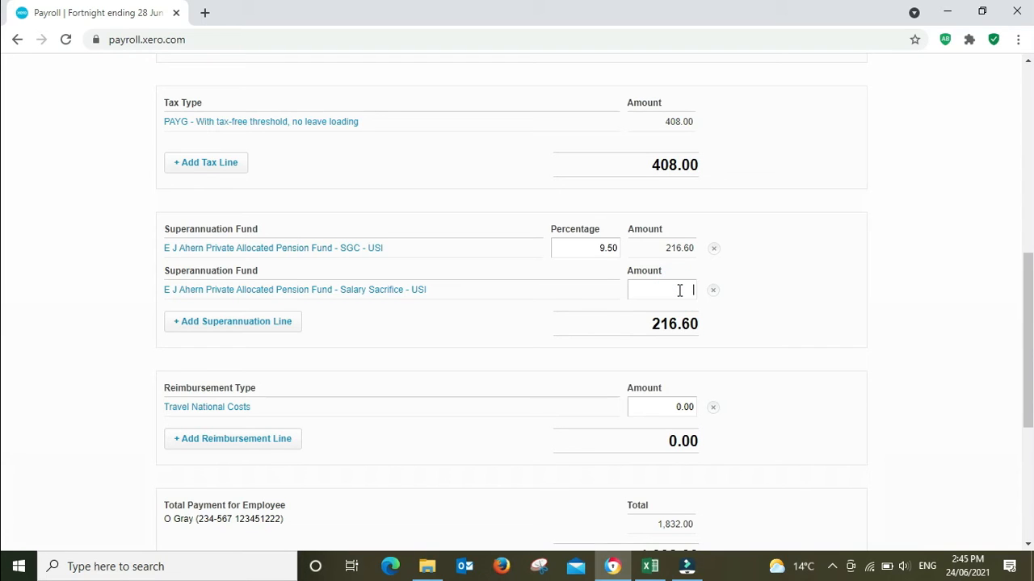
pyautogui.write('100')
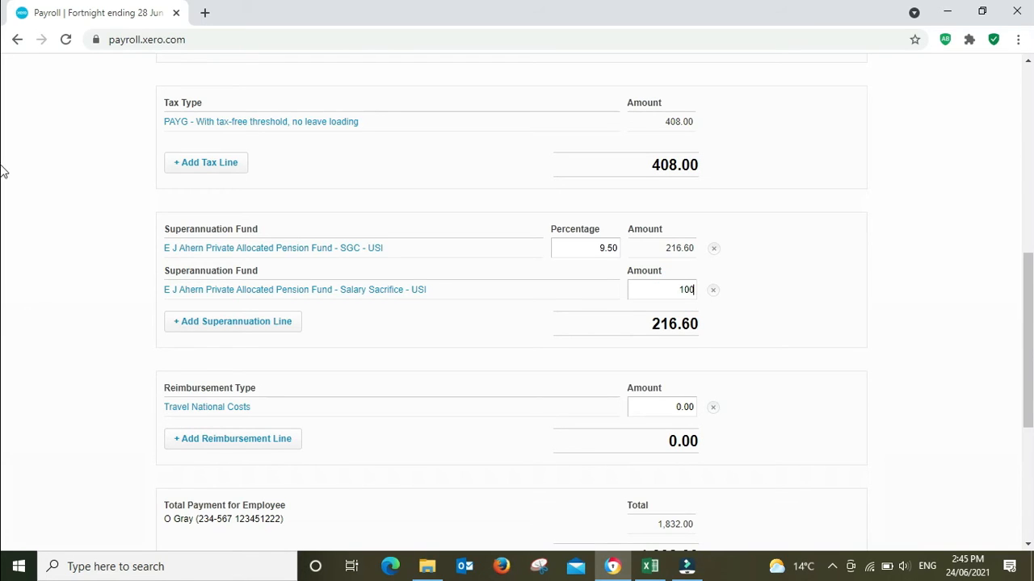
pyautogui.click(662, 407)
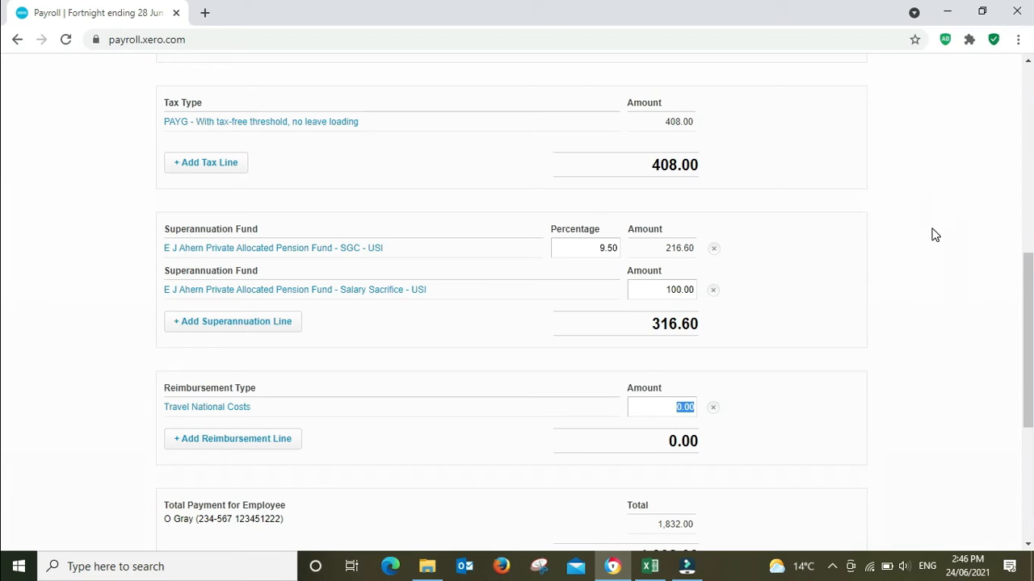
pyautogui.moveTo(728, 342)
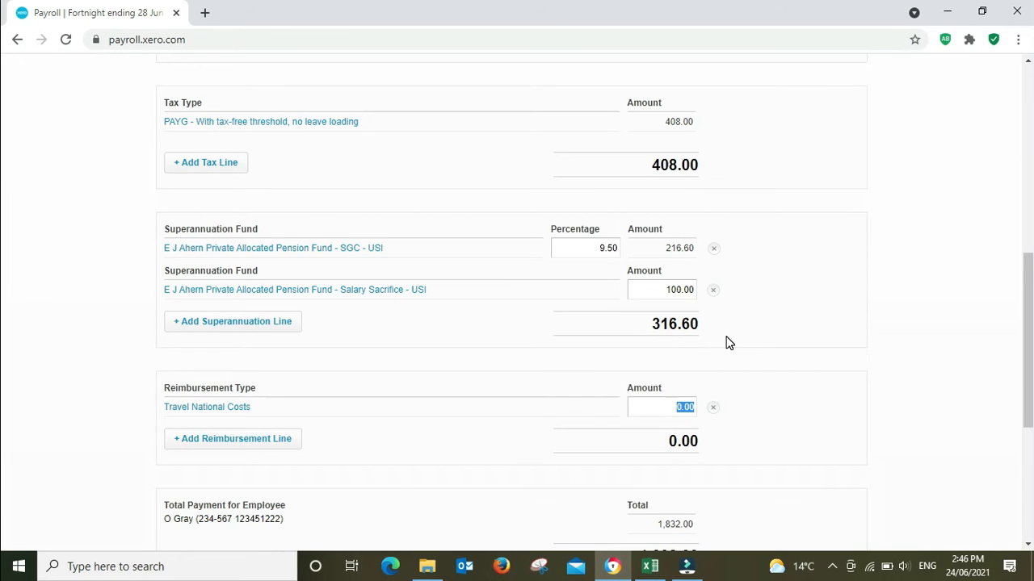
# - Scroll the payslip to check Taxes, Superannuation 216.60 and Net Pay 1,832
pyautogui.scroll(3)
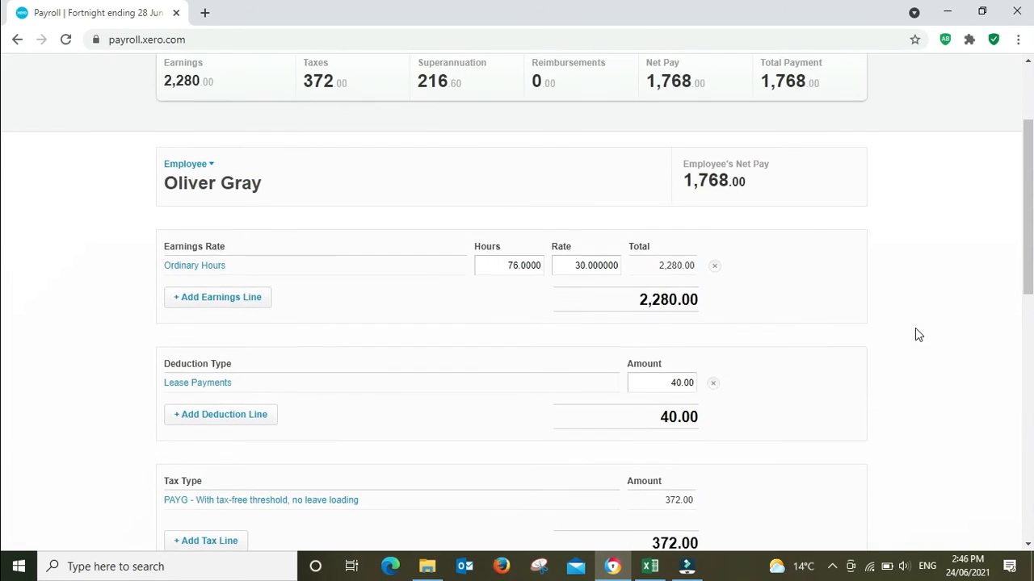
pyautogui.scroll(3)
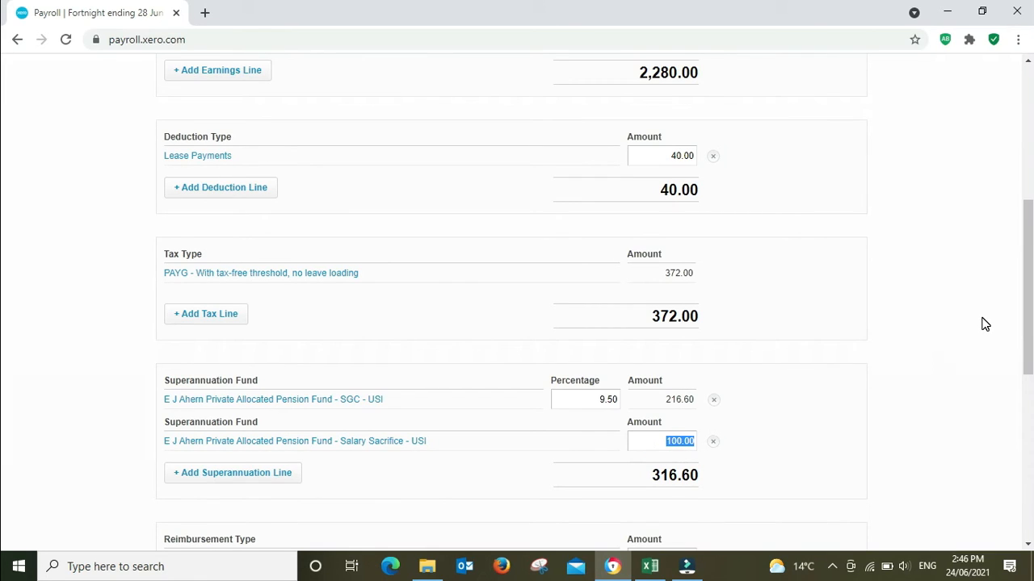
pyautogui.moveTo(976, 323)
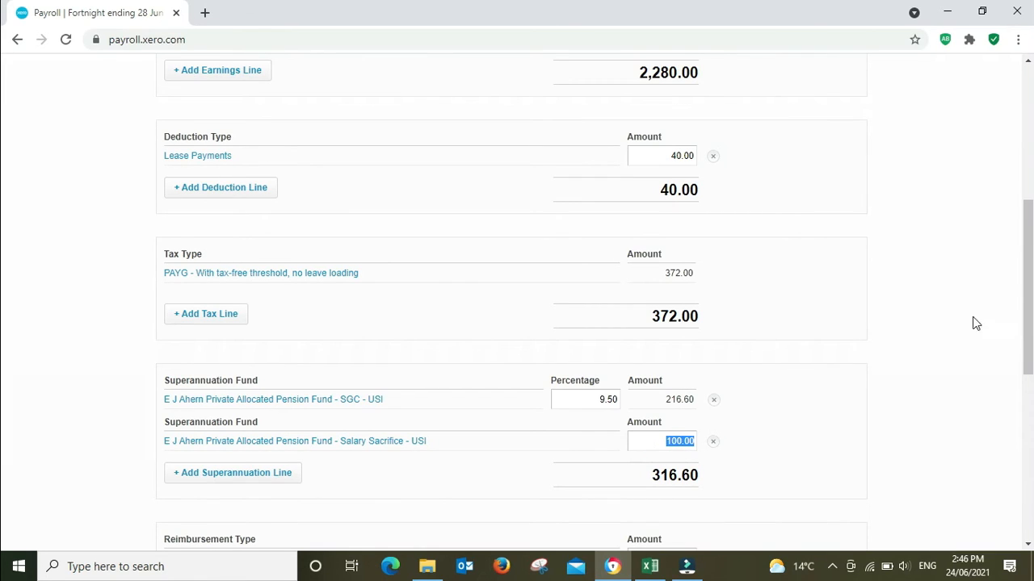
pyautogui.scroll(3)
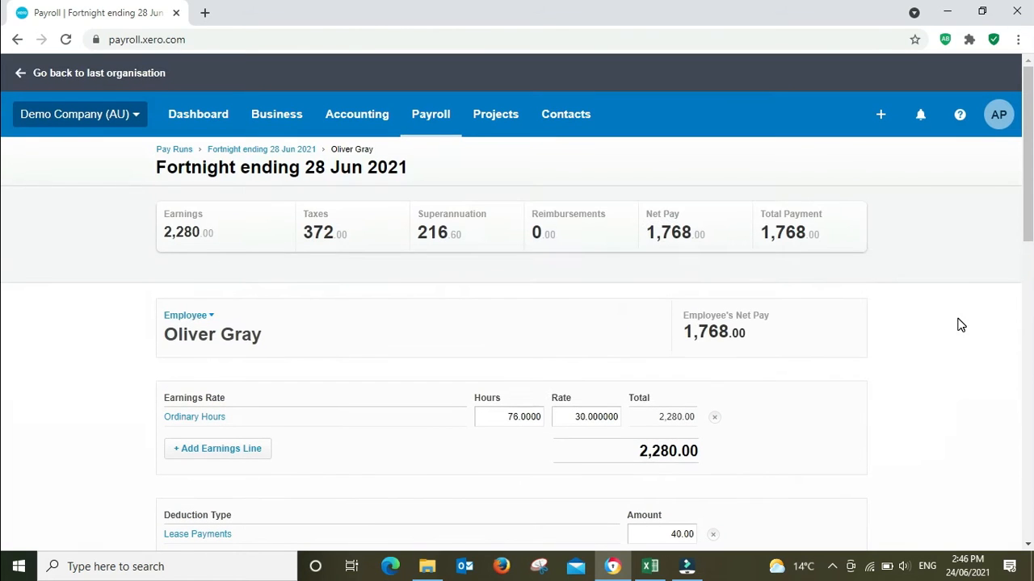
pyautogui.scroll(-3)
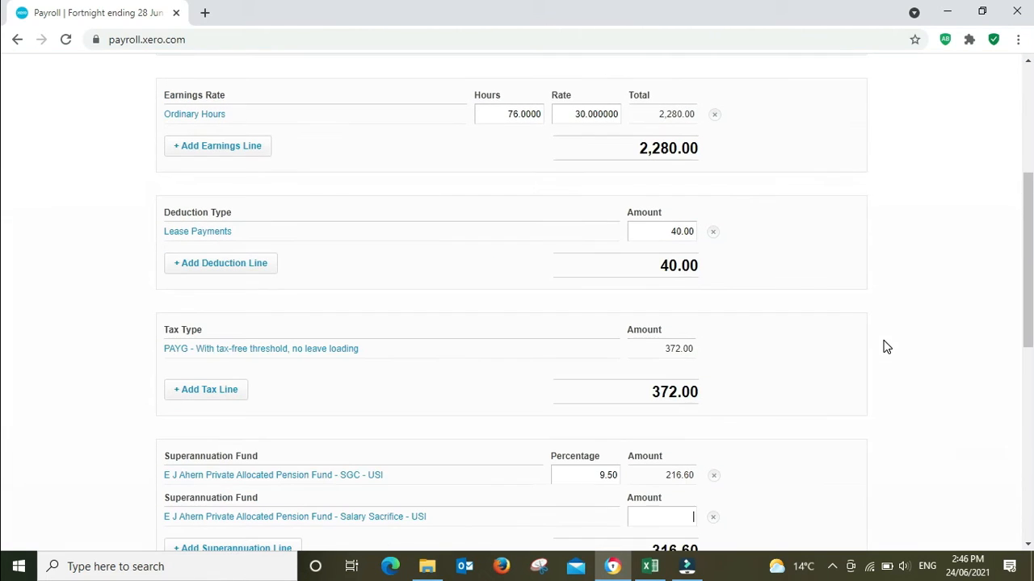
pyautogui.scroll(3)
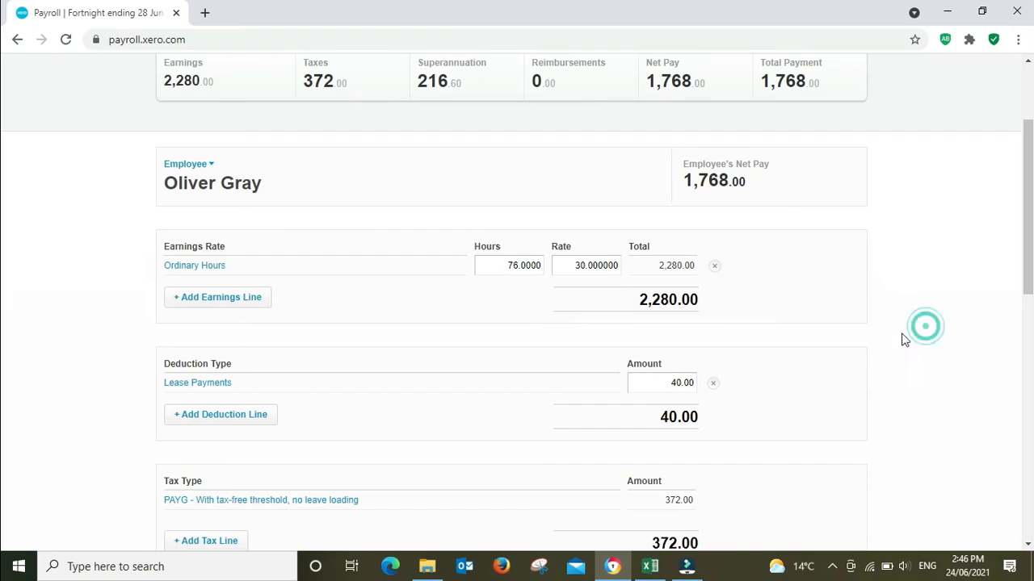
pyautogui.moveTo(682, 201)
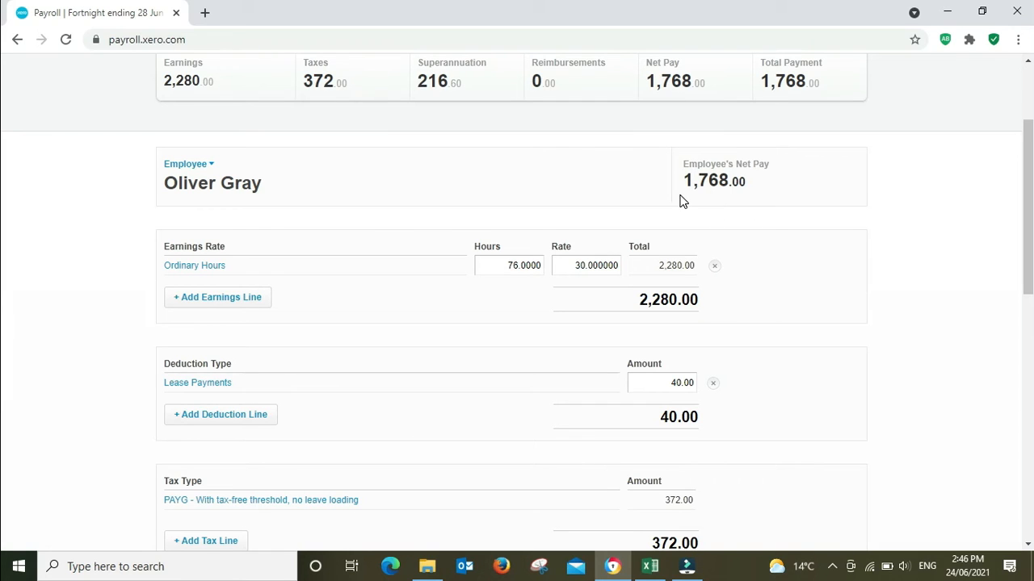
pyautogui.moveTo(713, 198)
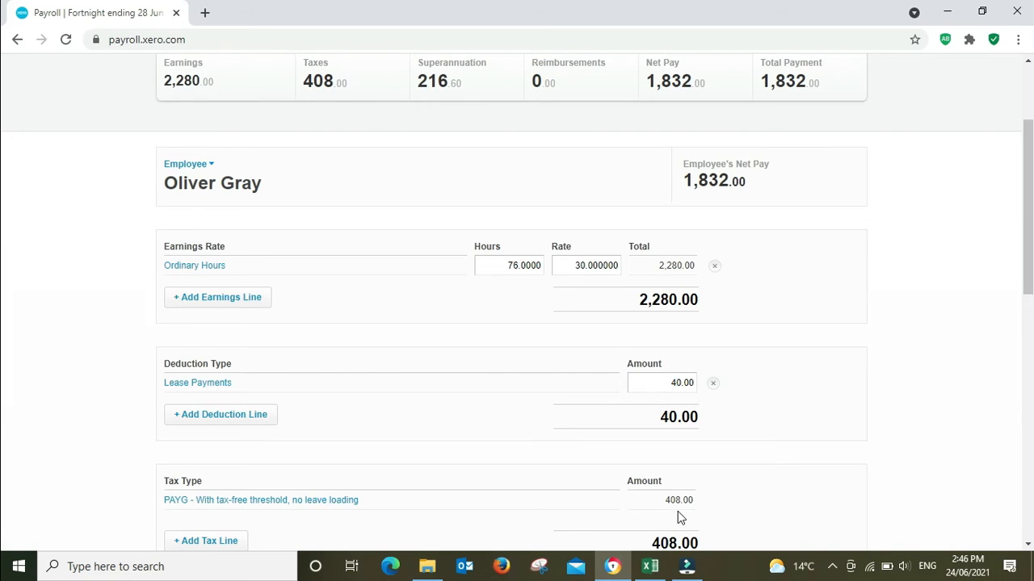
pyautogui.moveTo(762, 194)
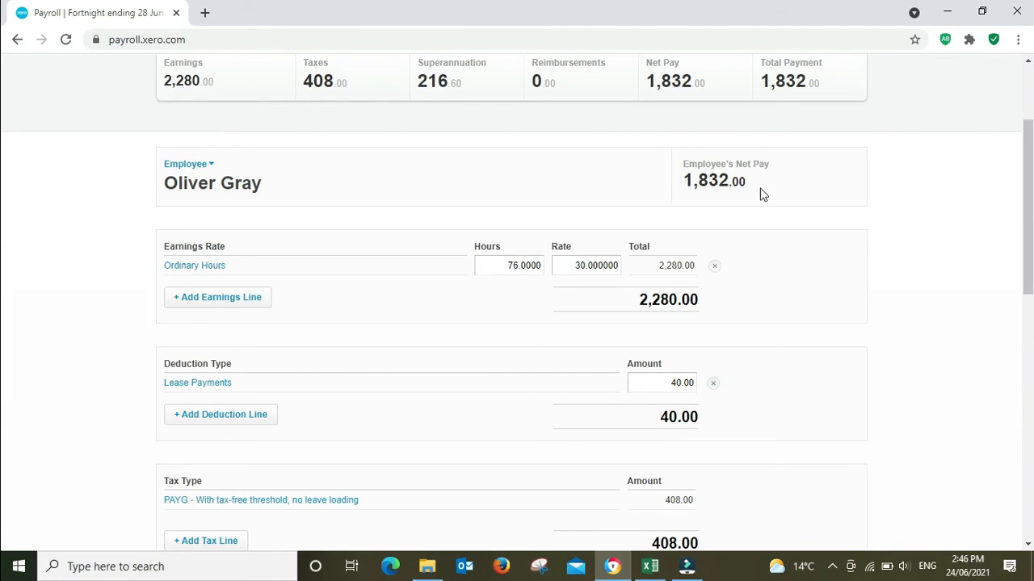
pyautogui.moveTo(691, 198)
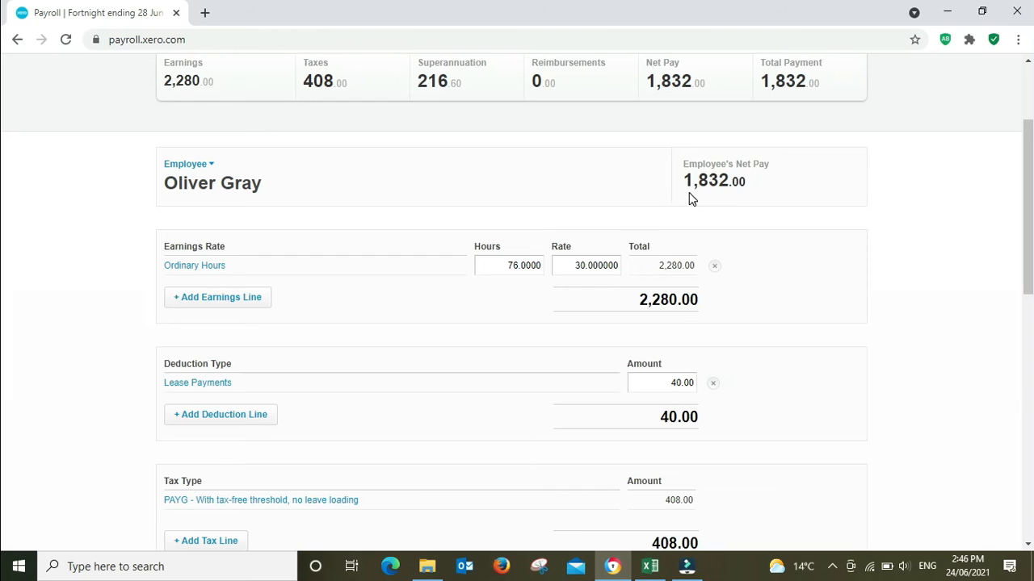
pyautogui.moveTo(759, 200)
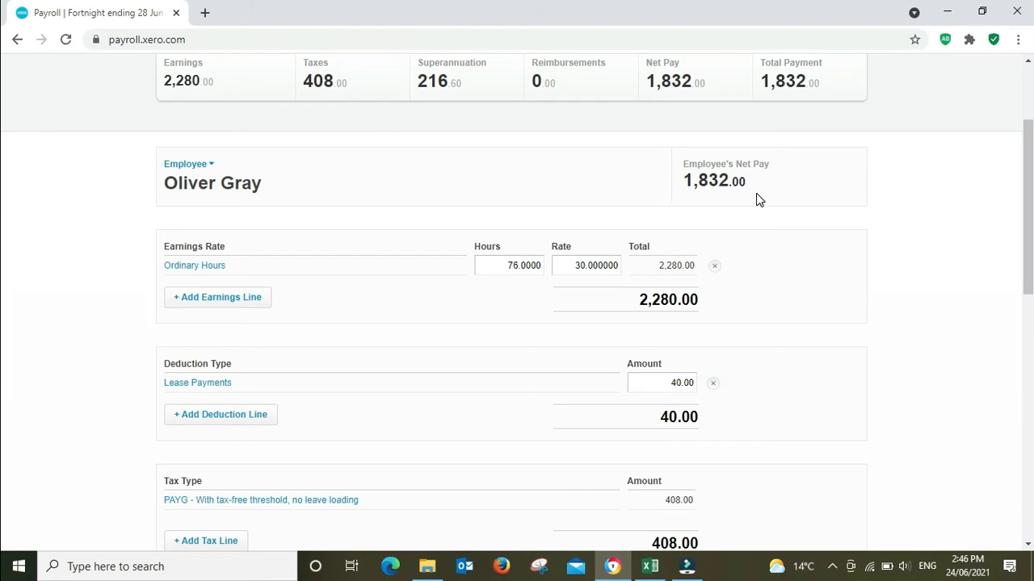
pyautogui.moveTo(808, 507)
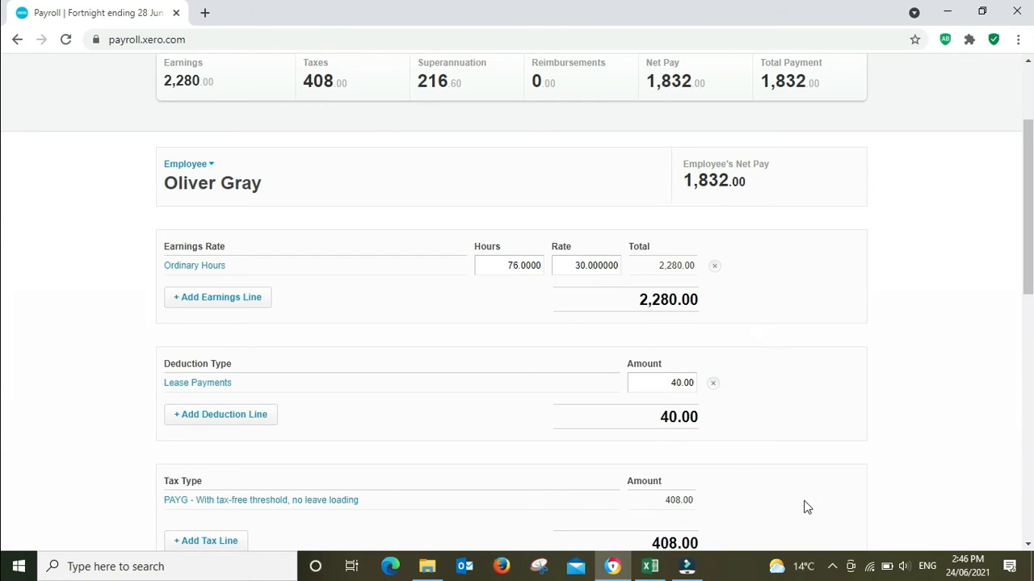
pyautogui.moveTo(967, 402)
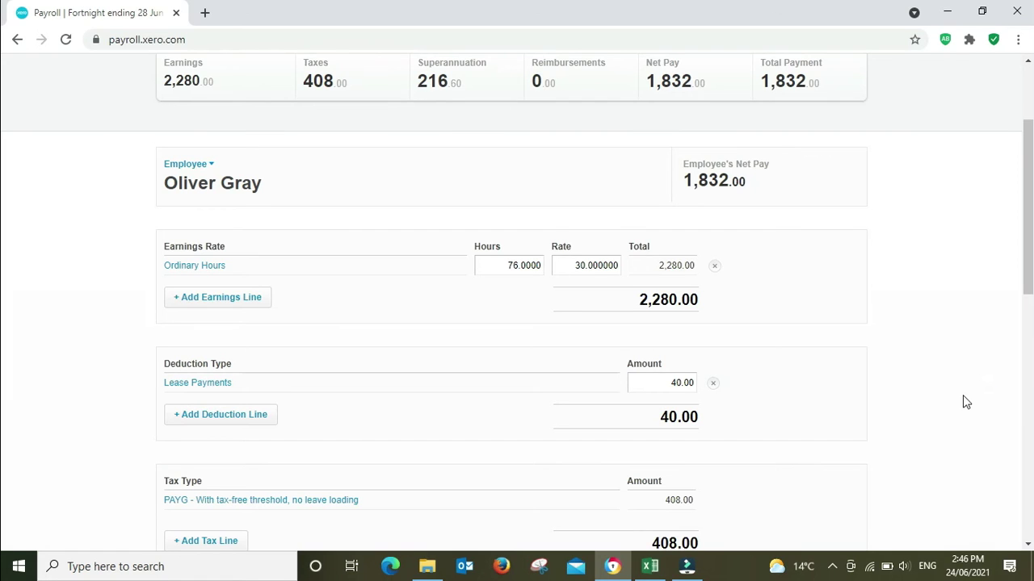
pyautogui.scroll(-3)
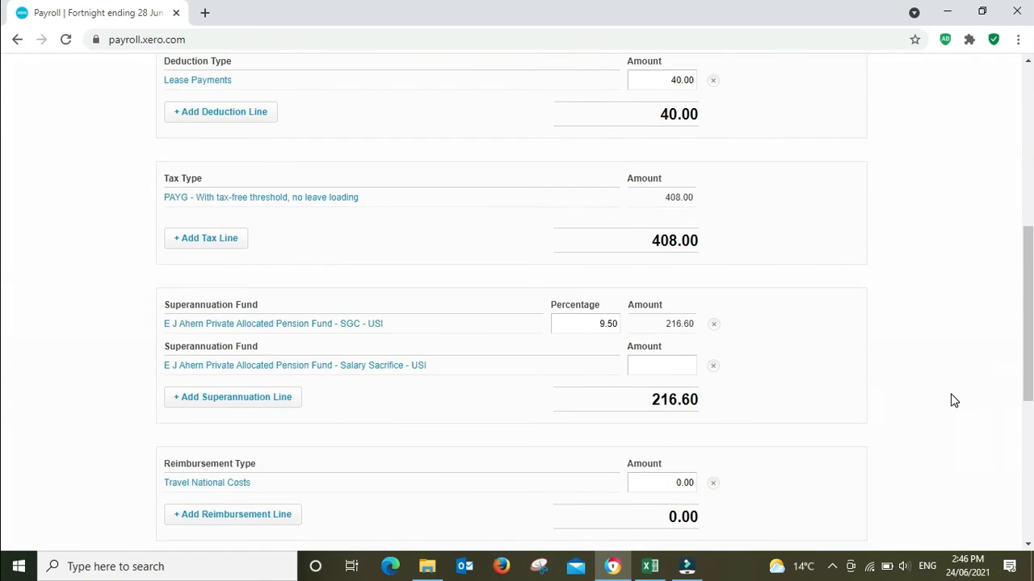
pyautogui.scroll(3)
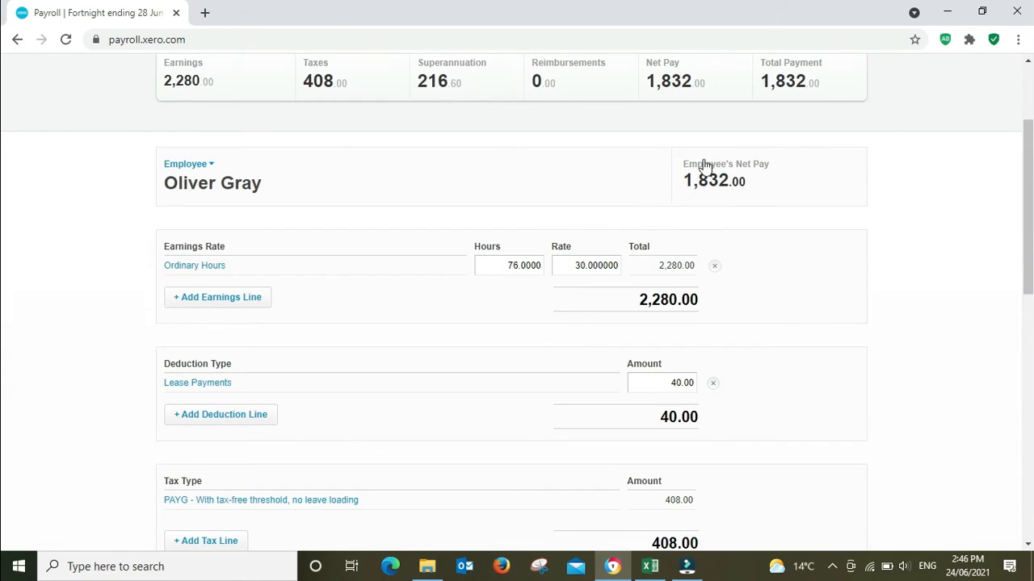
pyautogui.scroll(-3)
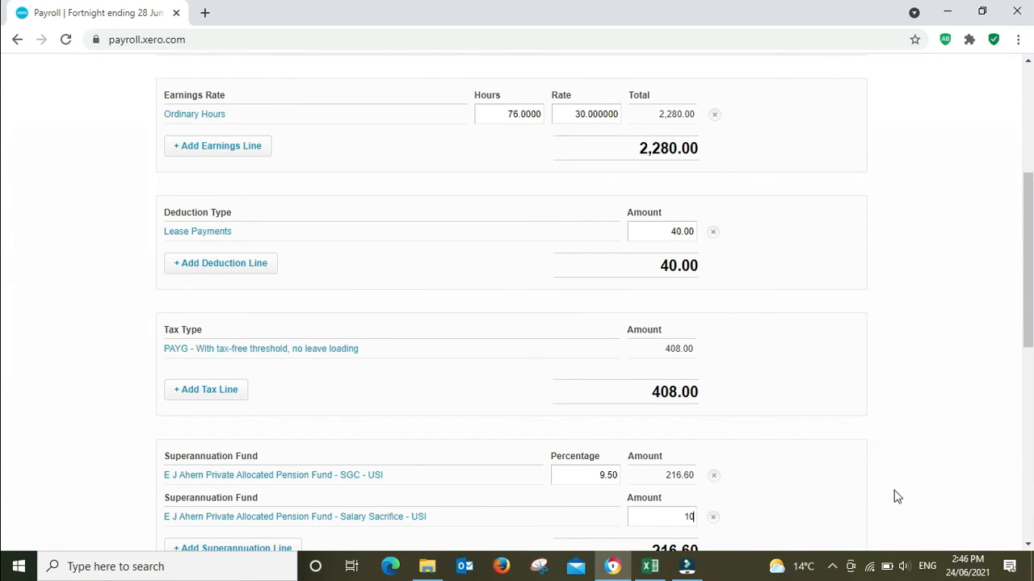
pyautogui.scroll(3)
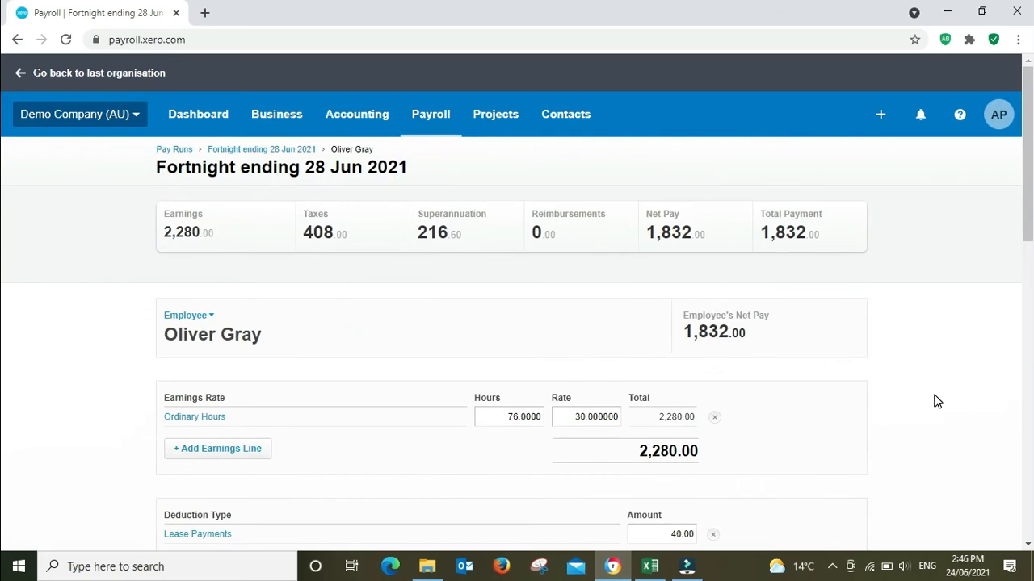
pyautogui.moveTo(941, 352)
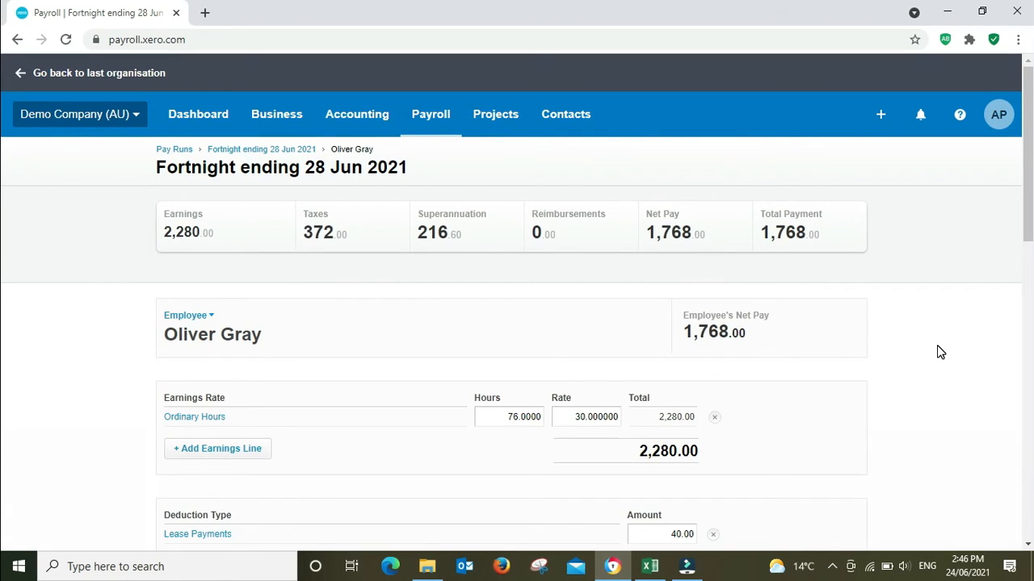
pyautogui.moveTo(708, 323)
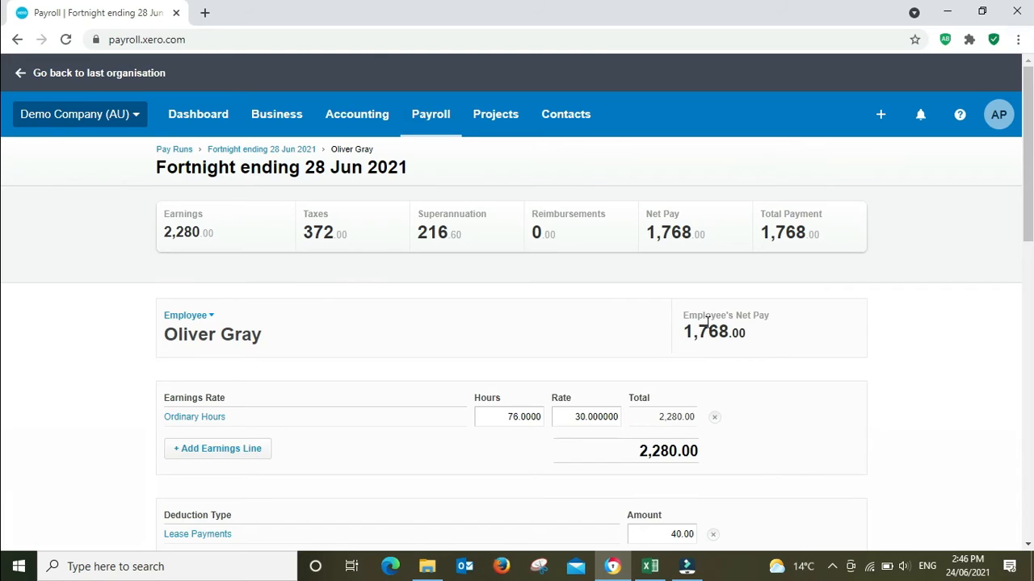
pyautogui.moveTo(727, 351)
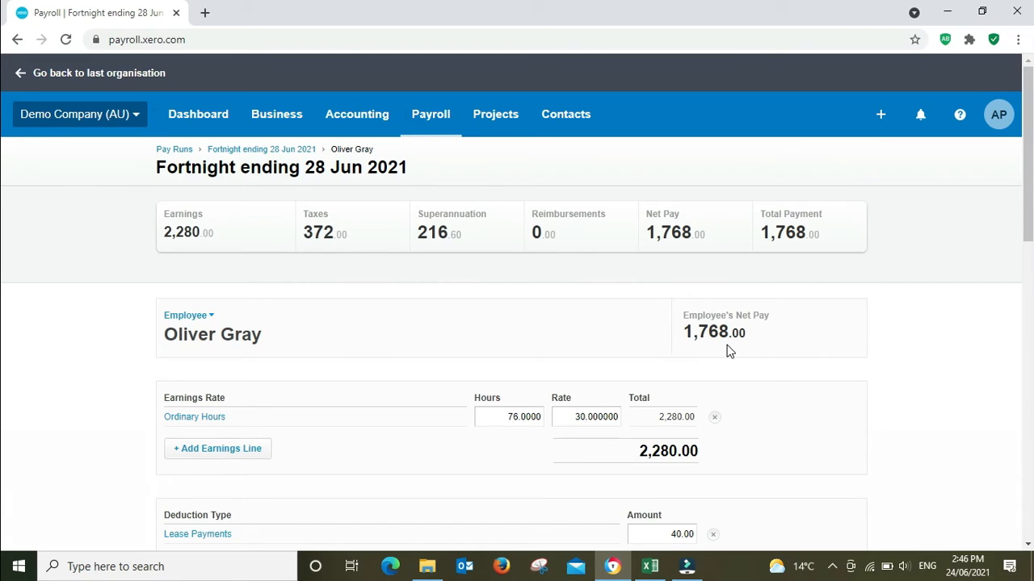
pyautogui.moveTo(953, 350)
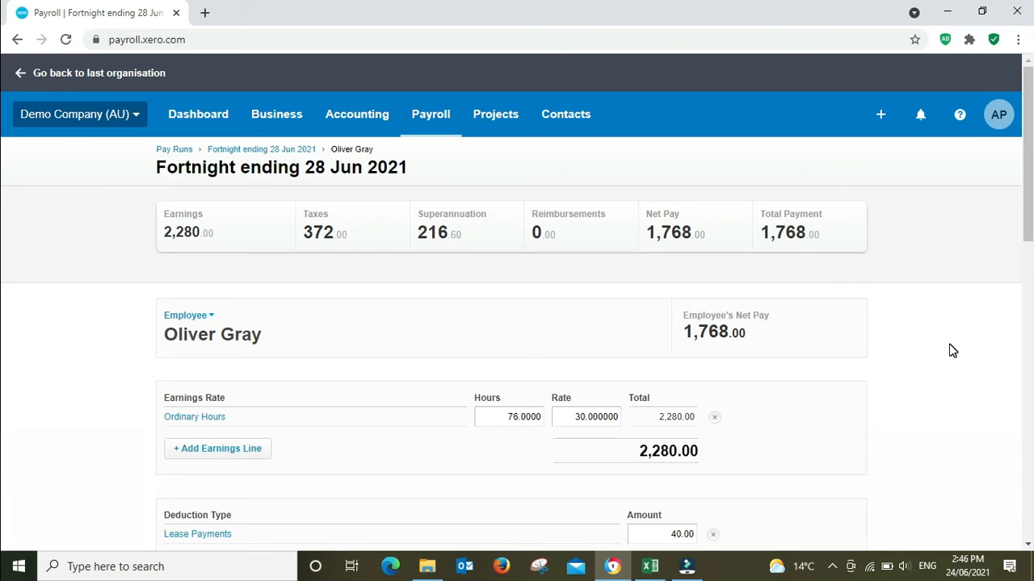
pyautogui.scroll(-3)
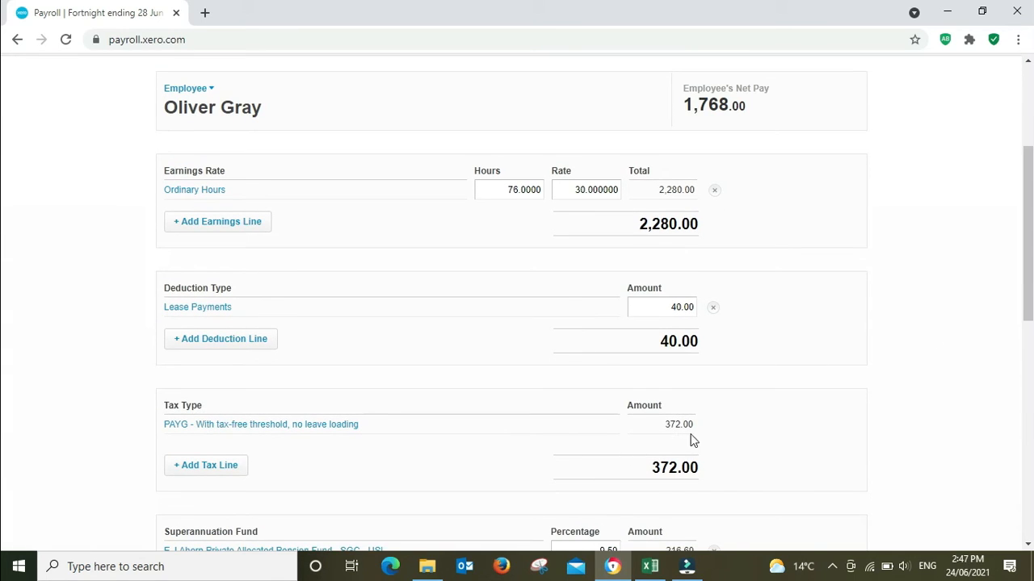
pyautogui.moveTo(709, 439)
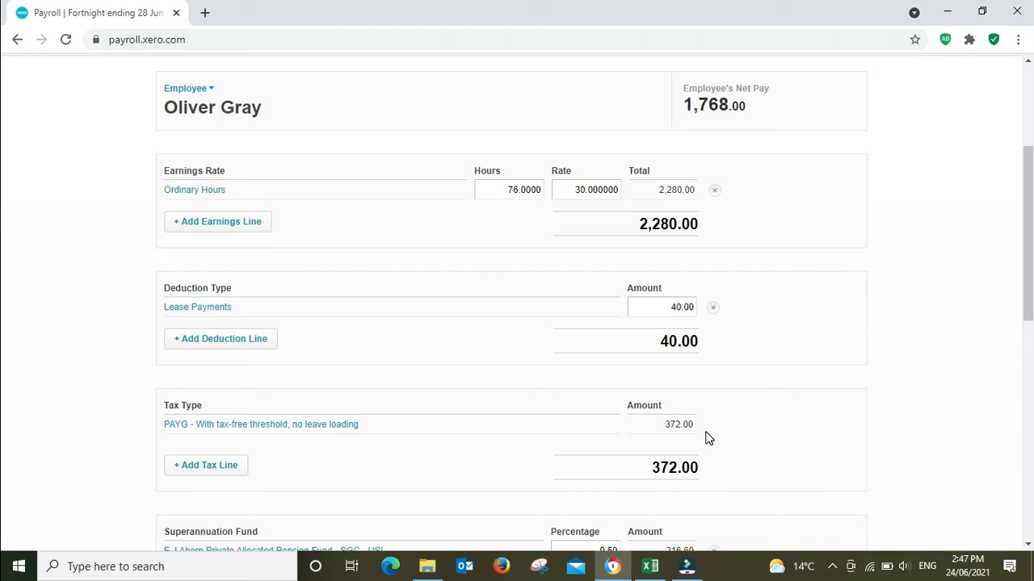
pyautogui.scroll(-3)
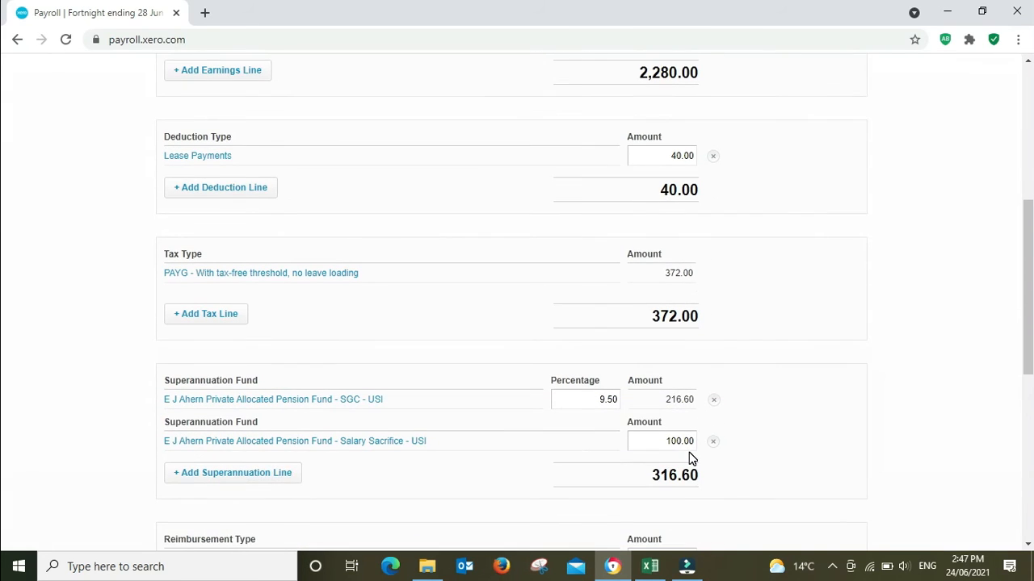
pyautogui.moveTo(692, 282)
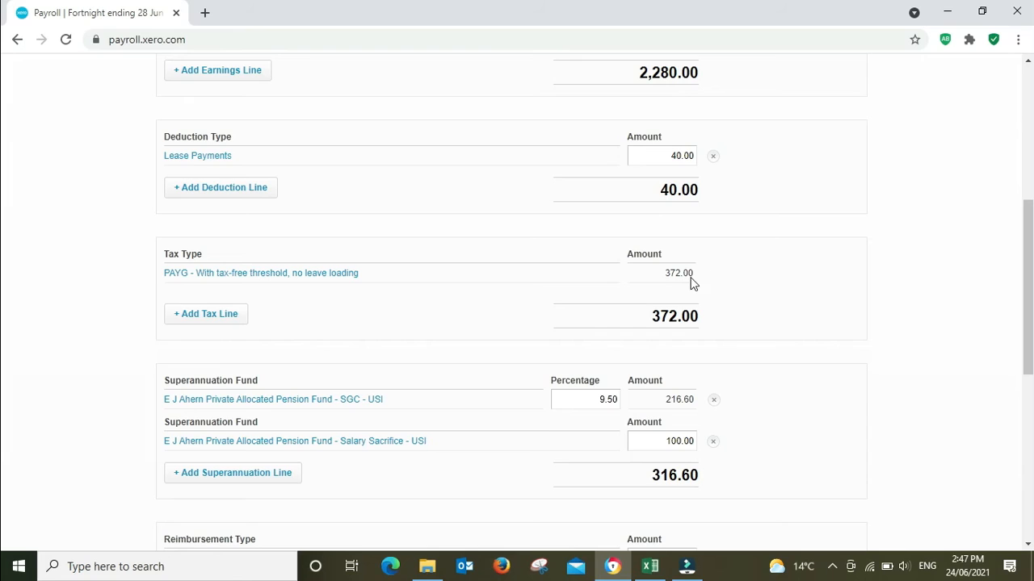
pyautogui.moveTo(729, 317)
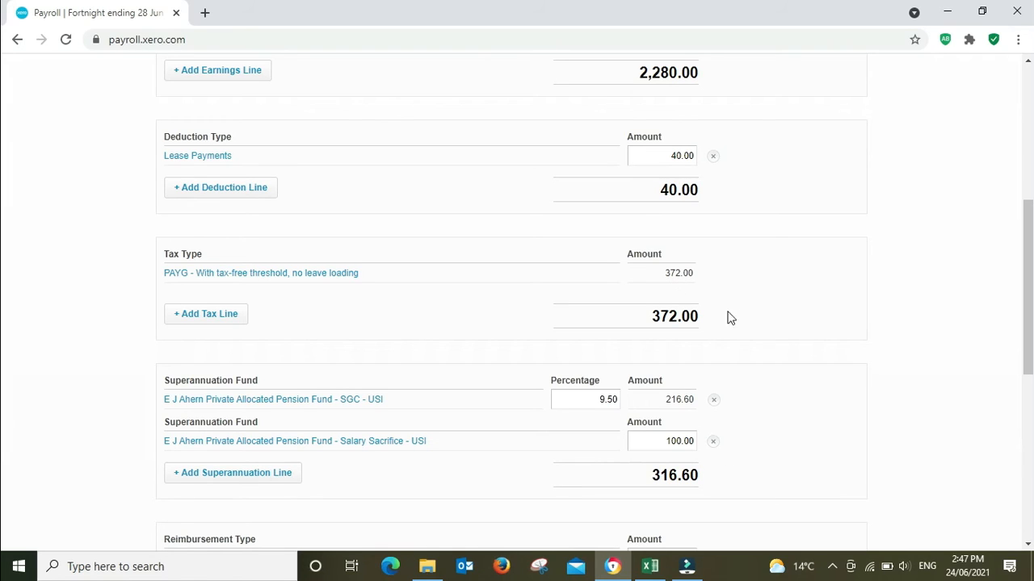
pyautogui.moveTo(717, 259)
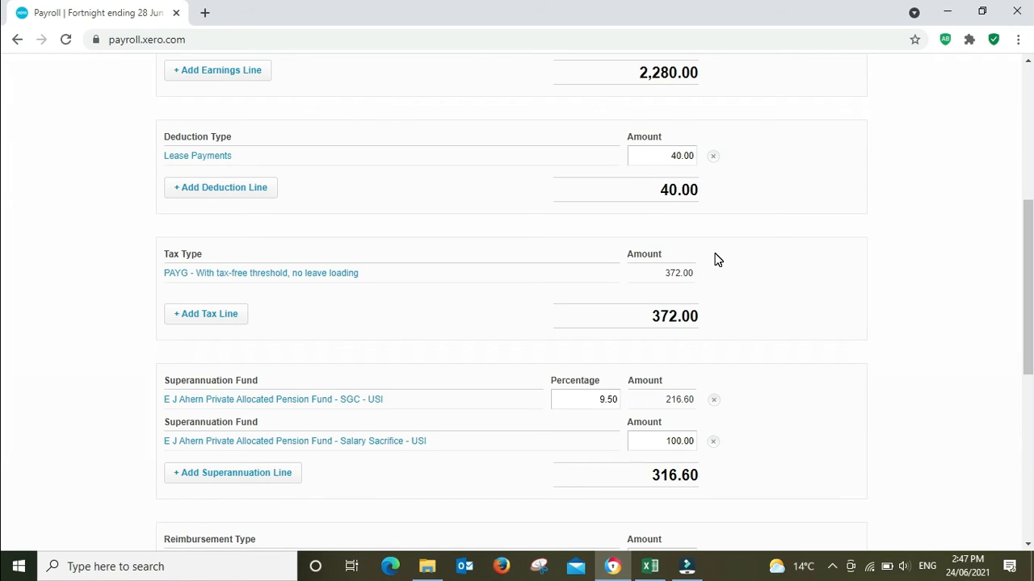
pyautogui.moveTo(729, 277)
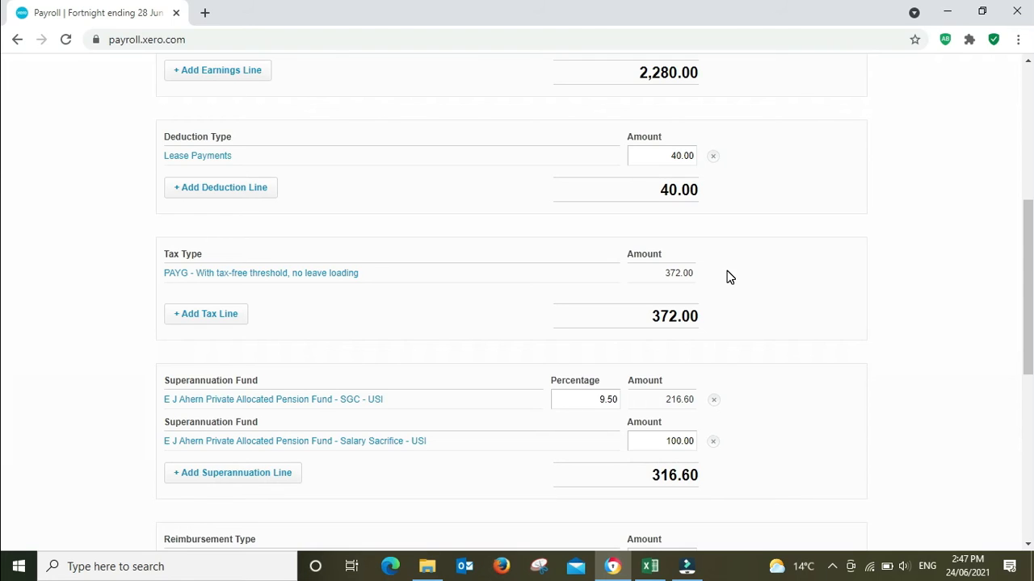
pyautogui.moveTo(713, 282)
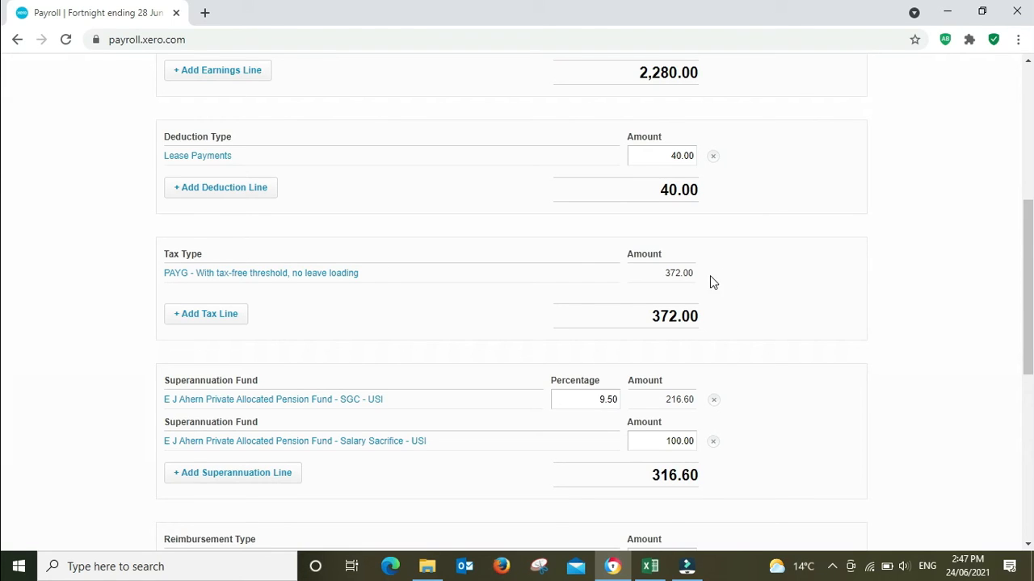
pyautogui.moveTo(903, 318)
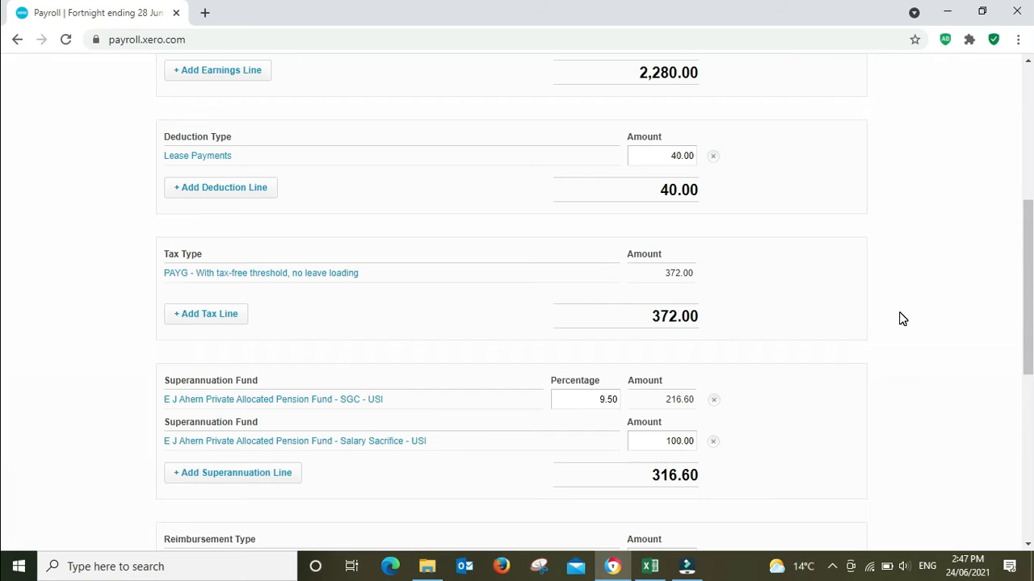
pyautogui.moveTo(691, 430)
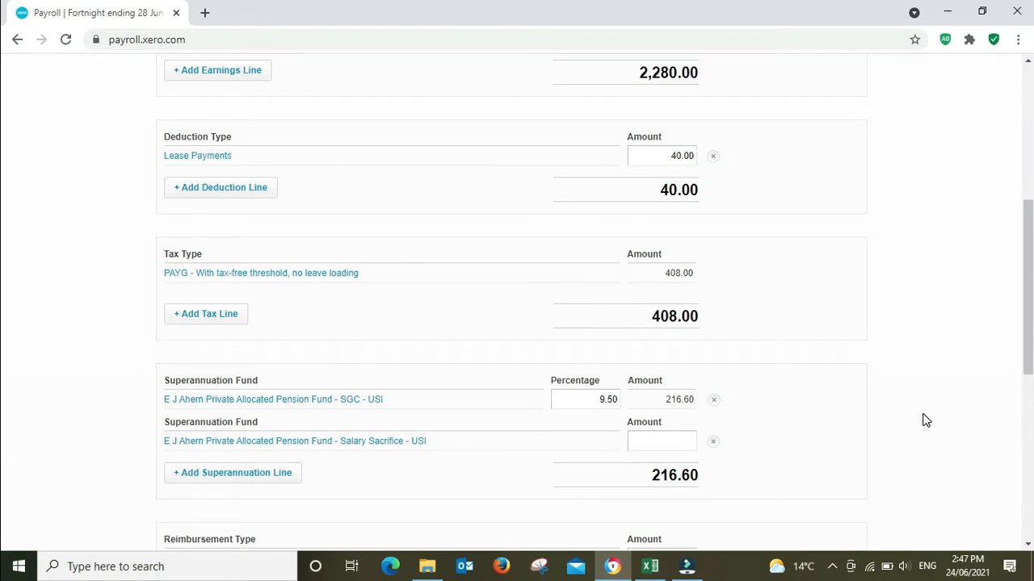
pyautogui.moveTo(743, 457)
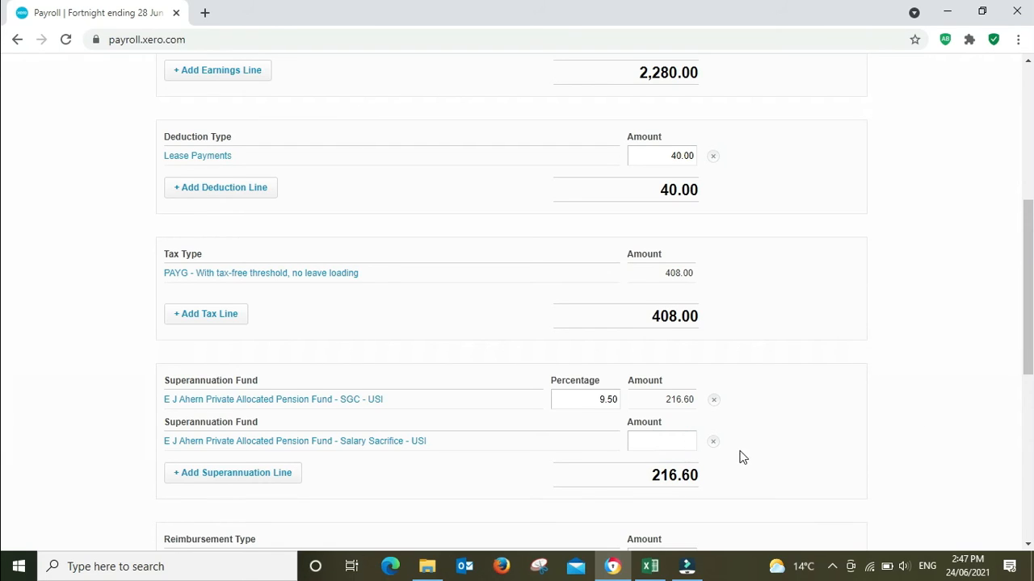
pyautogui.write('100.00')
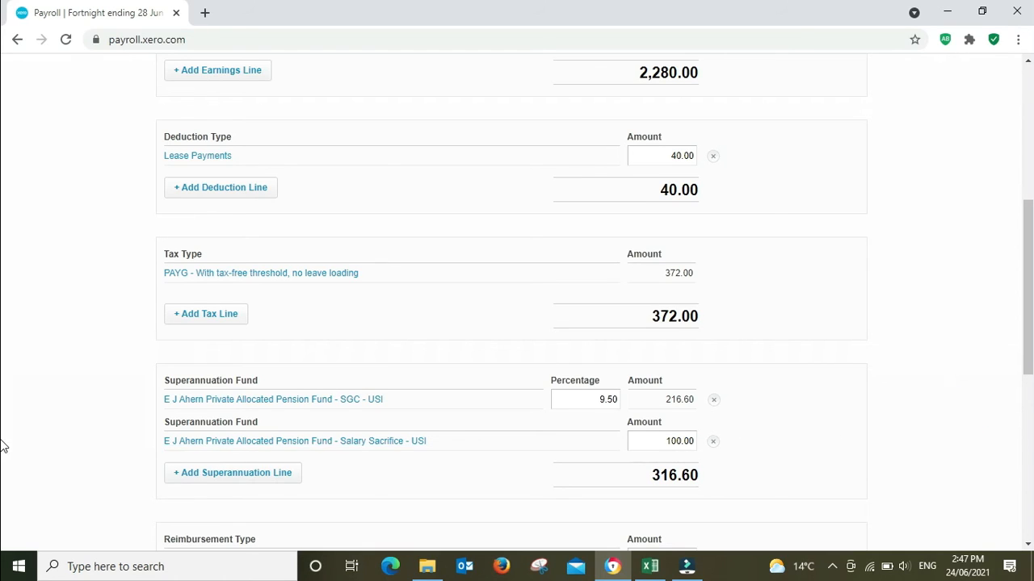
pyautogui.moveTo(935, 410)
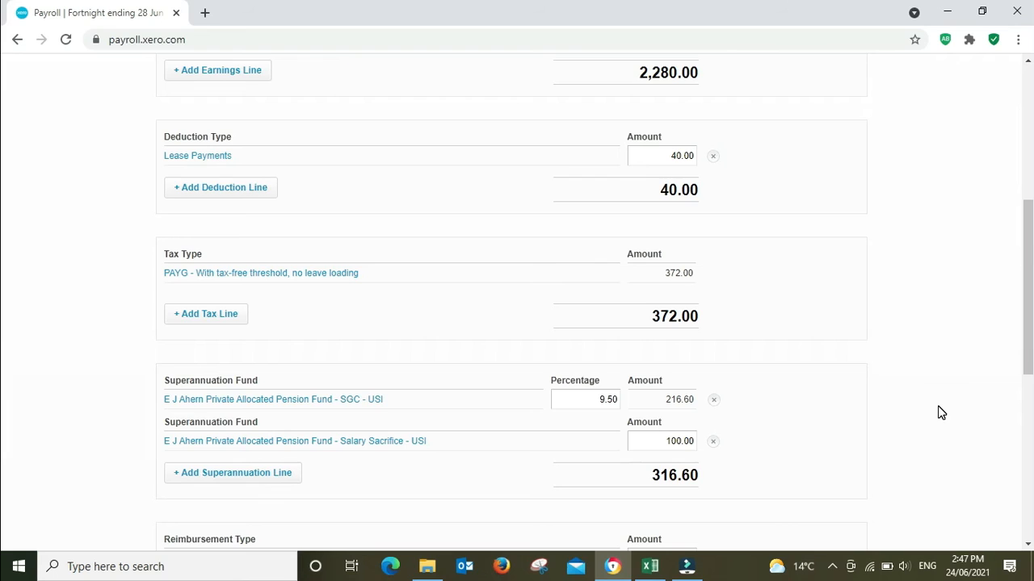
pyautogui.moveTo(926, 446)
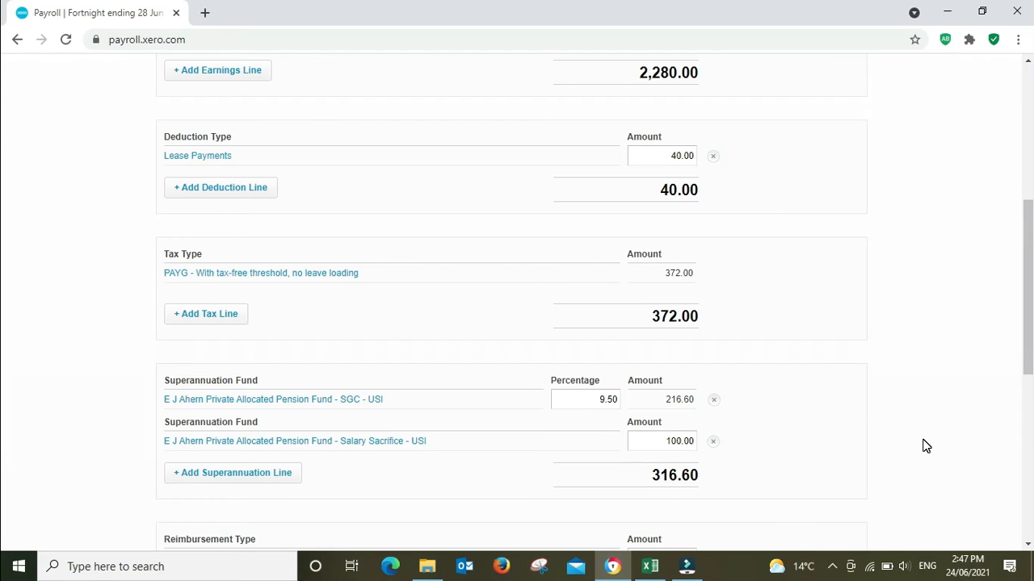
pyautogui.moveTo(905, 446)
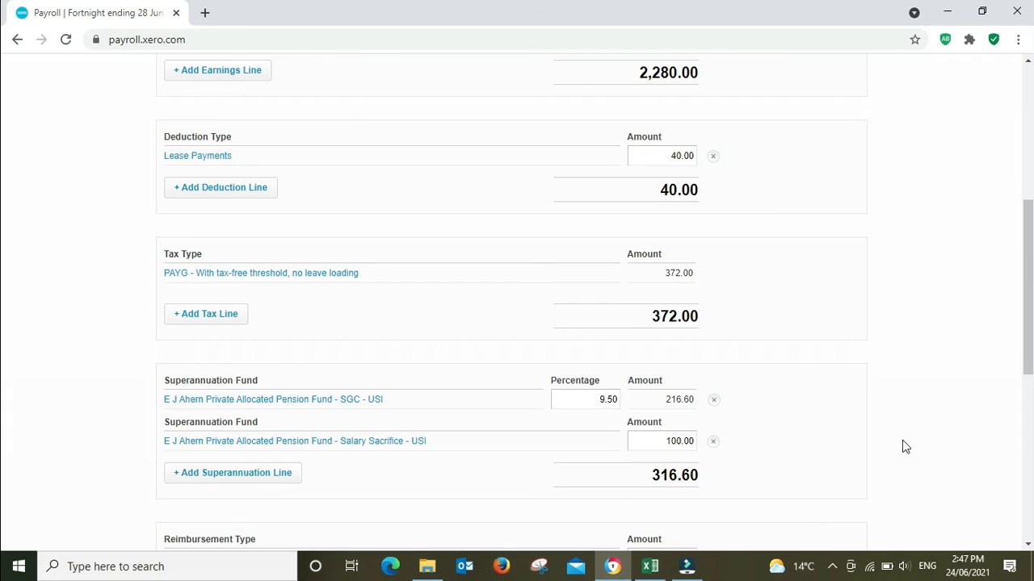
pyautogui.moveTo(969, 448)
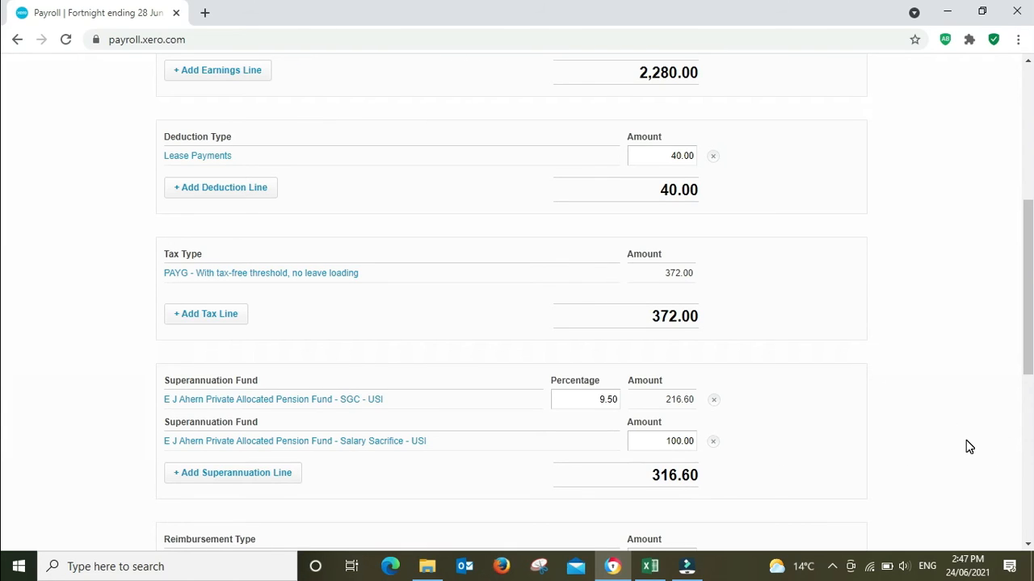
pyautogui.moveTo(714, 445)
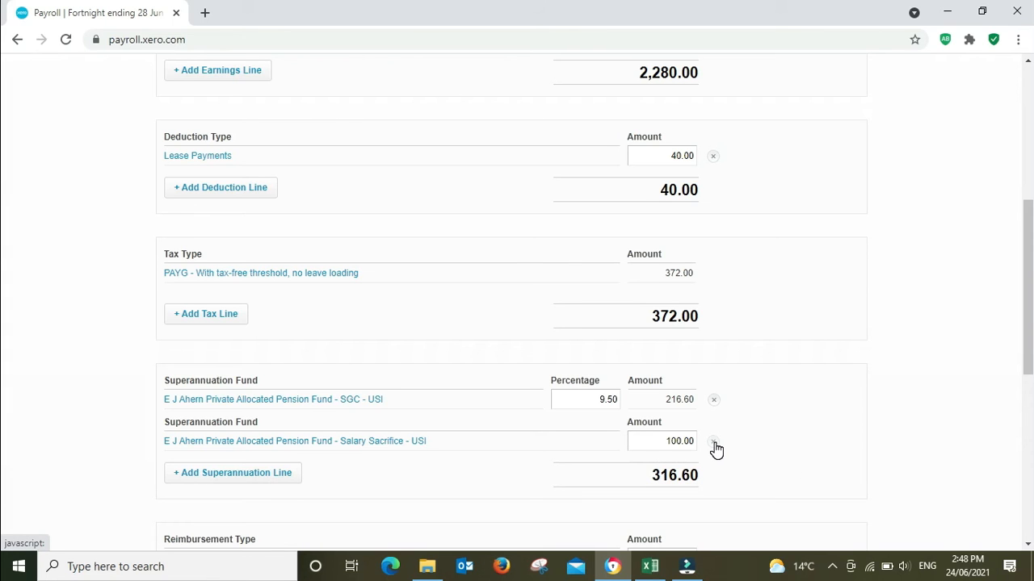
# - Scroll the payslip to confirm the salary-sacrifice line is gone and PAYG tax is 408
pyautogui.scroll(3)
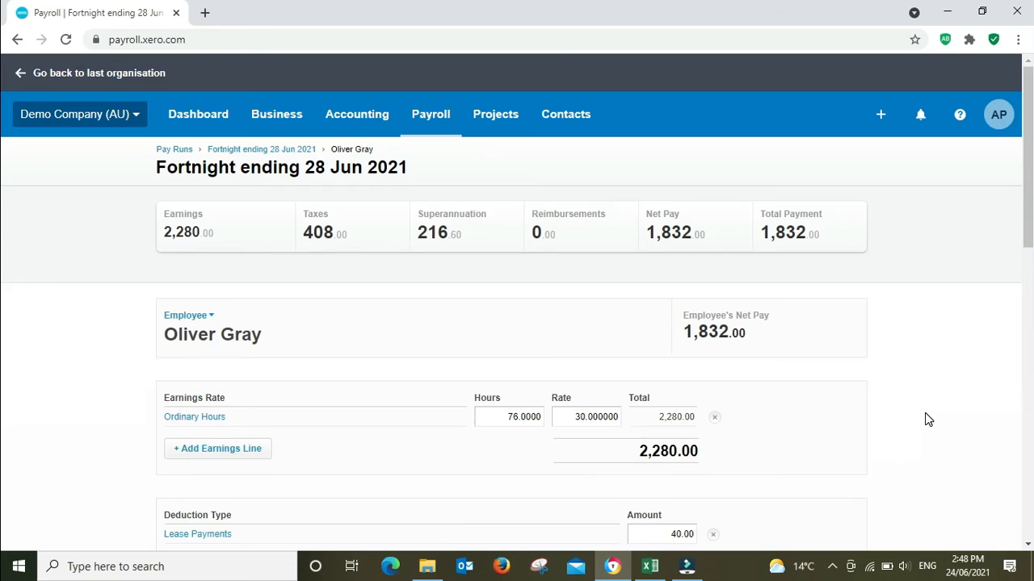
pyautogui.moveTo(920, 374)
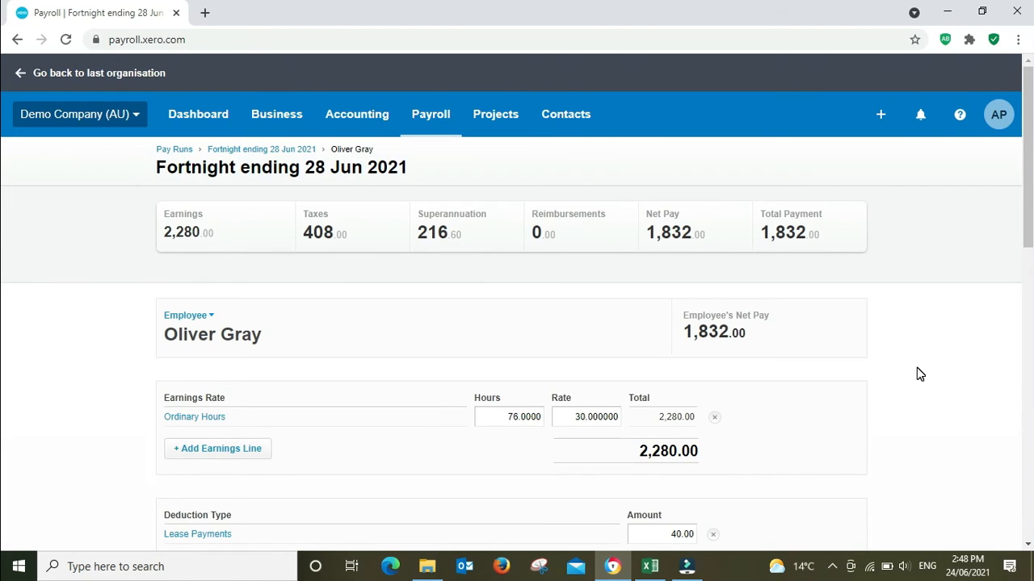
pyautogui.moveTo(945, 385)
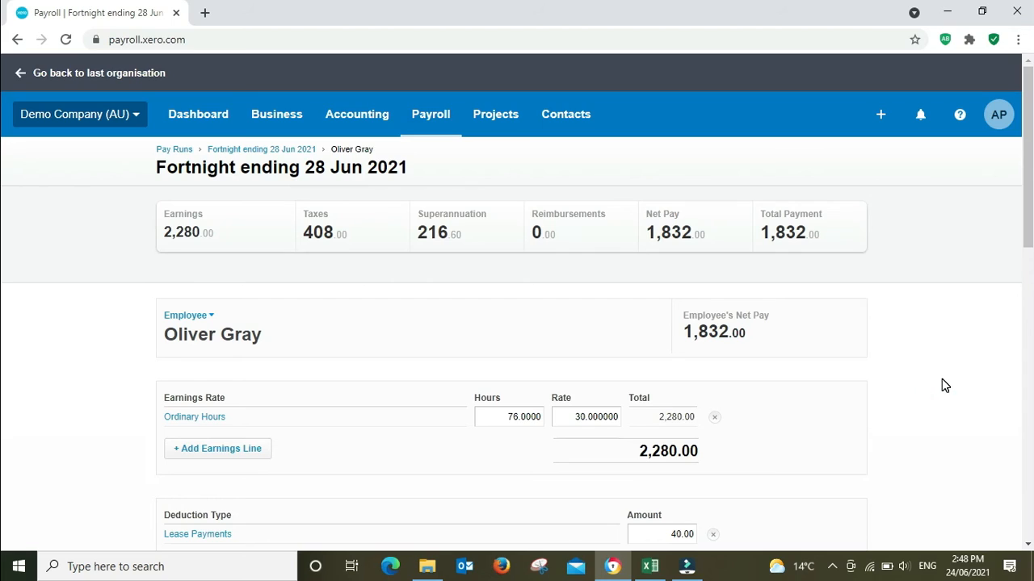
pyautogui.moveTo(938, 381)
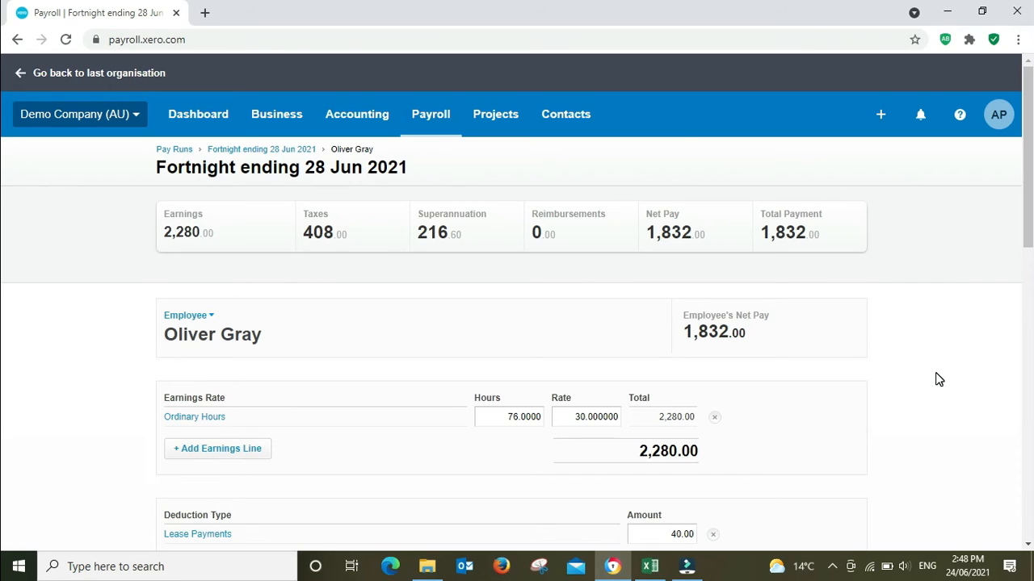
pyautogui.scroll(-3)
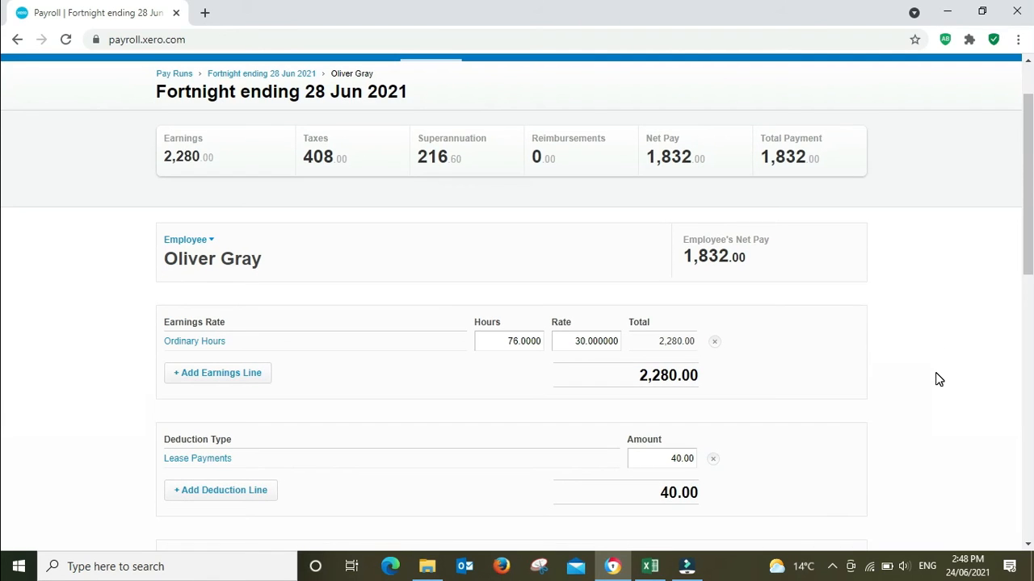
pyautogui.scroll(-3)
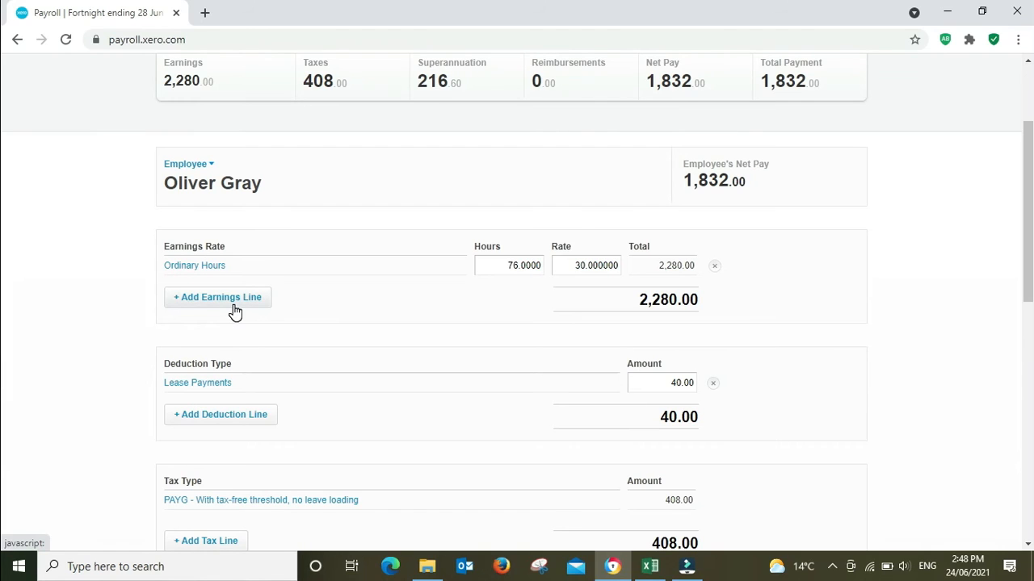
# - Add an Overtime Hours (exempt from super) earnings line at rate 45.00
pyautogui.click(217, 297)
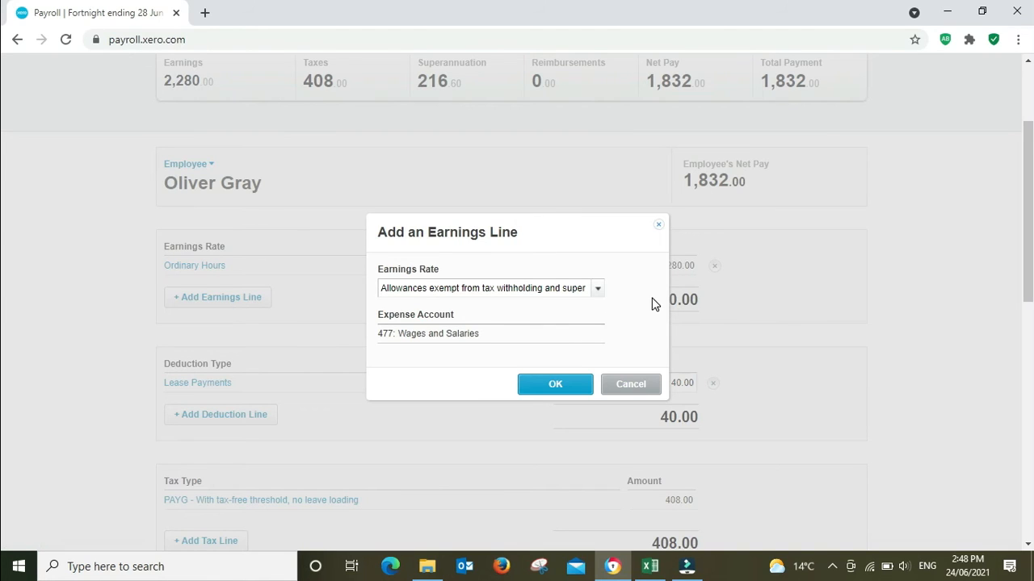
pyautogui.moveTo(598, 293)
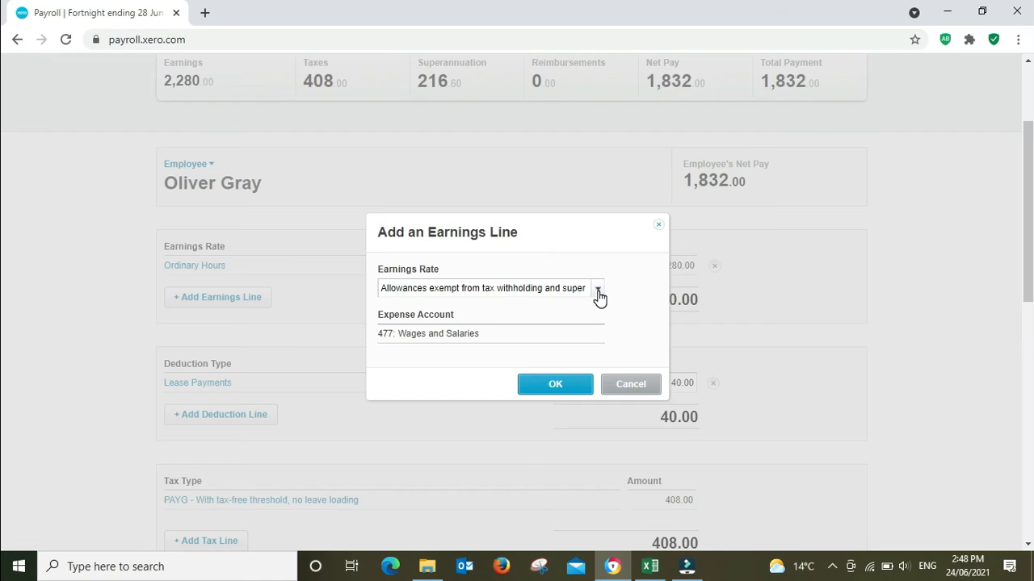
pyautogui.click(598, 288)
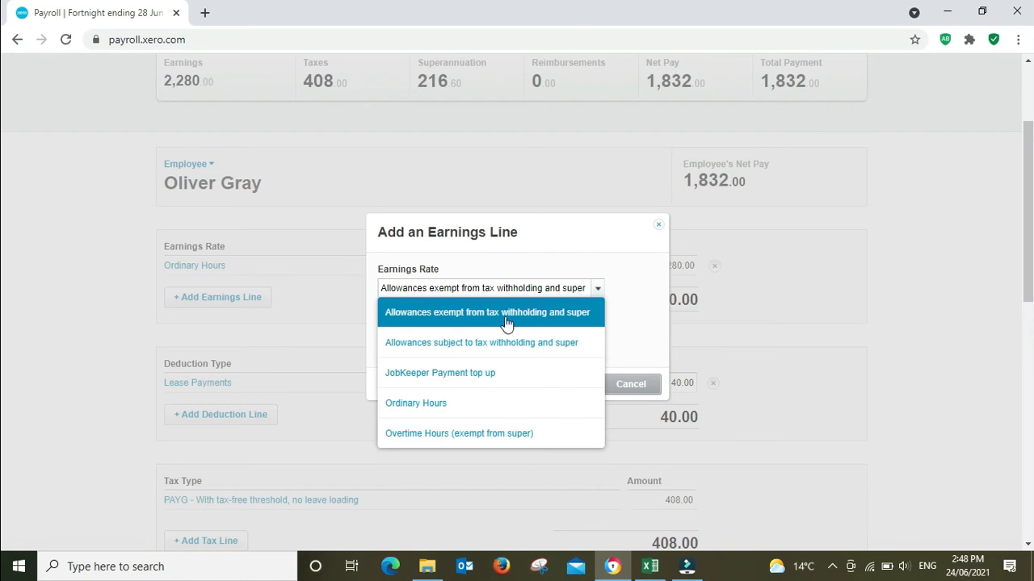
pyautogui.moveTo(480, 442)
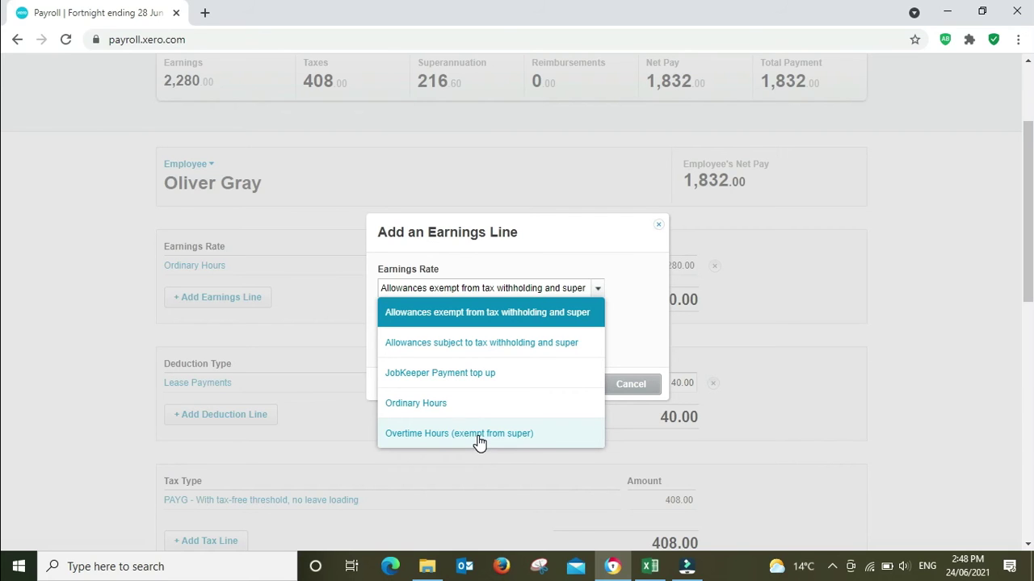
pyautogui.click(459, 434)
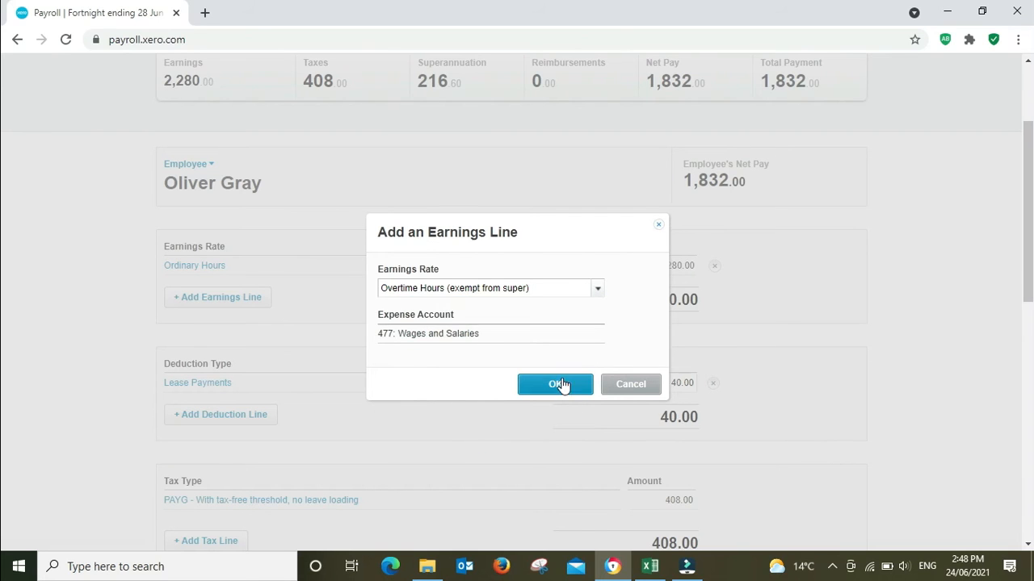
pyautogui.click(554, 384)
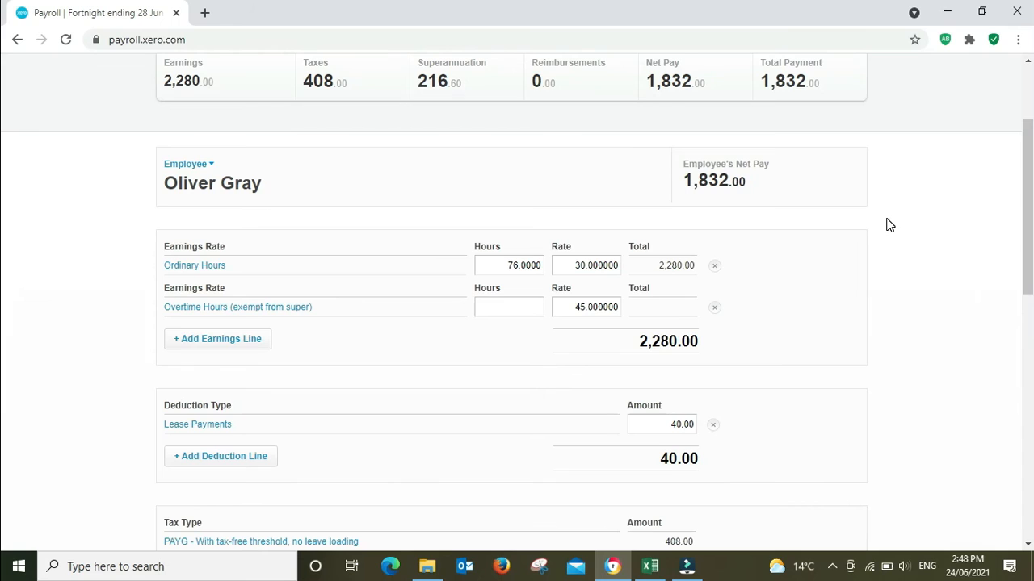
pyautogui.moveTo(852, 272)
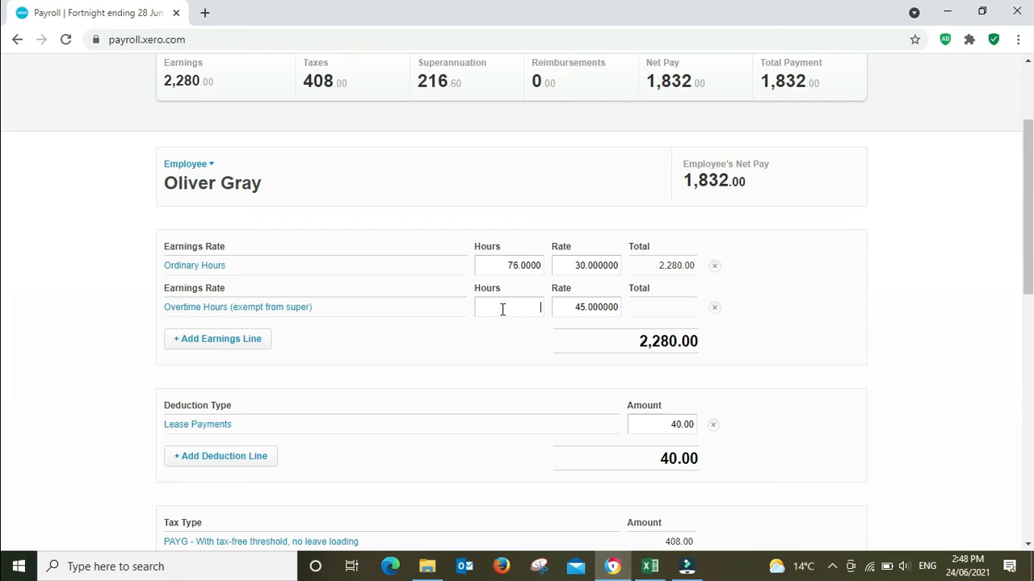
# - Enter 10 overtime hours, totalling 450.00 and raising earnings to 2,730
pyautogui.write('10.0000')
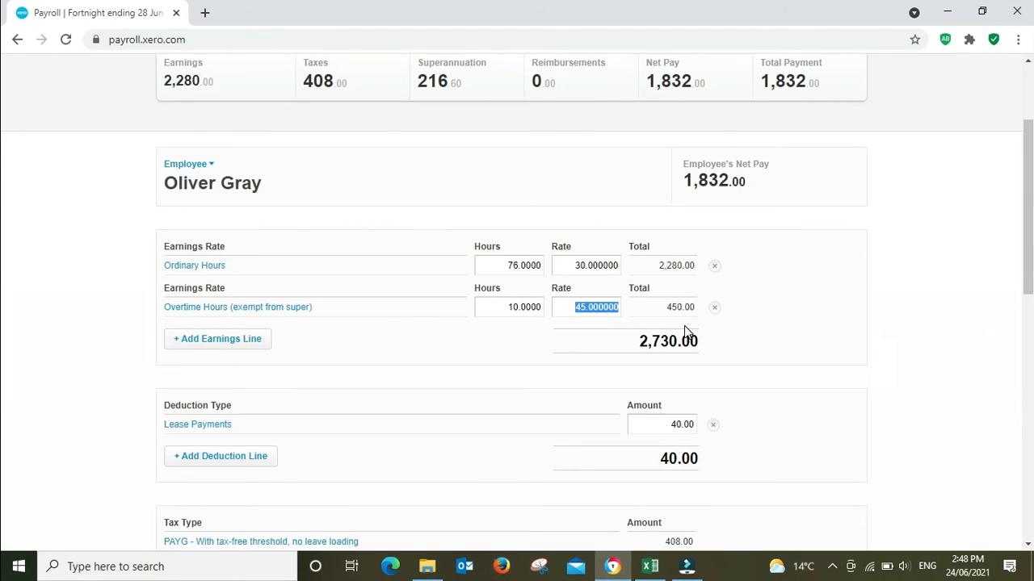
pyautogui.moveTo(967, 341)
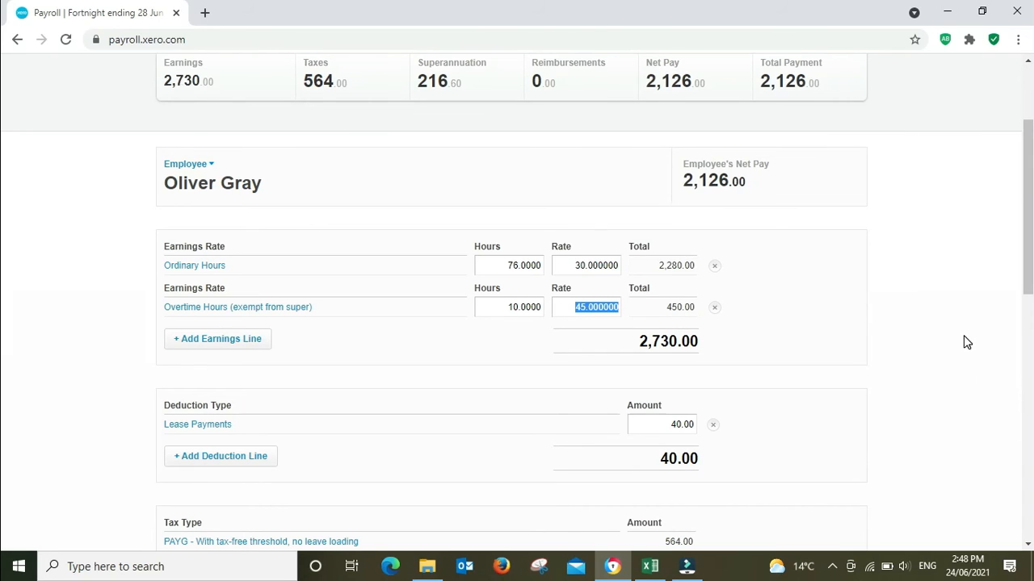
pyautogui.moveTo(670, 553)
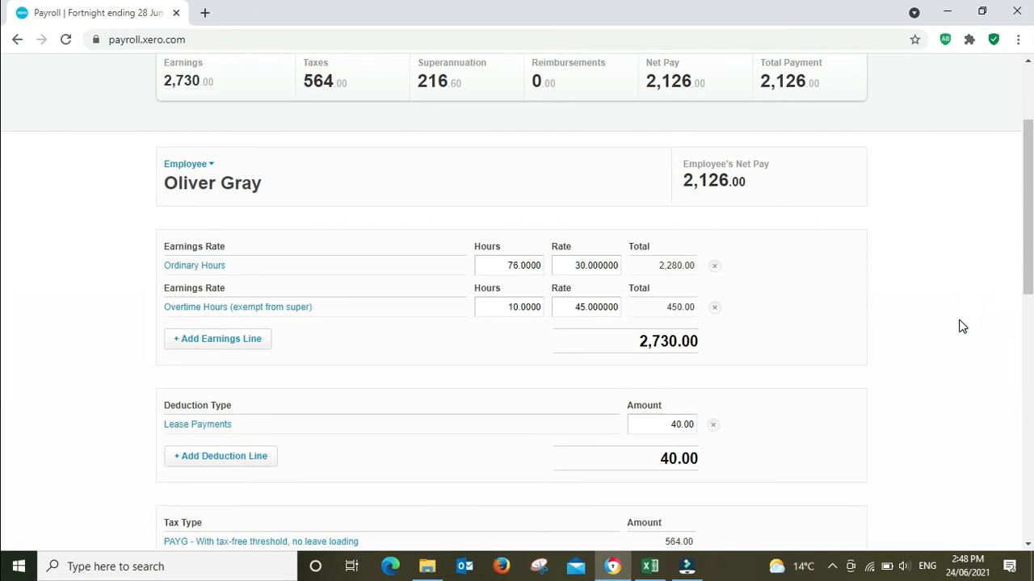
pyautogui.moveTo(909, 319)
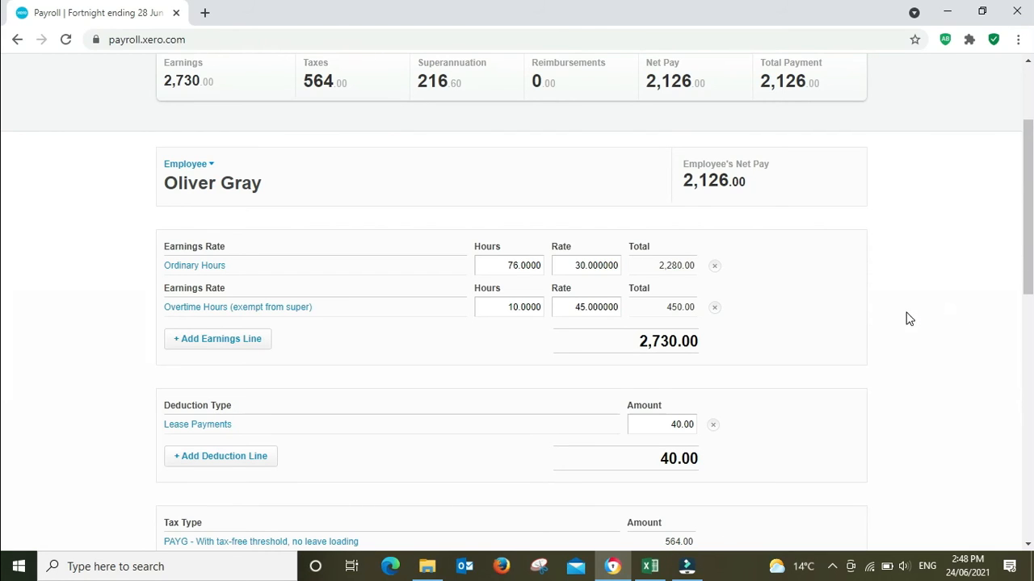
pyautogui.moveTo(892, 337)
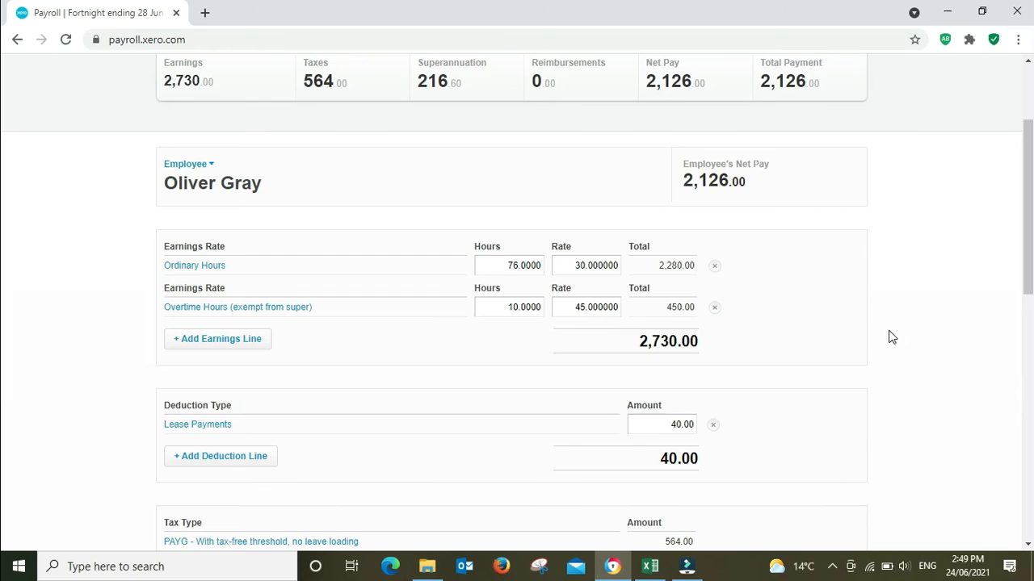
pyautogui.moveTo(937, 283)
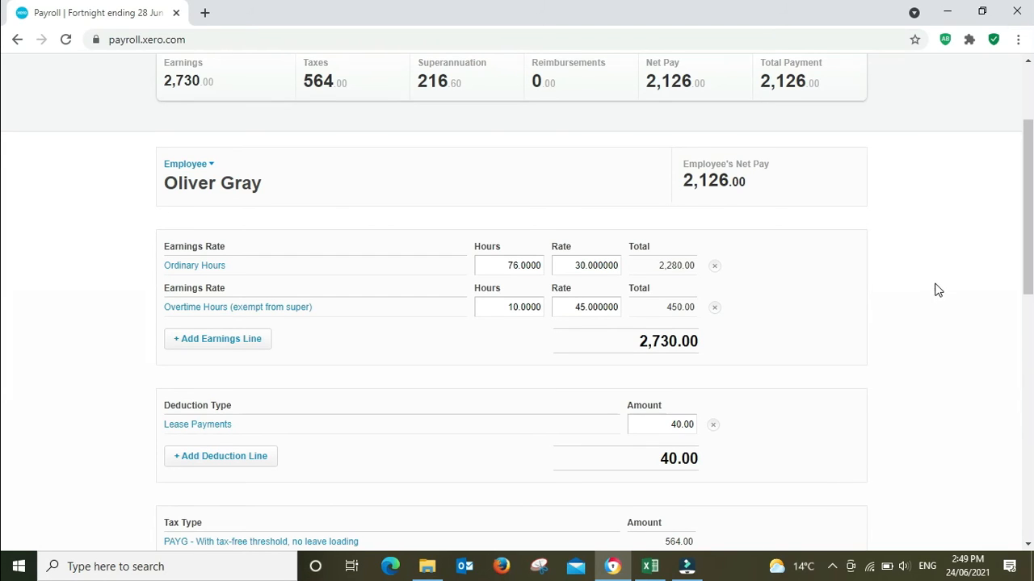
pyautogui.scroll(-3)
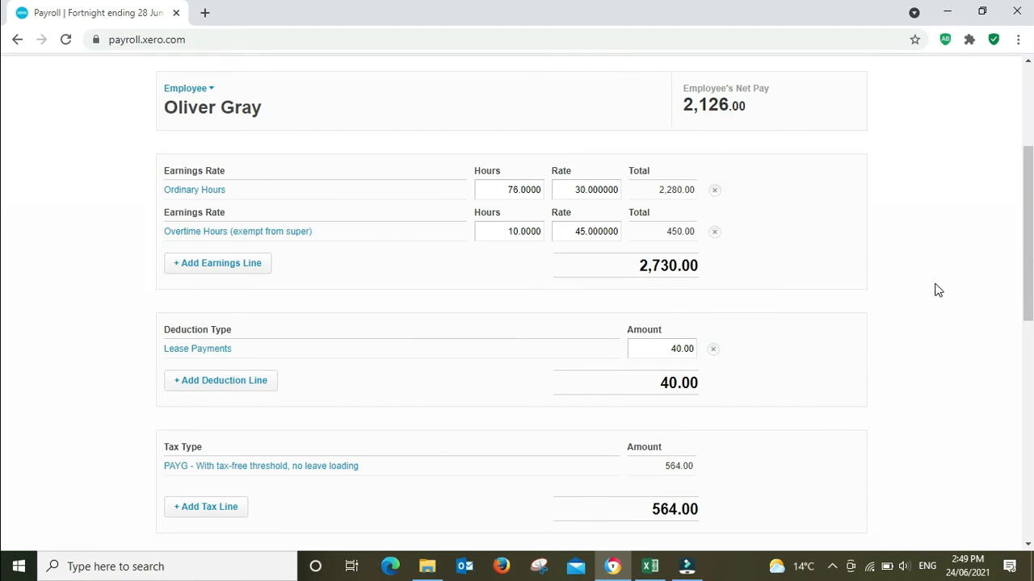
pyautogui.moveTo(700, 244)
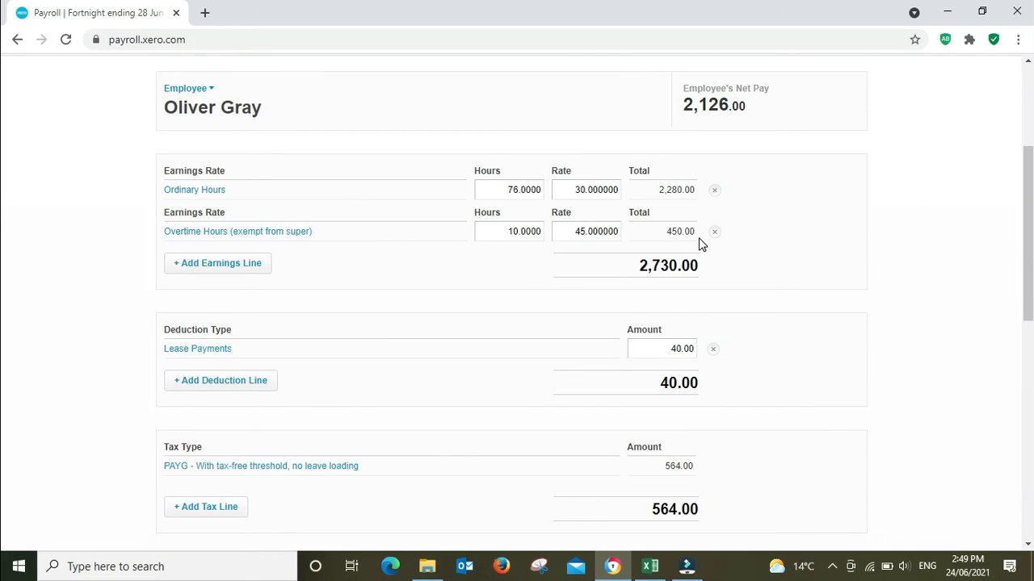
pyautogui.moveTo(976, 249)
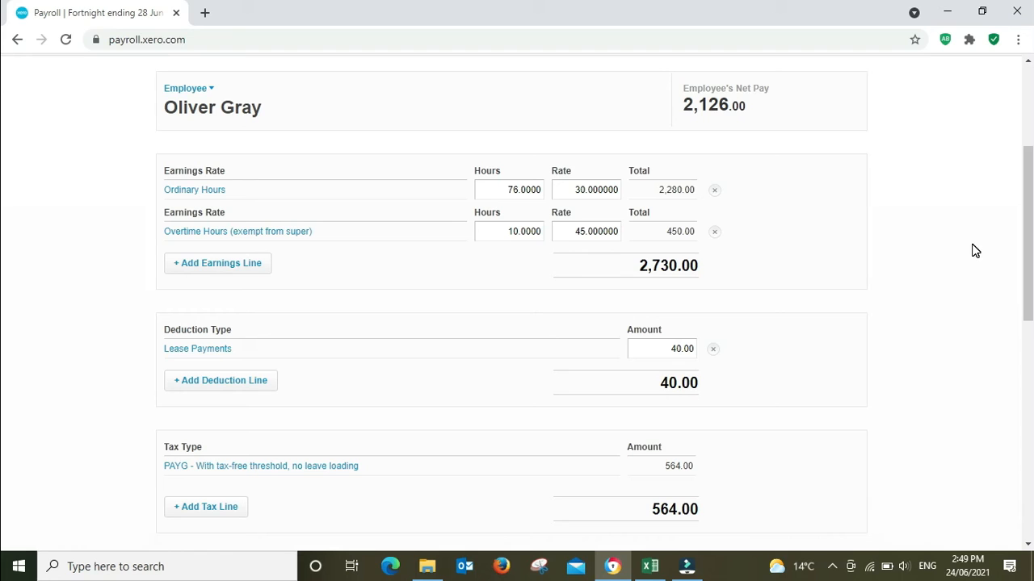
pyautogui.moveTo(692, 237)
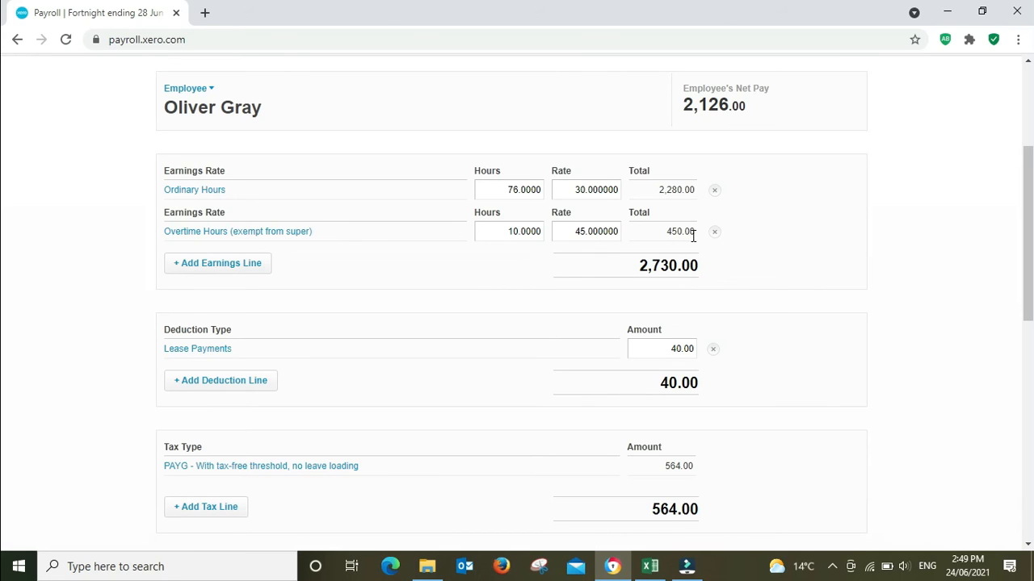
pyautogui.scroll(-3)
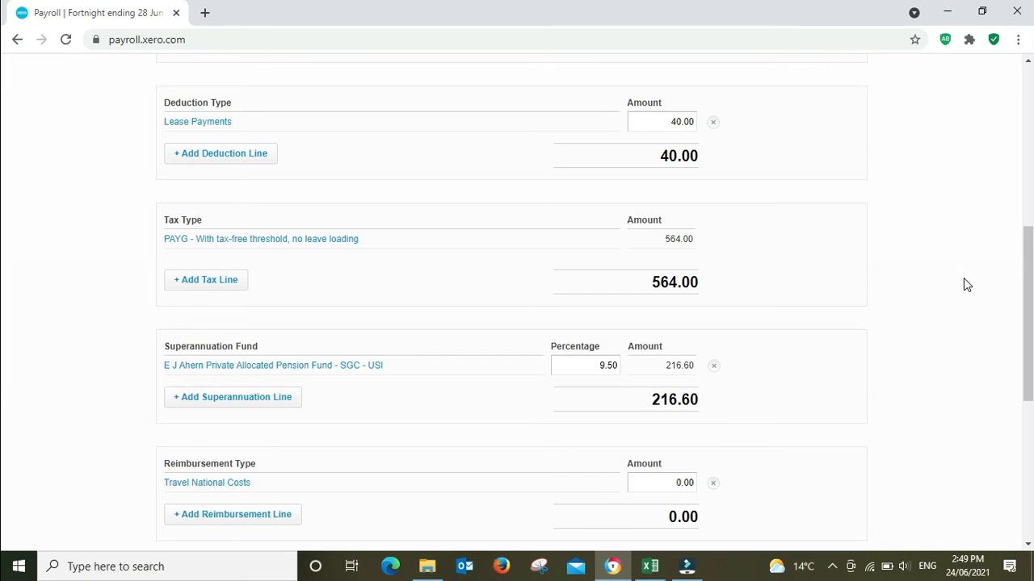
pyautogui.moveTo(268, 397)
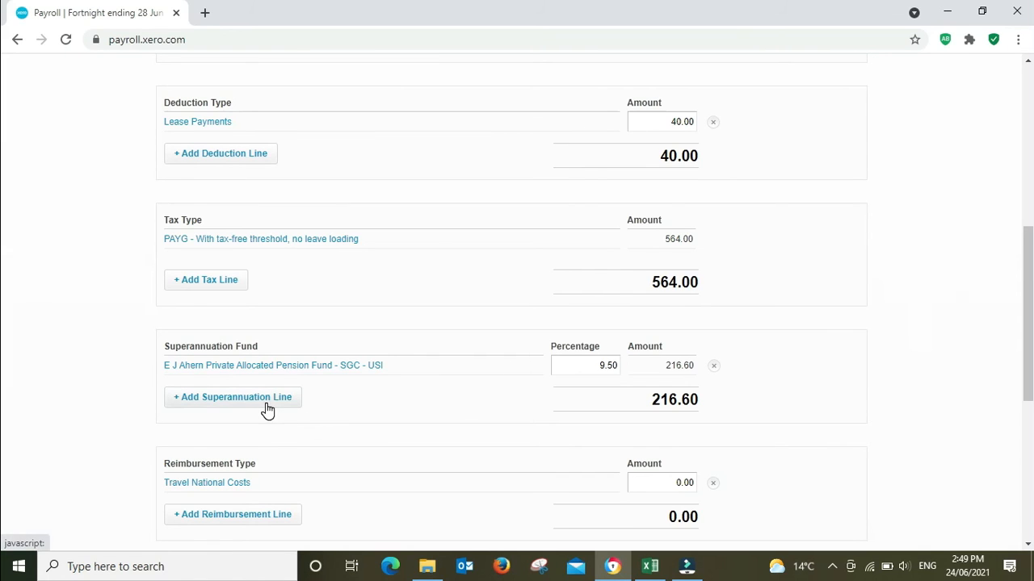
pyautogui.click(233, 397)
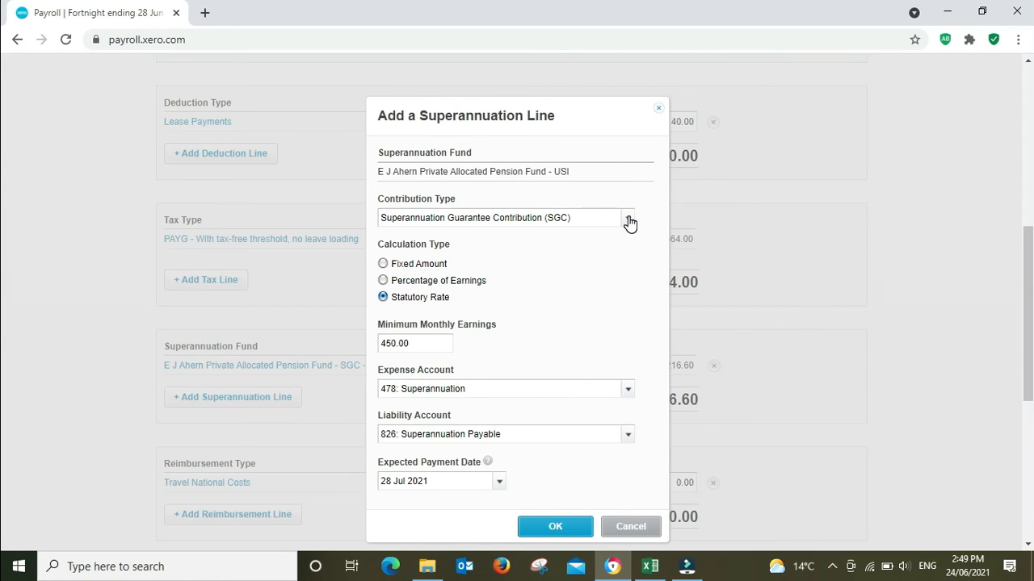
# - Set the super line to Pre-Tax Voluntary Contribution (RESC) as a fixed amount and confirm
pyautogui.click(629, 218)
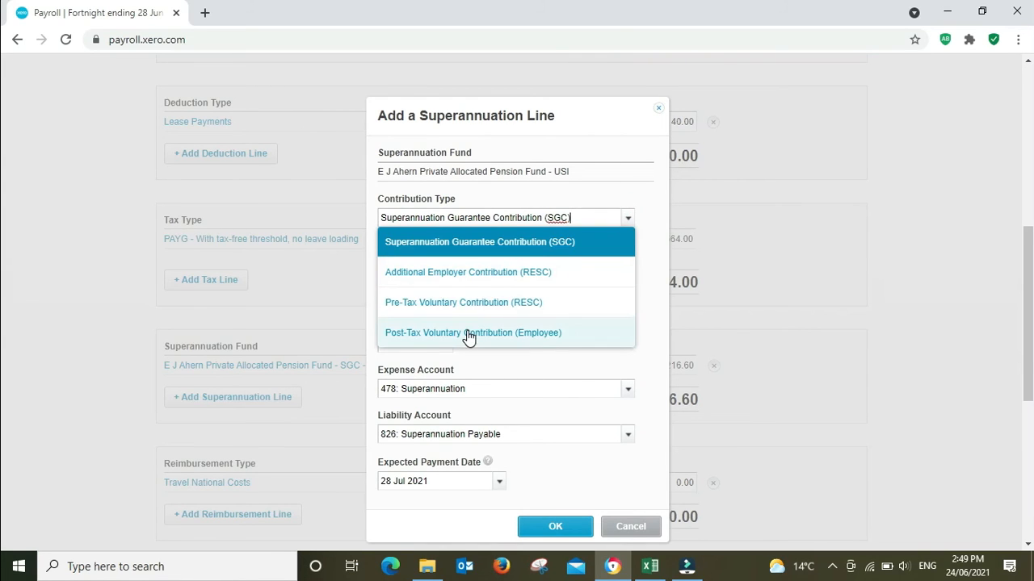
pyautogui.moveTo(477, 311)
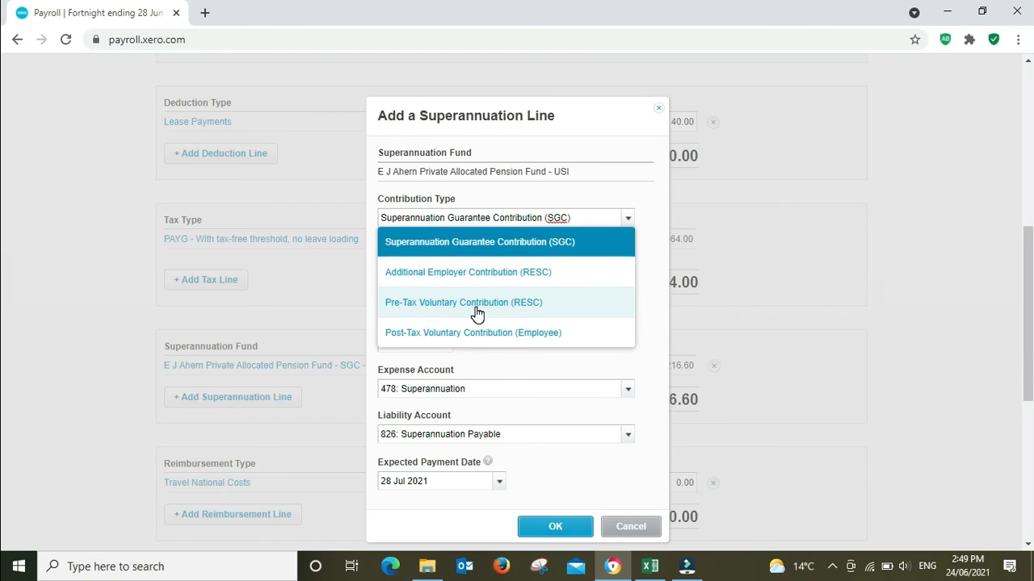
pyautogui.click(463, 302)
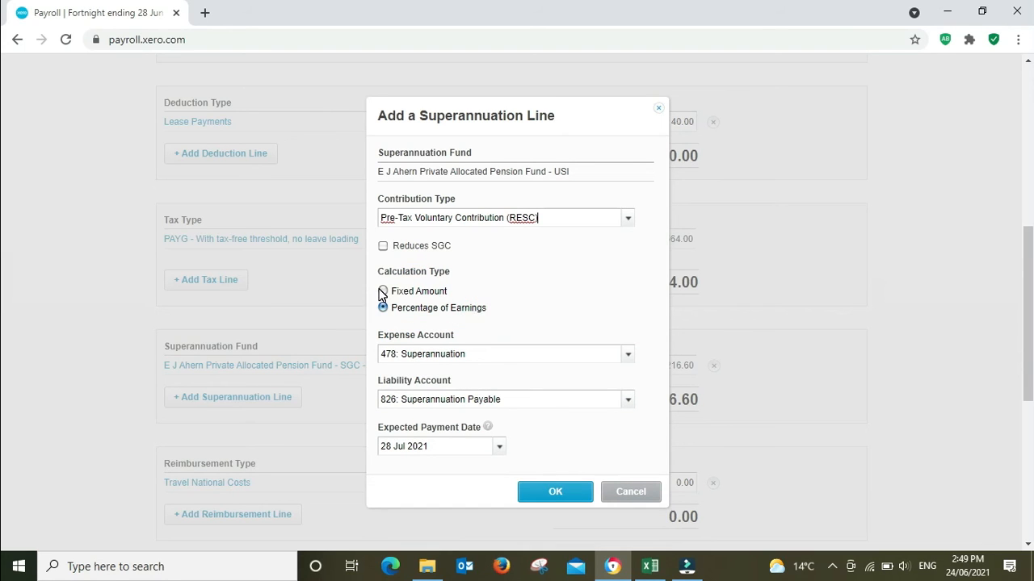
pyautogui.click(554, 491)
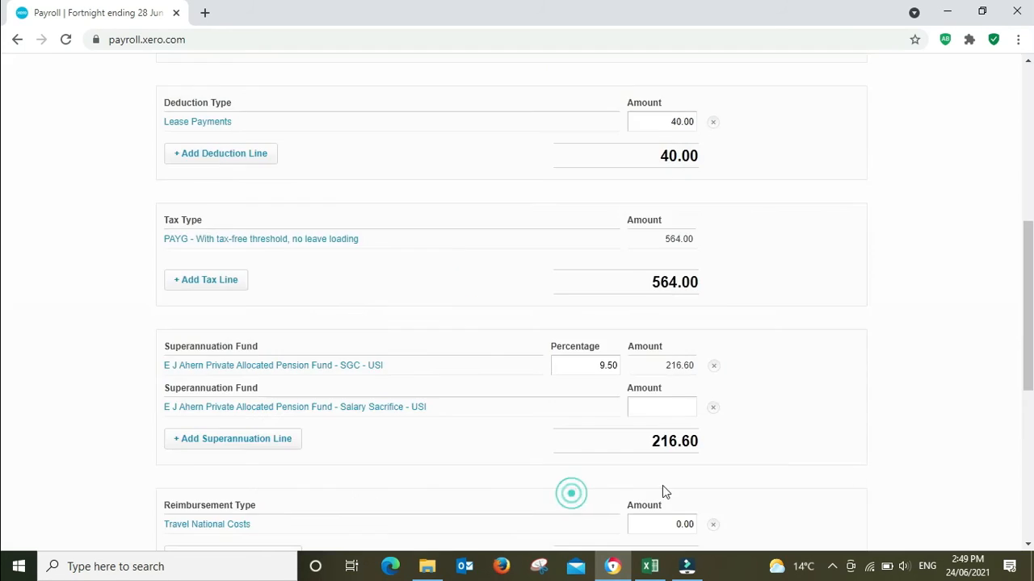
pyautogui.scroll(3)
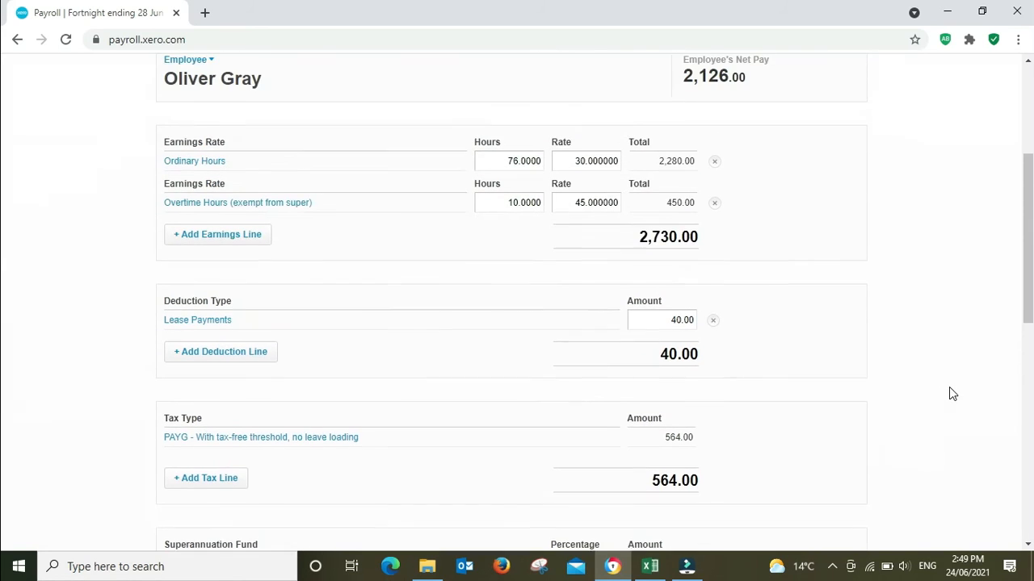
pyautogui.scroll(3)
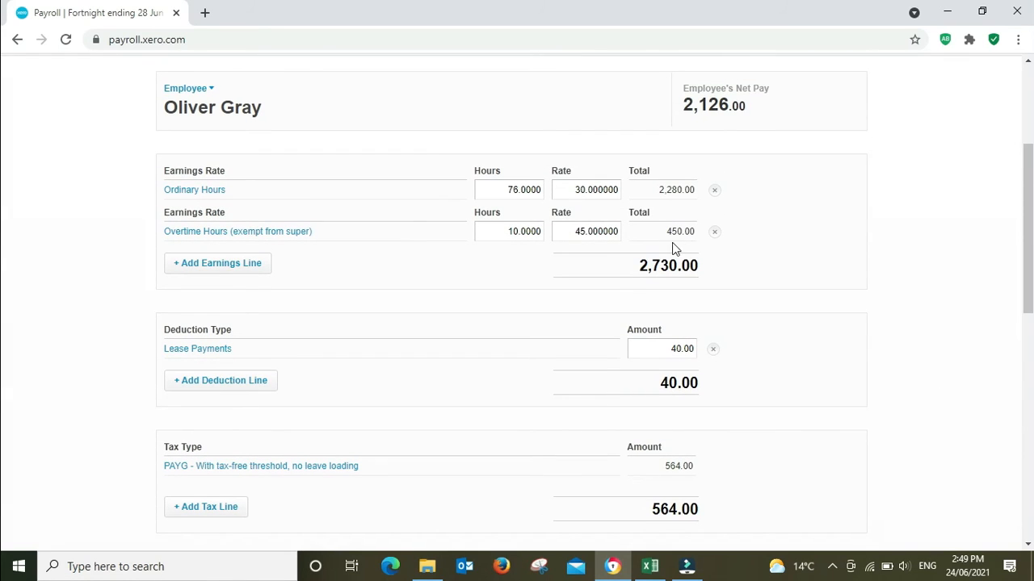
pyautogui.scroll(-3)
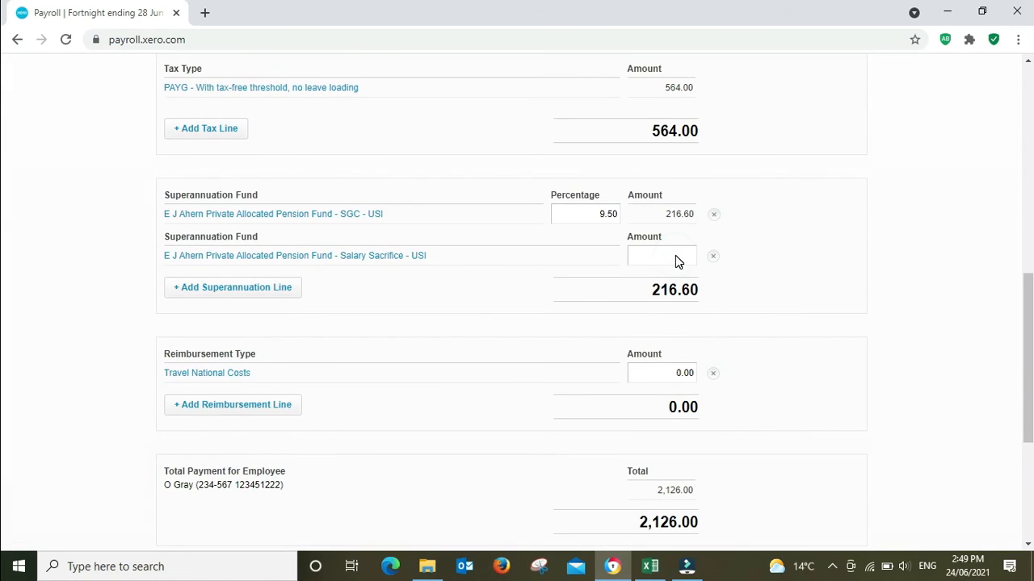
pyautogui.write('450.00')
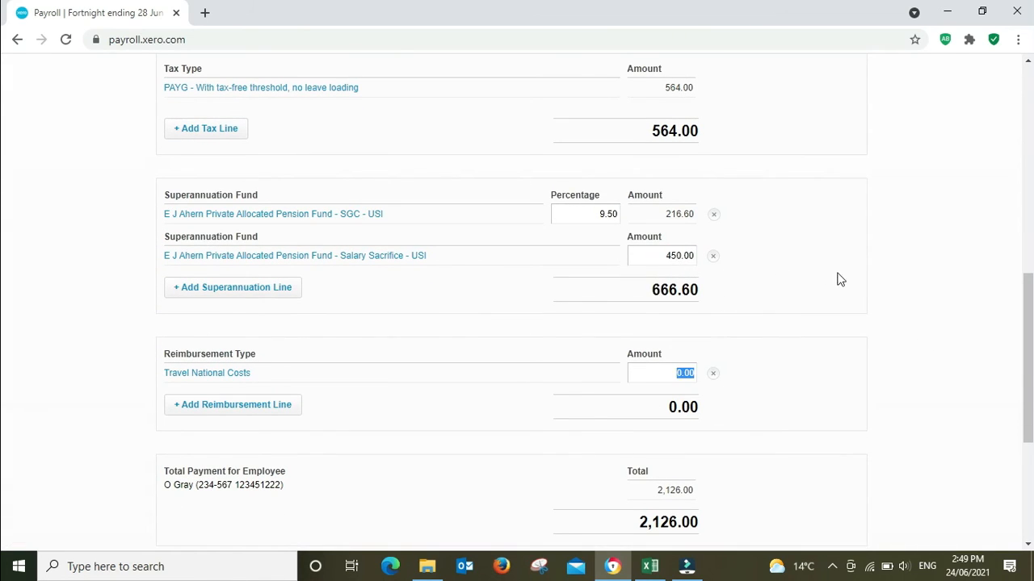
pyautogui.moveTo(965, 299)
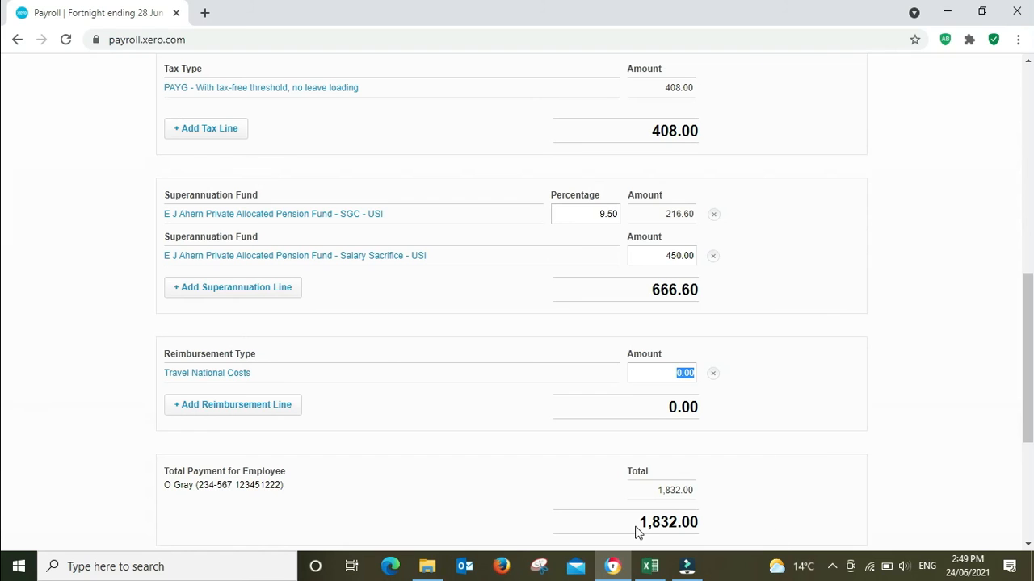
pyautogui.scroll(3)
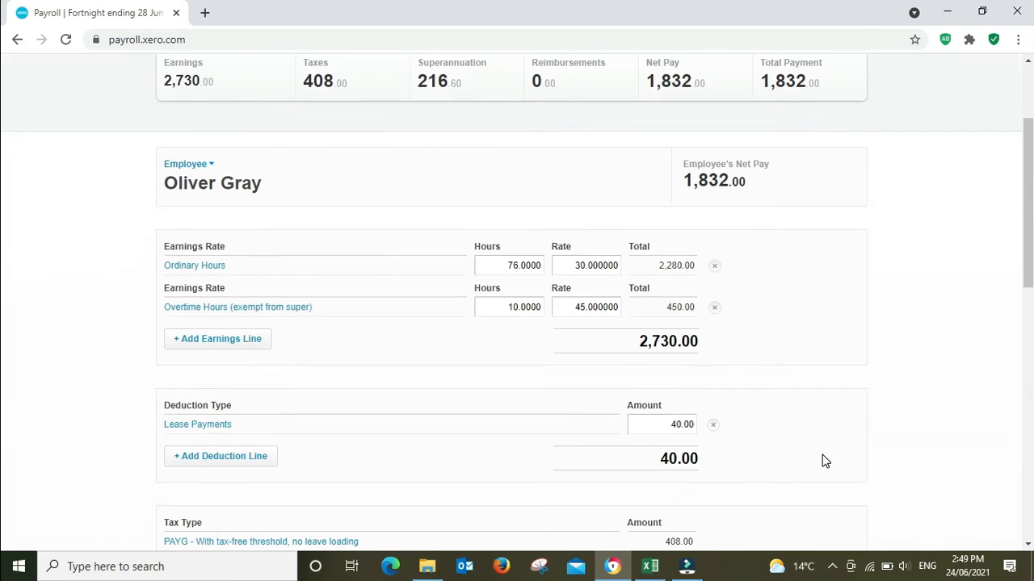
pyautogui.moveTo(1028, 382)
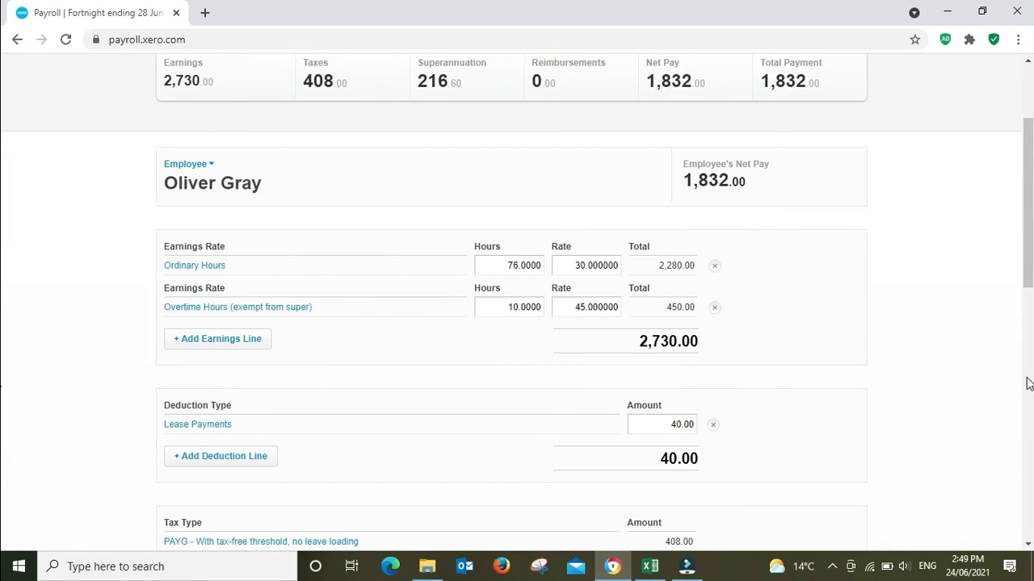
pyautogui.scroll(-3)
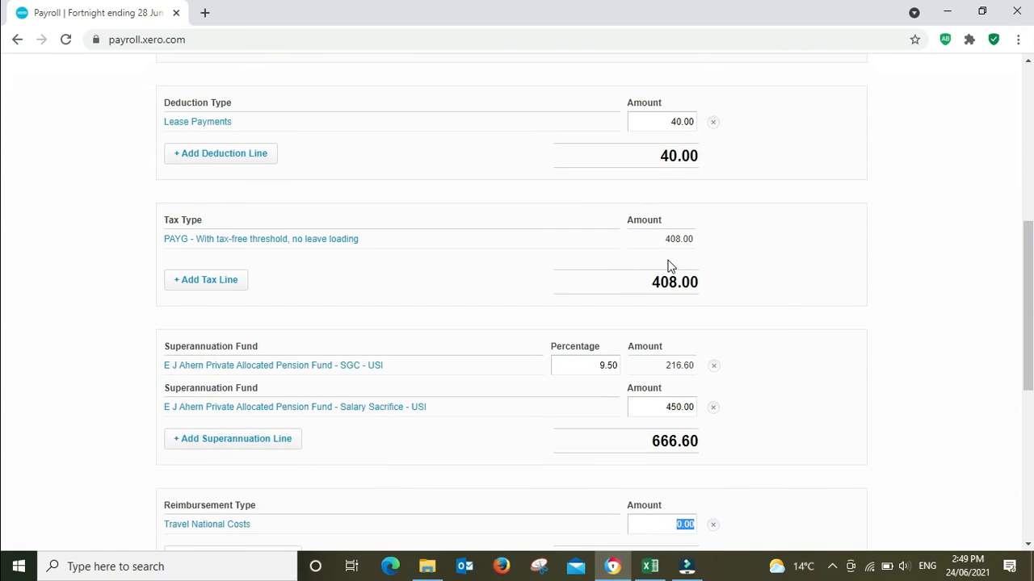
pyautogui.moveTo(715, 248)
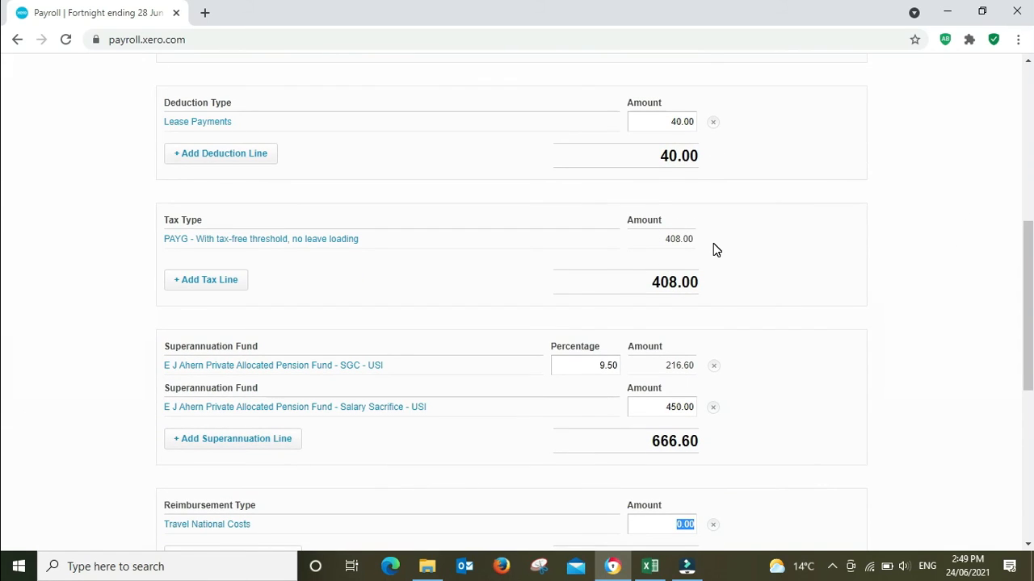
pyautogui.scroll(3)
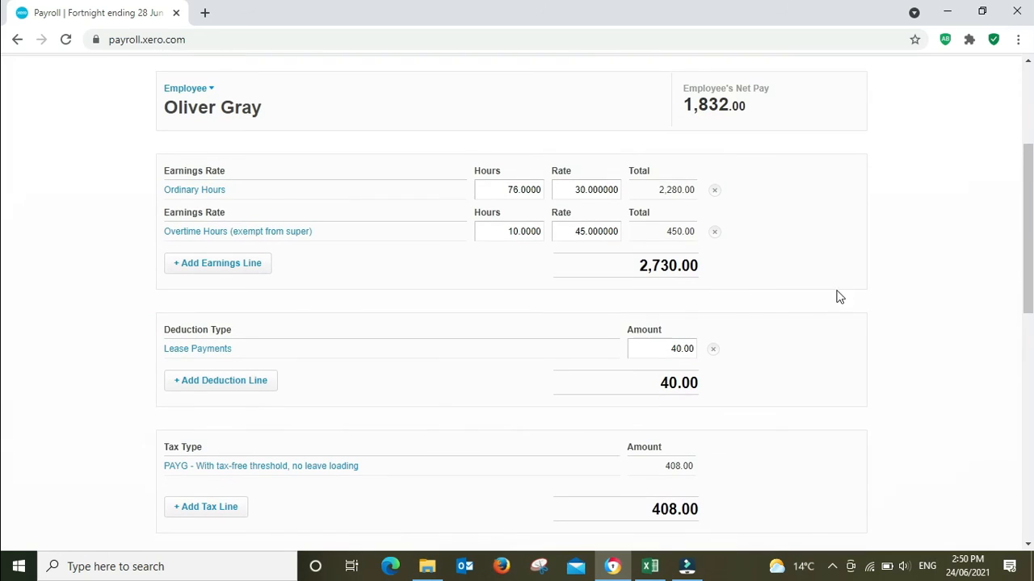
pyautogui.moveTo(918, 284)
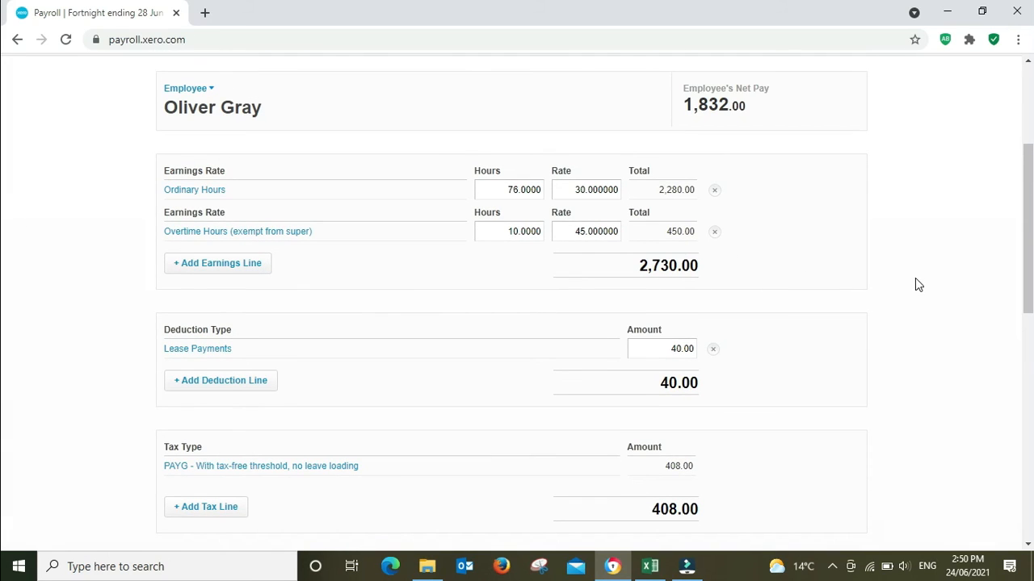
pyautogui.scroll(-3)
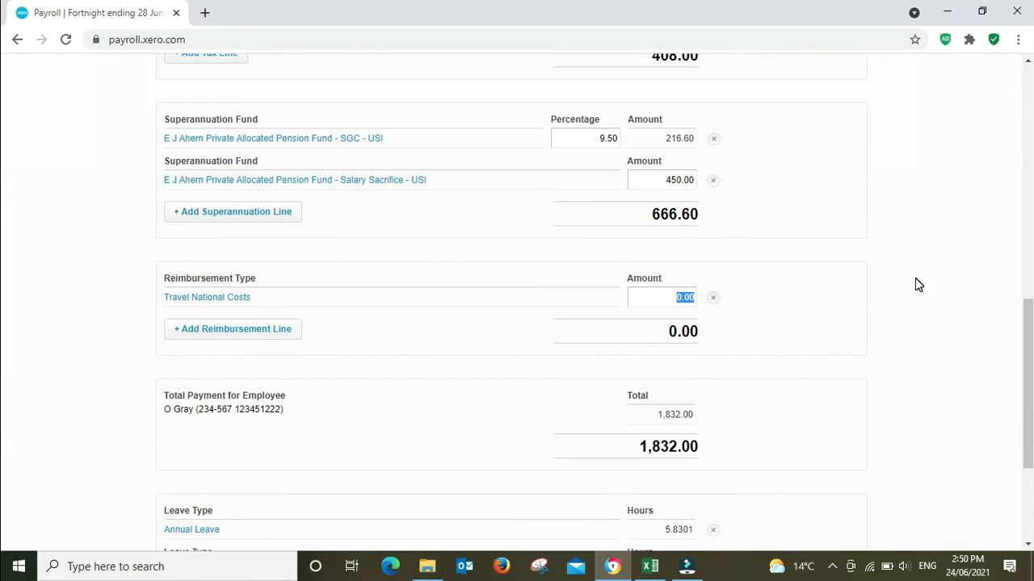
pyautogui.moveTo(661, 203)
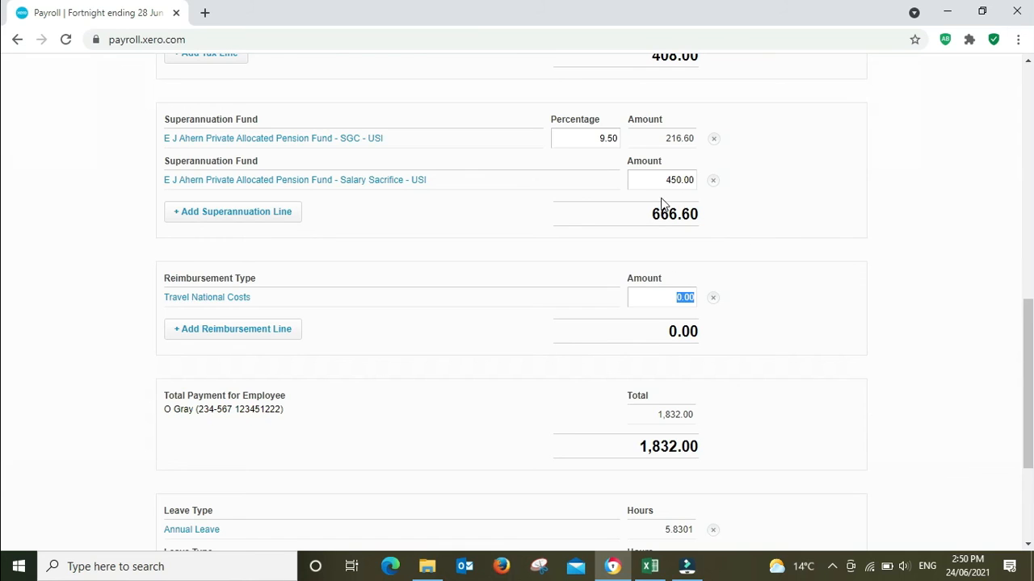
pyautogui.moveTo(866, 256)
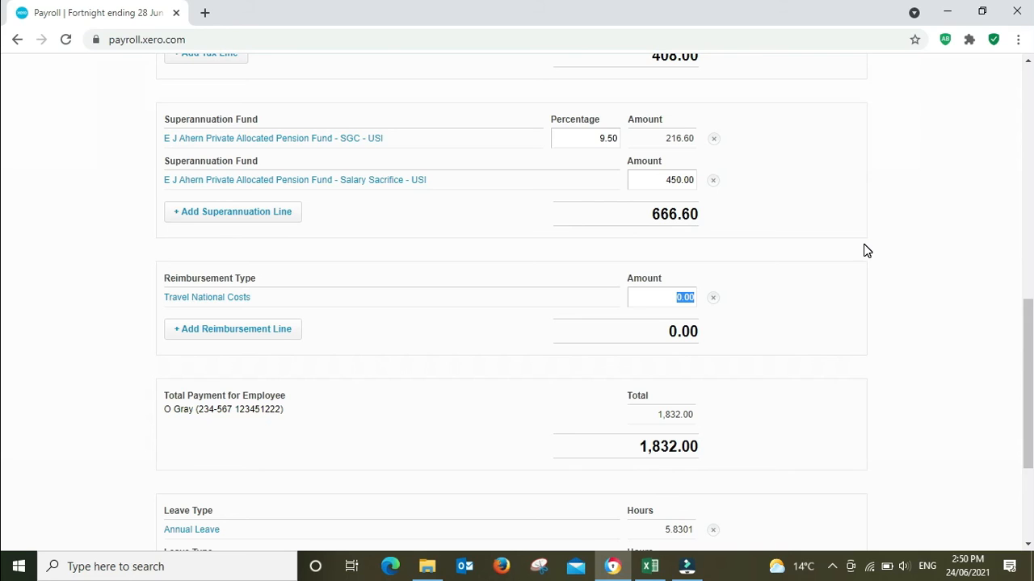
pyautogui.moveTo(852, 249)
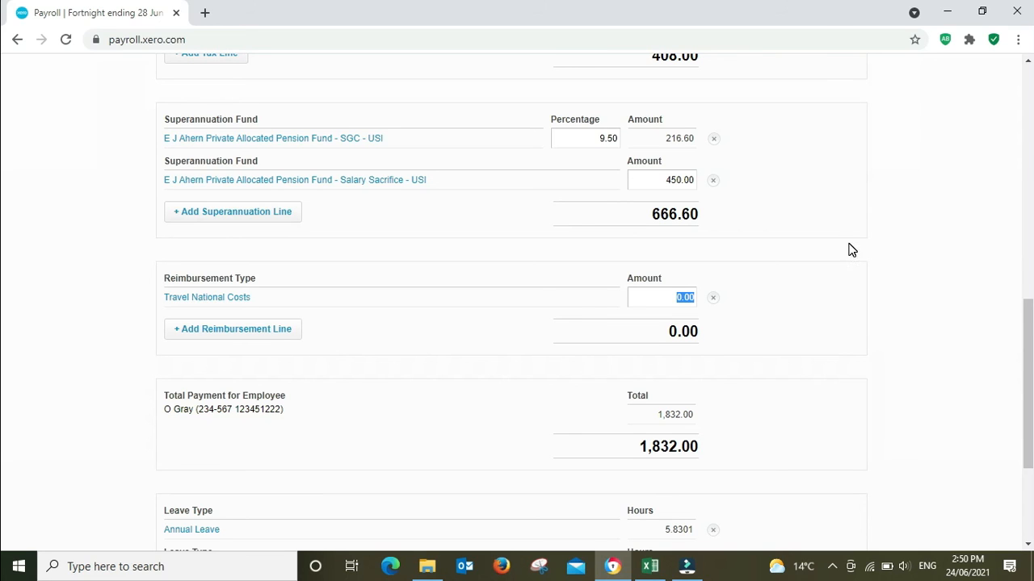
pyautogui.scroll(-3)
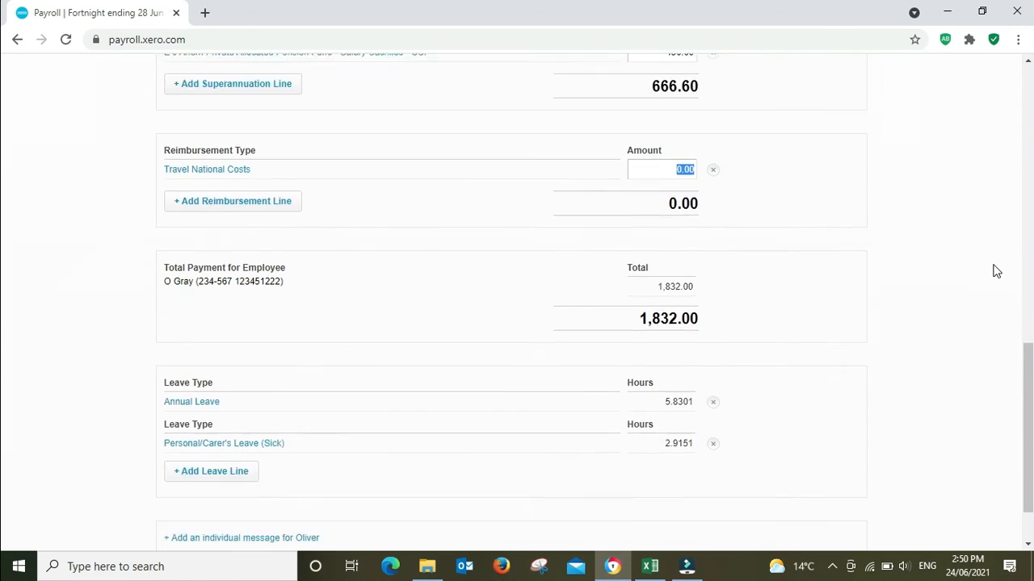
pyautogui.scroll(-3)
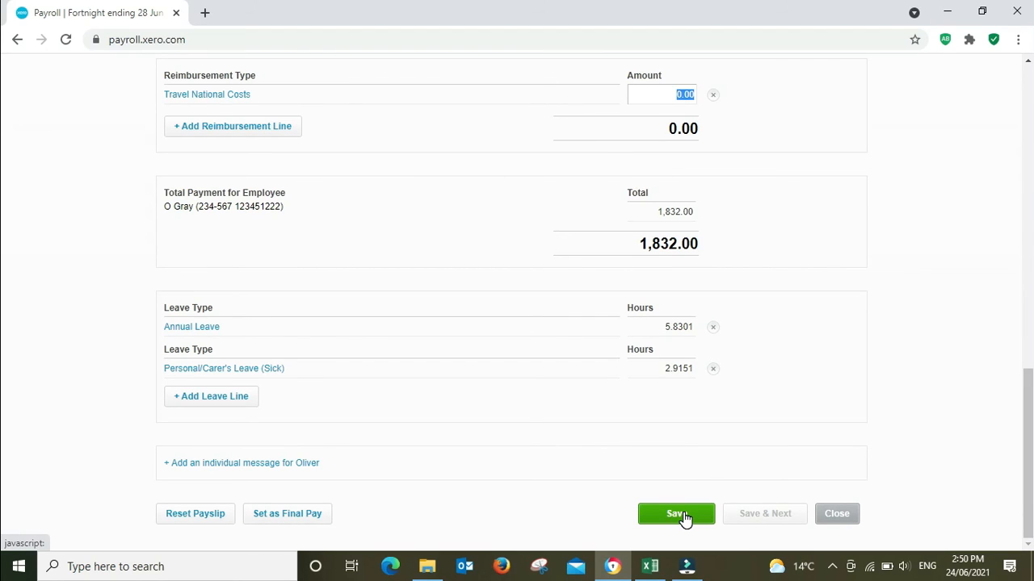
pyautogui.click(676, 513)
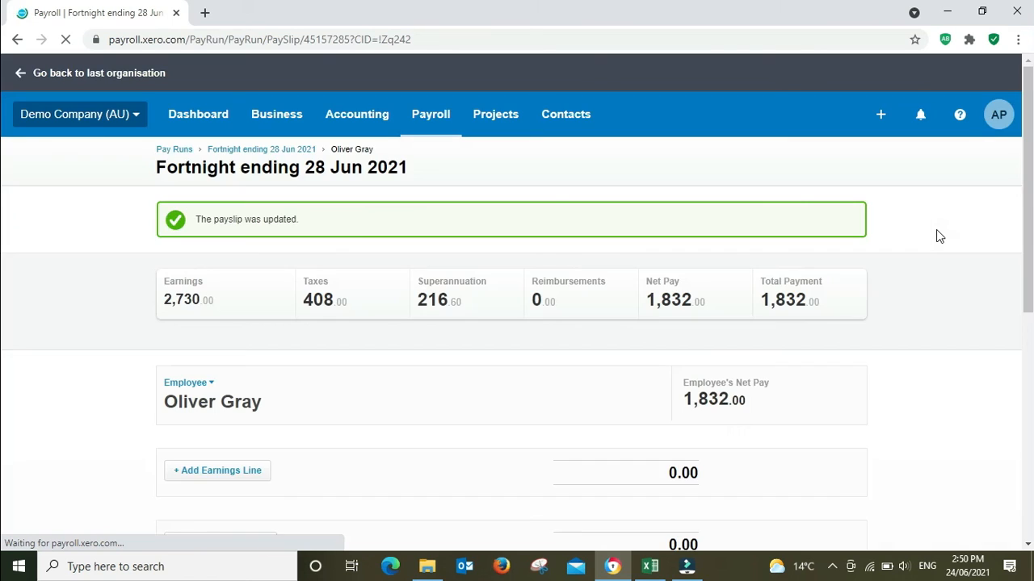
pyautogui.scroll(-3)
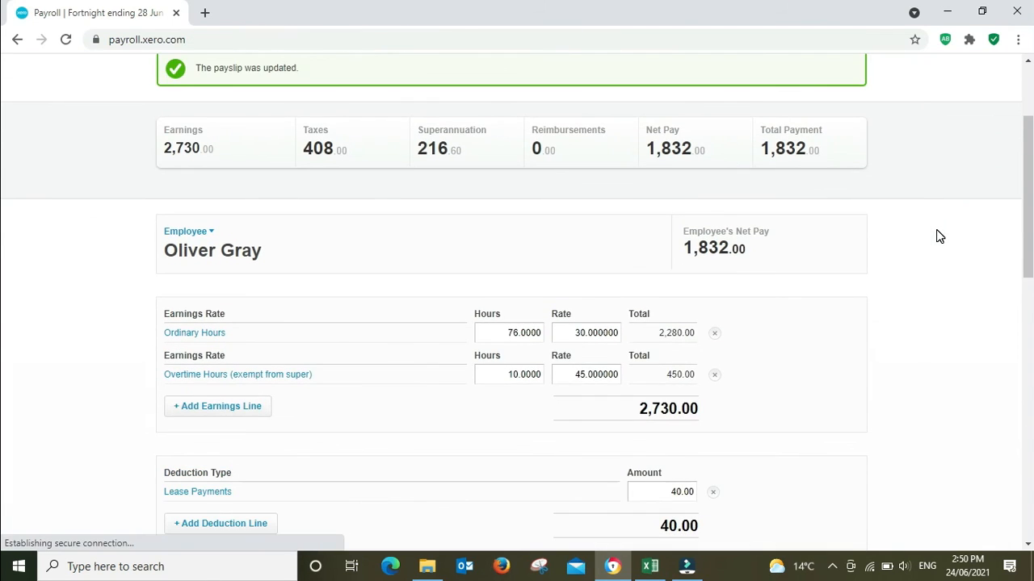
pyautogui.scroll(3)
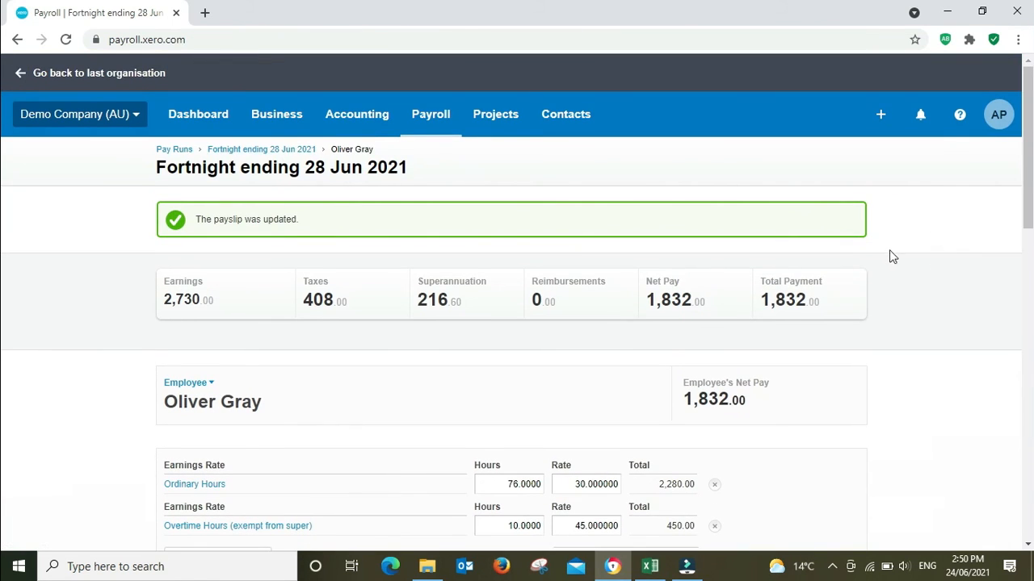
pyautogui.moveTo(961, 295)
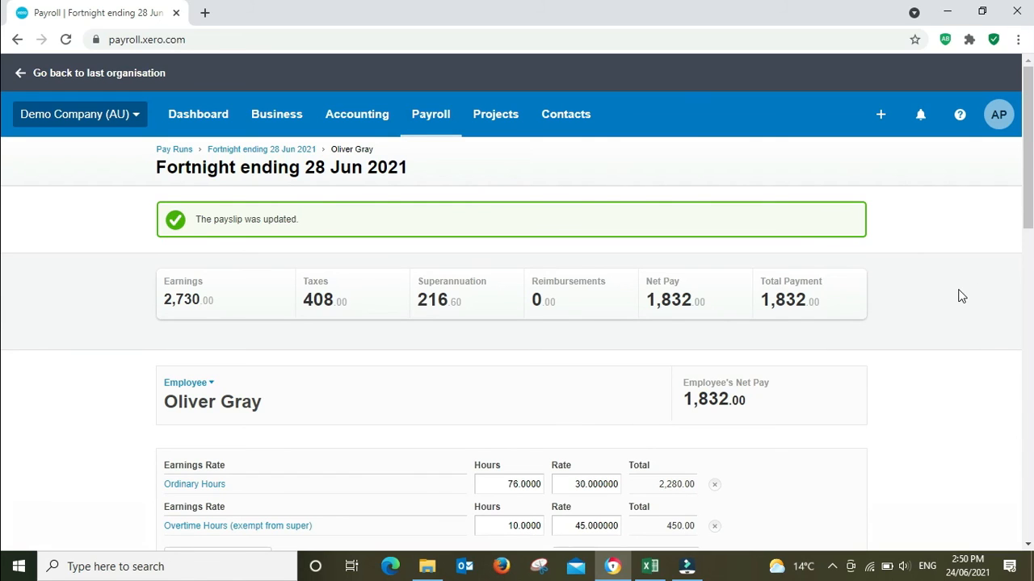
pyautogui.moveTo(971, 292)
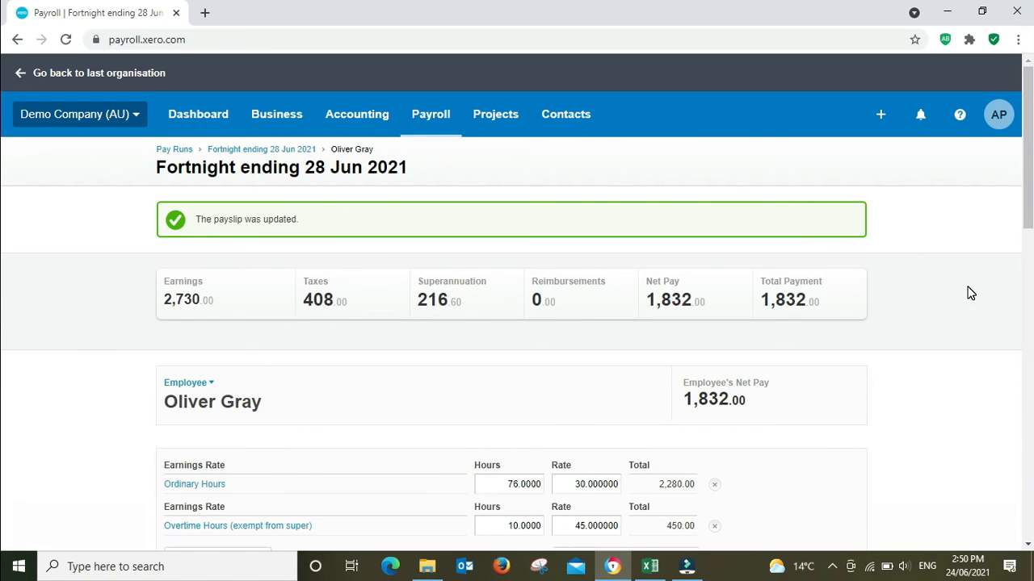
pyautogui.moveTo(967, 292)
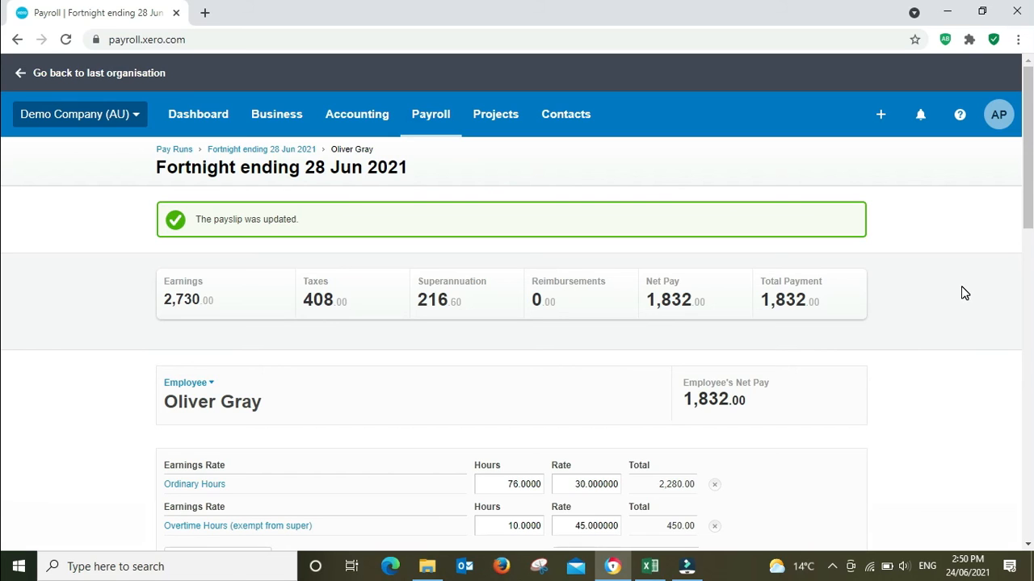
pyautogui.scroll(-3)
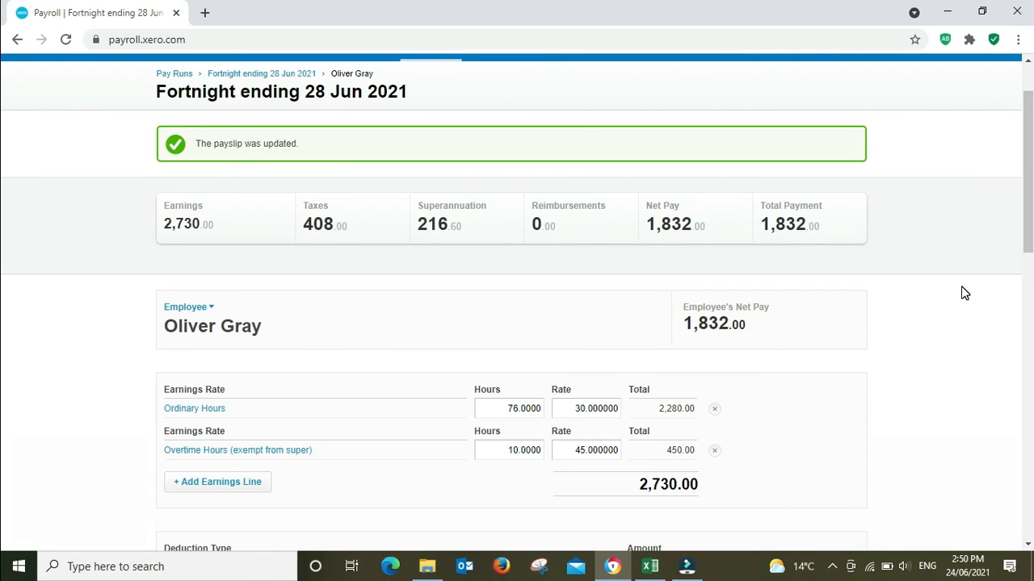
pyautogui.scroll(-3)
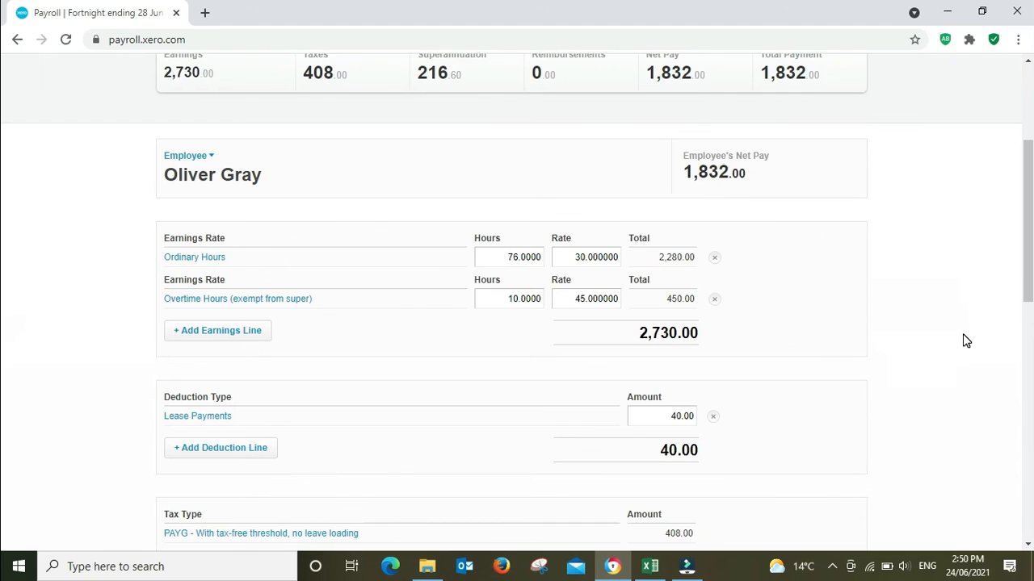
pyautogui.moveTo(4, 218)
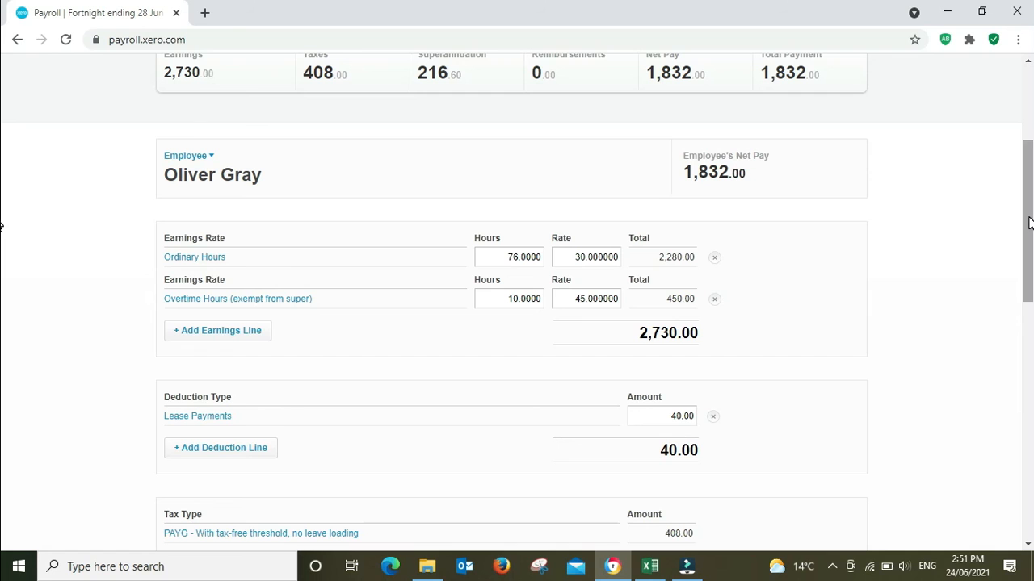
pyautogui.scroll(-3)
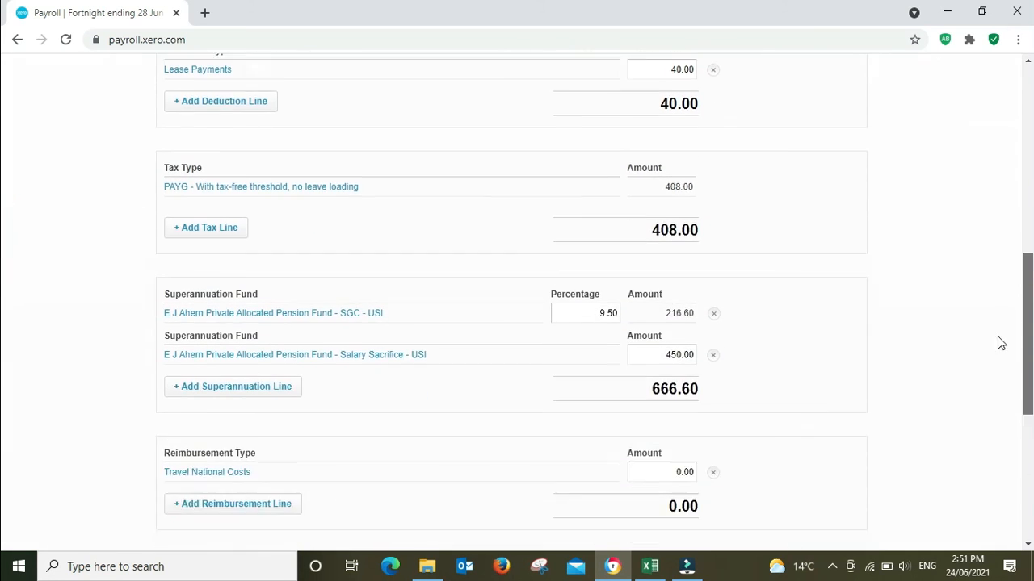
pyautogui.scroll(3)
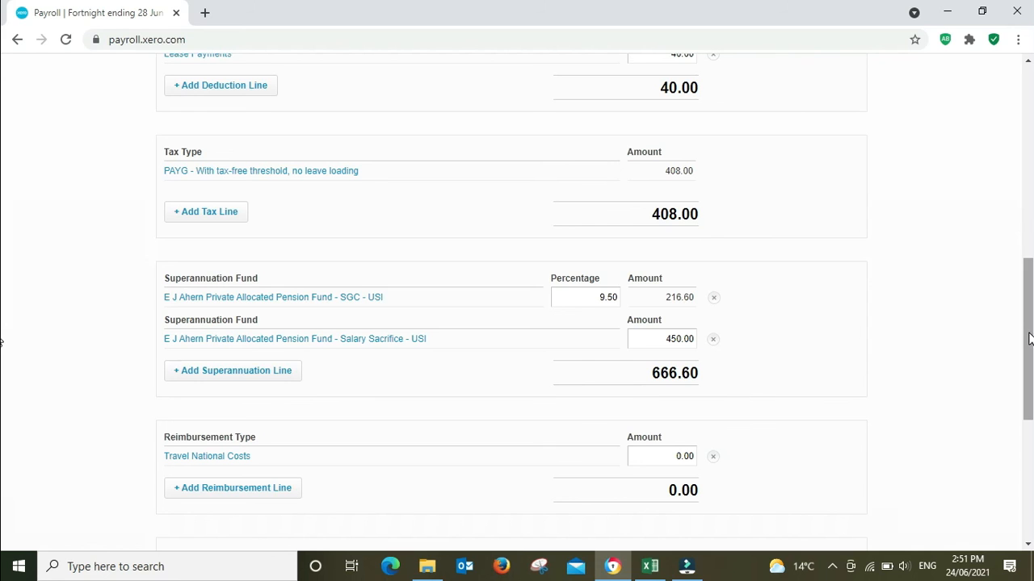
pyautogui.scroll(-3)
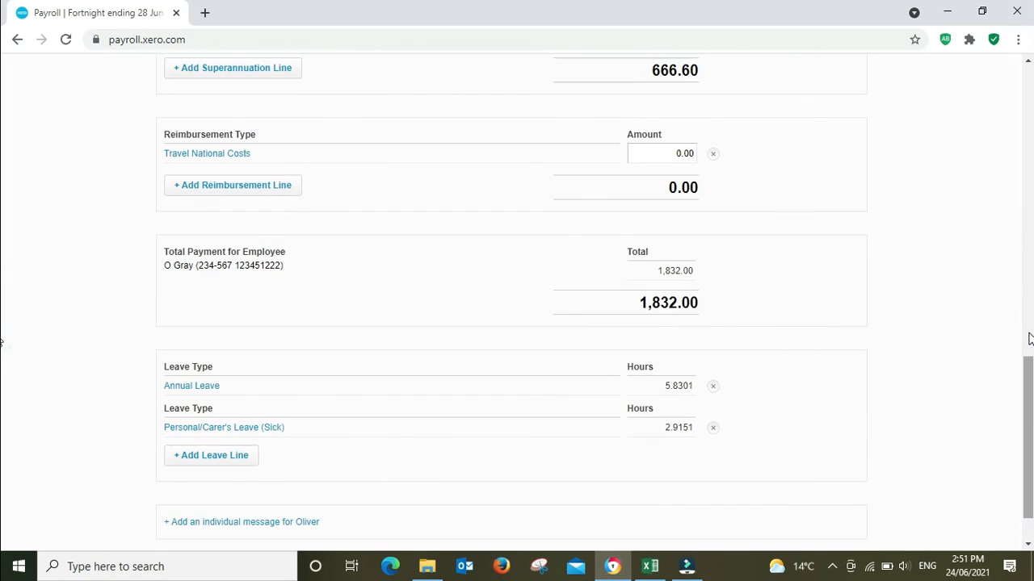
pyautogui.scroll(3)
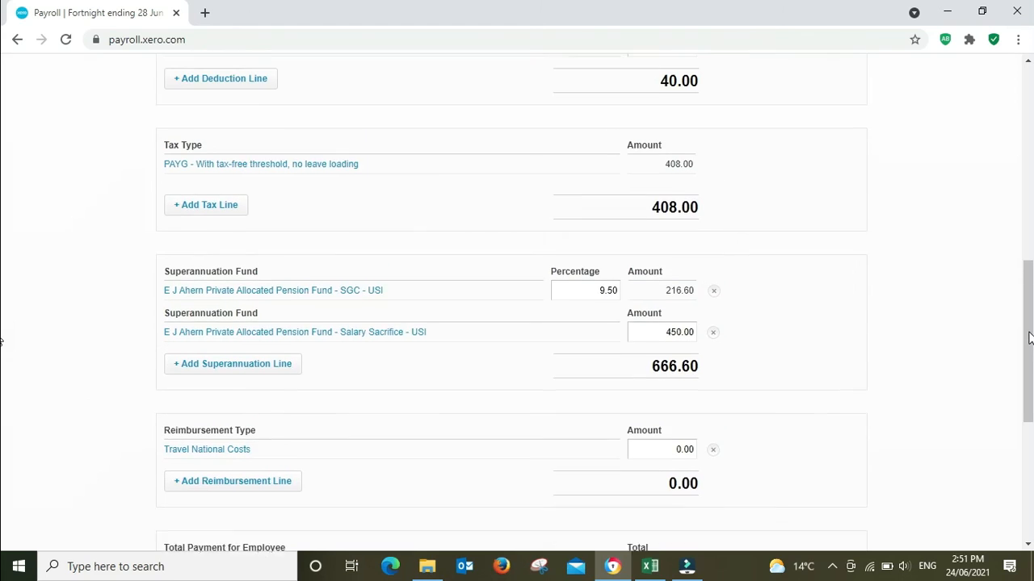
pyautogui.scroll(3)
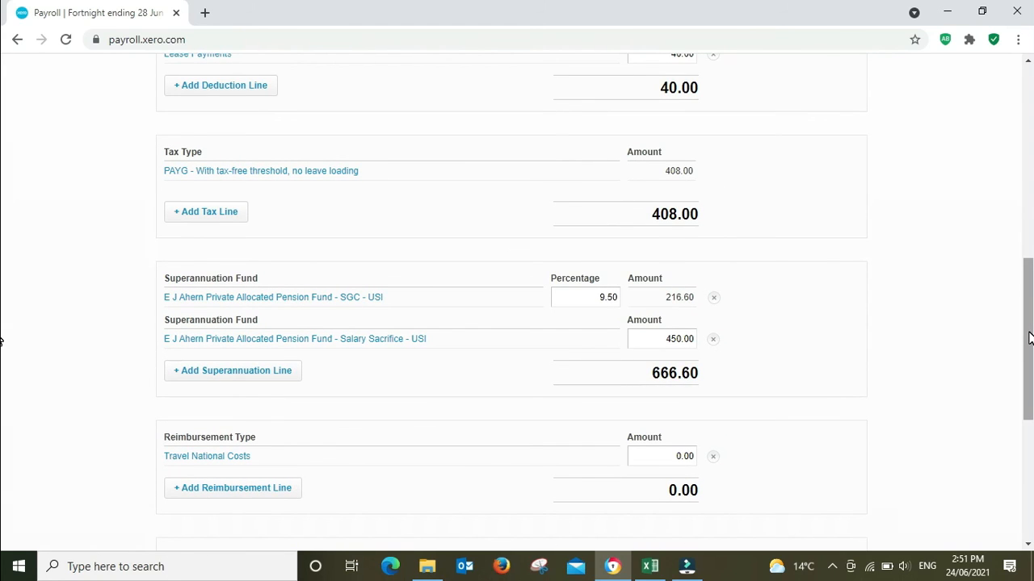
pyautogui.scroll(3)
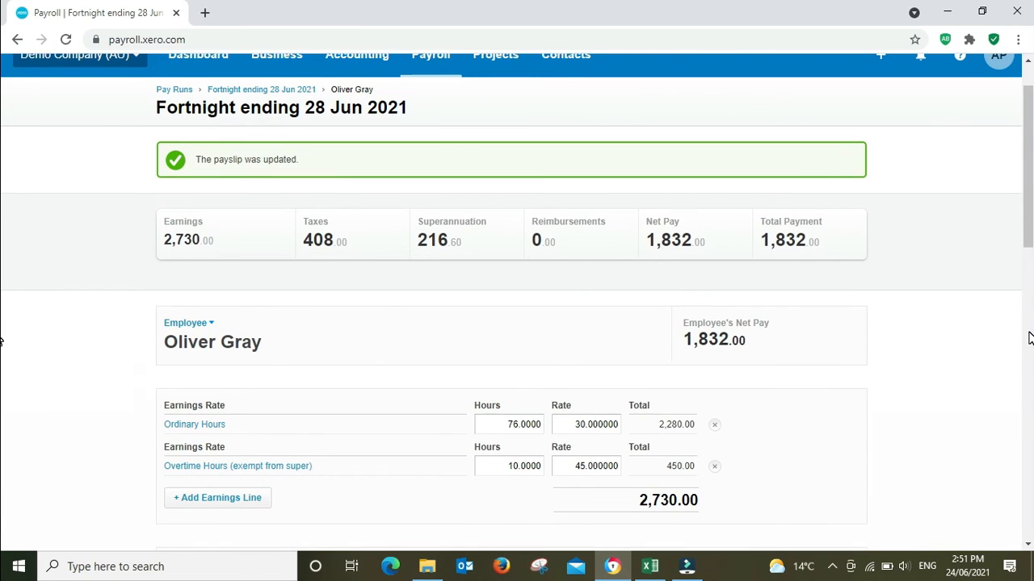
pyautogui.moveTo(947, 247)
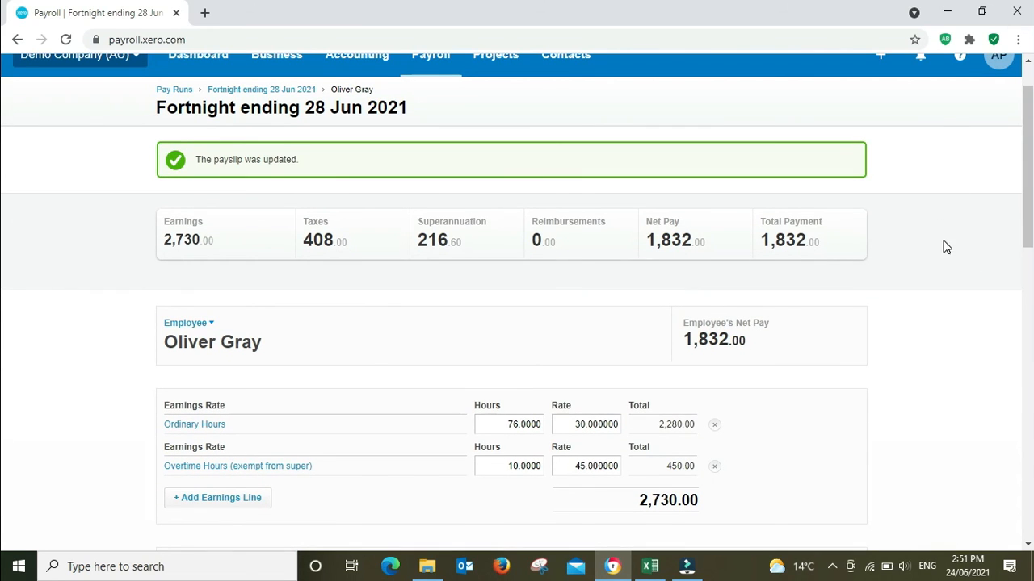